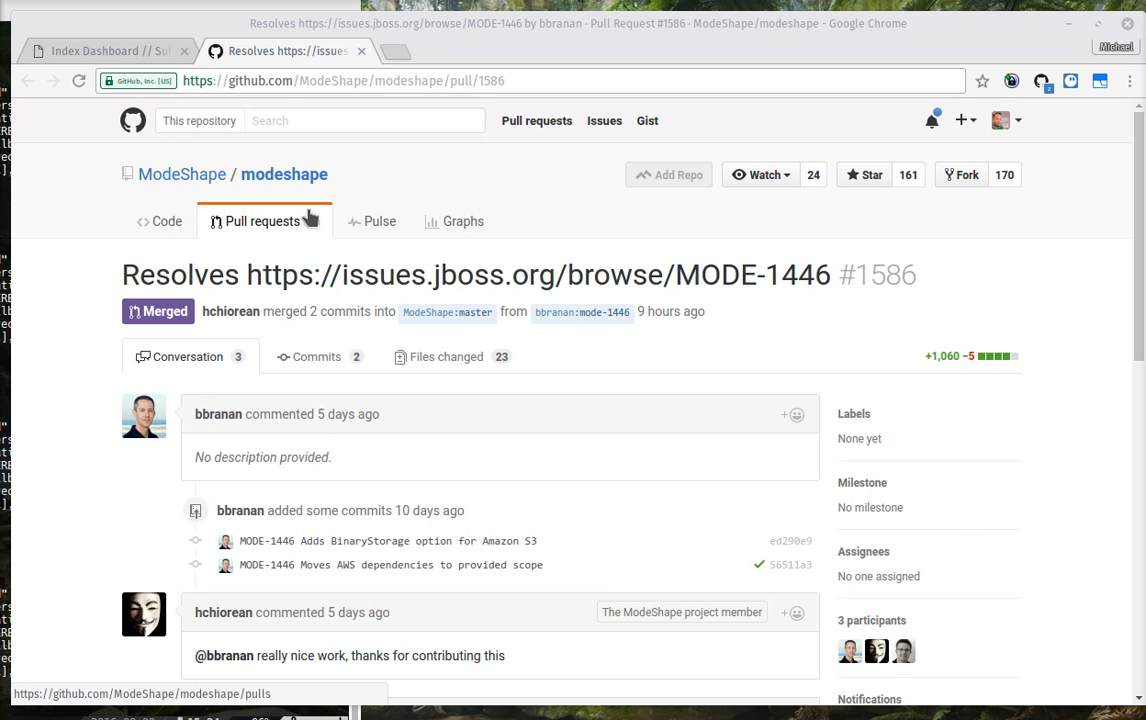
mouse_move(558, 184)
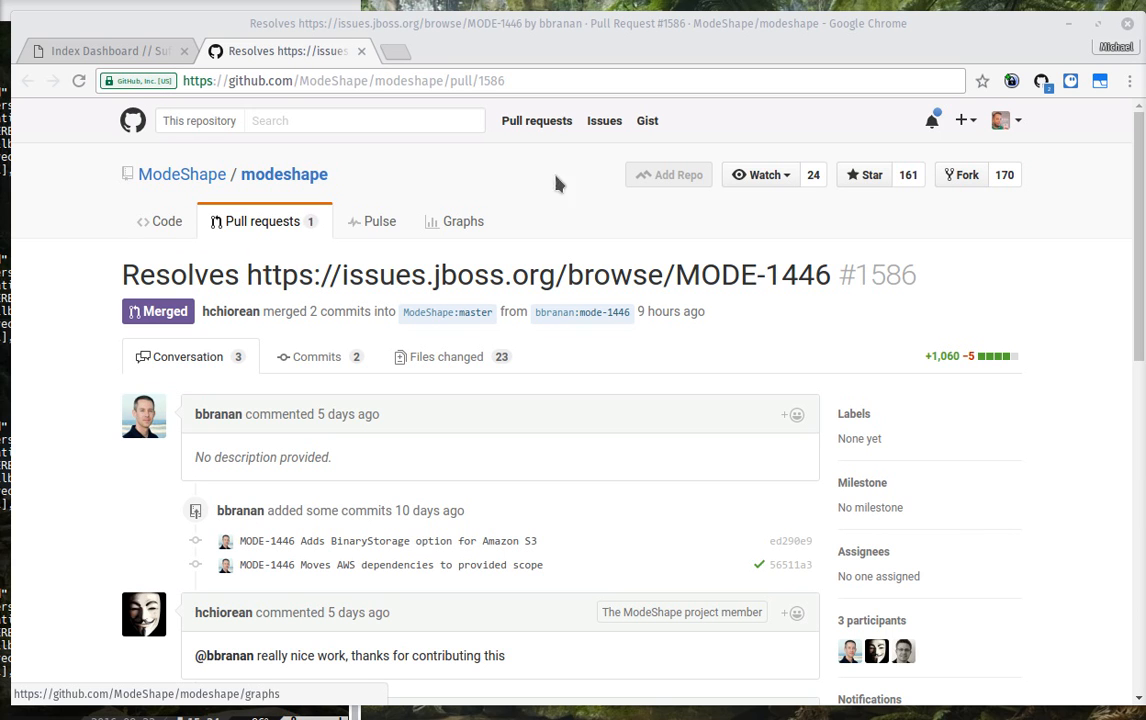
mouse_move(598, 56)
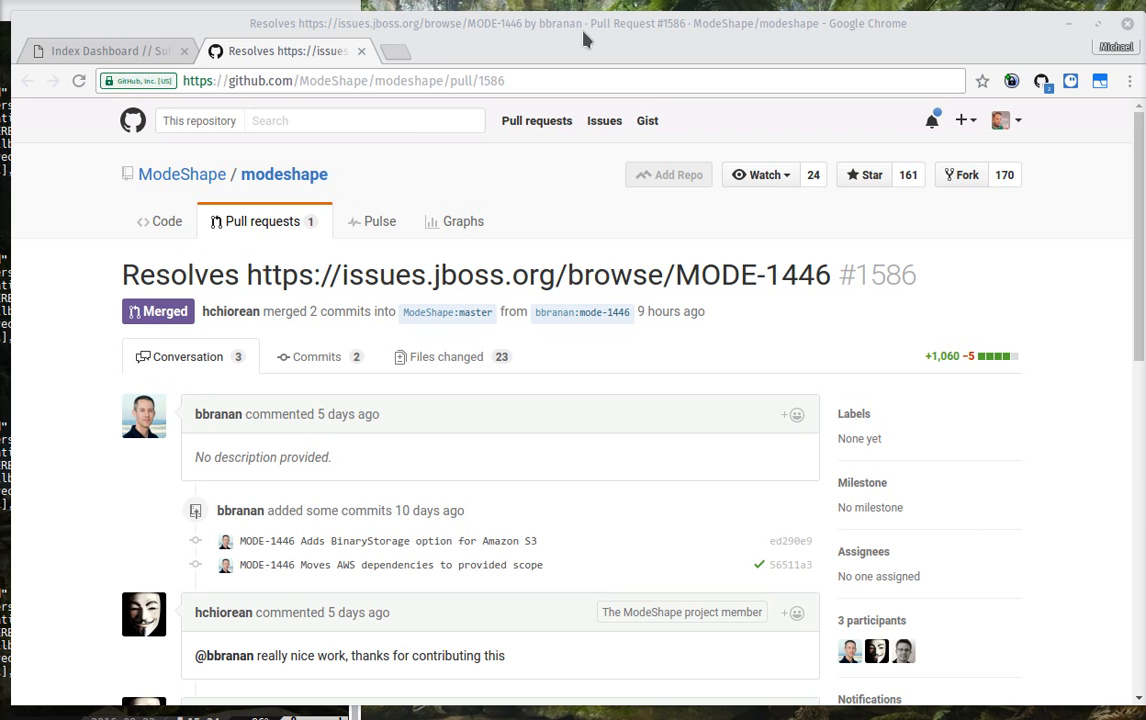
mouse_move(462, 220)
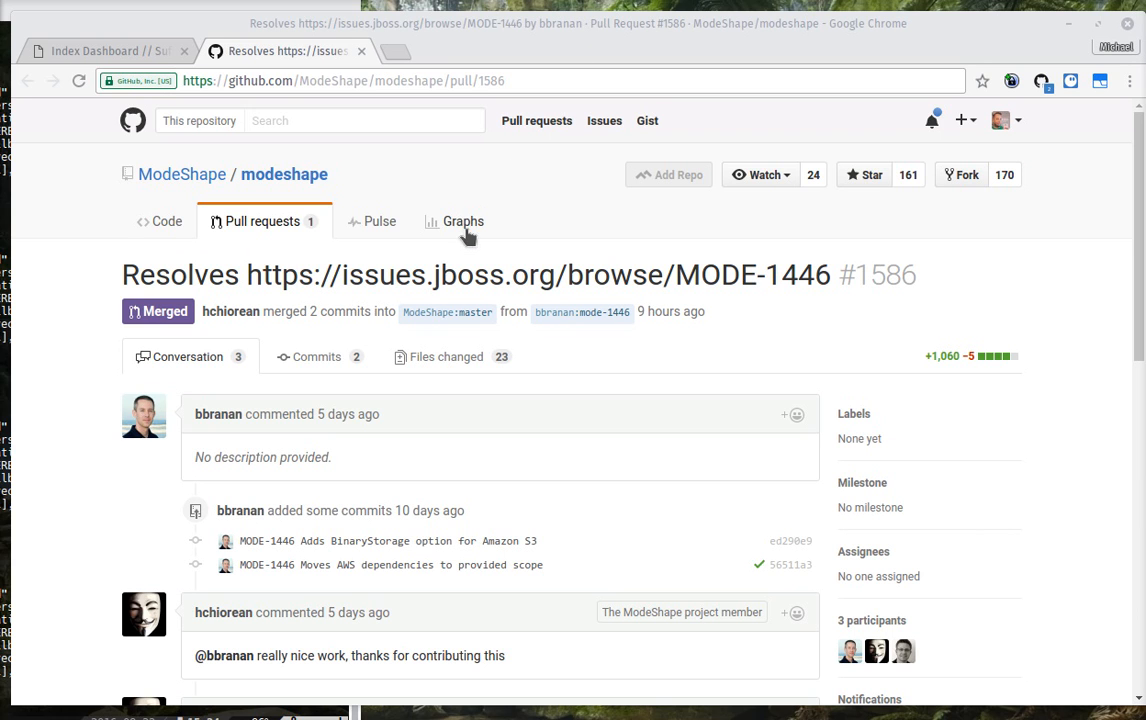
mouse_move(448, 284)
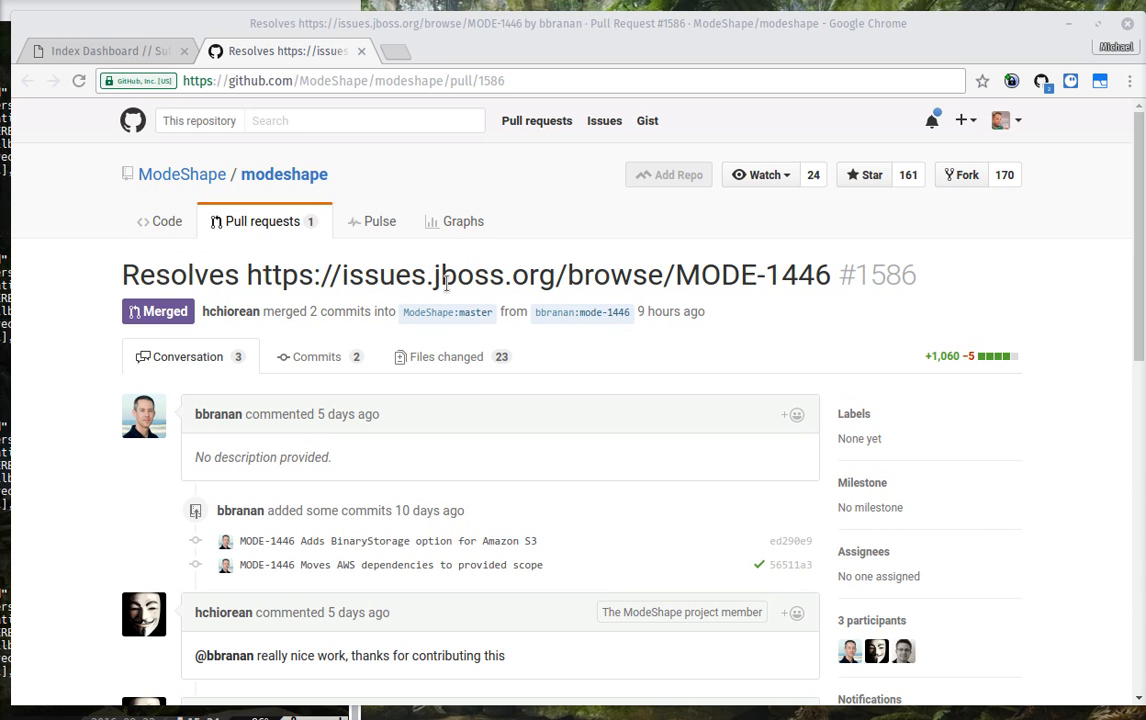
mouse_move(1136, 244)
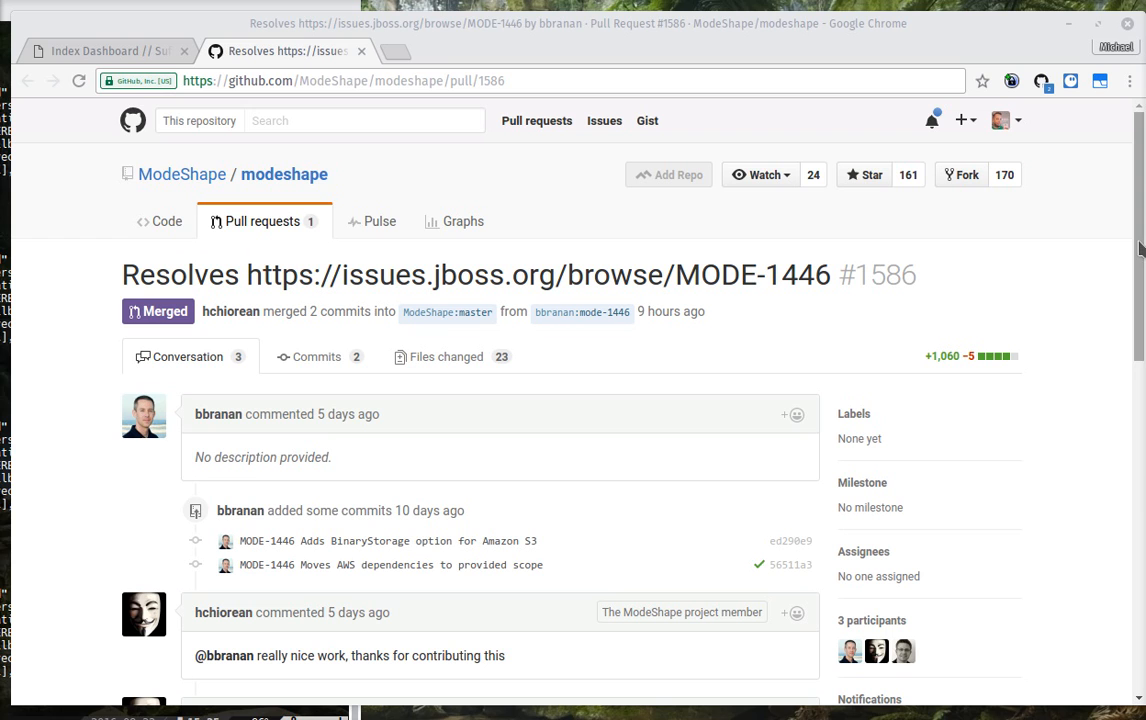
mouse_move(128, 52)
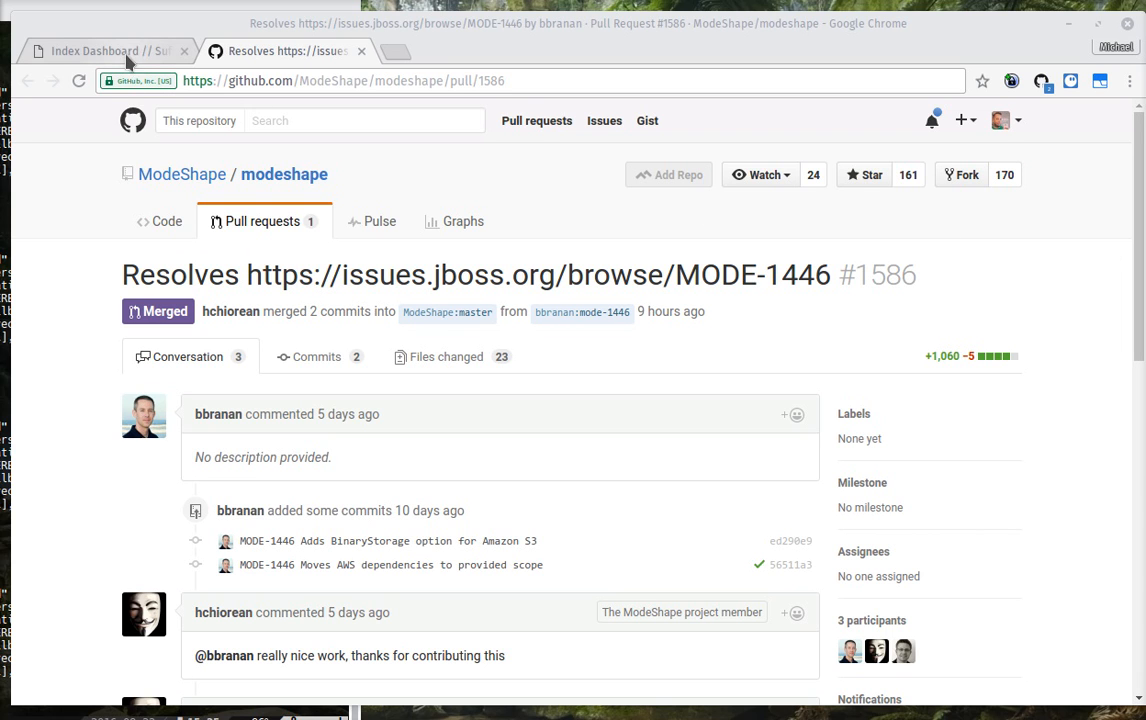
mouse_move(208, 156)
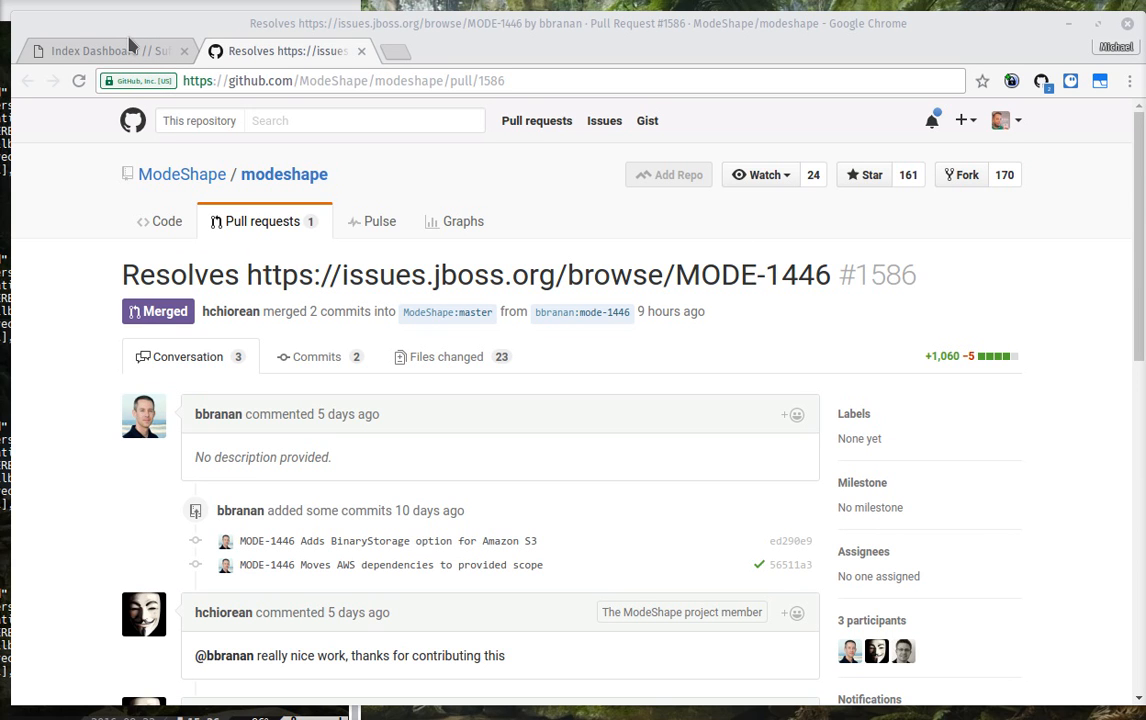
mouse_move(100, 52)
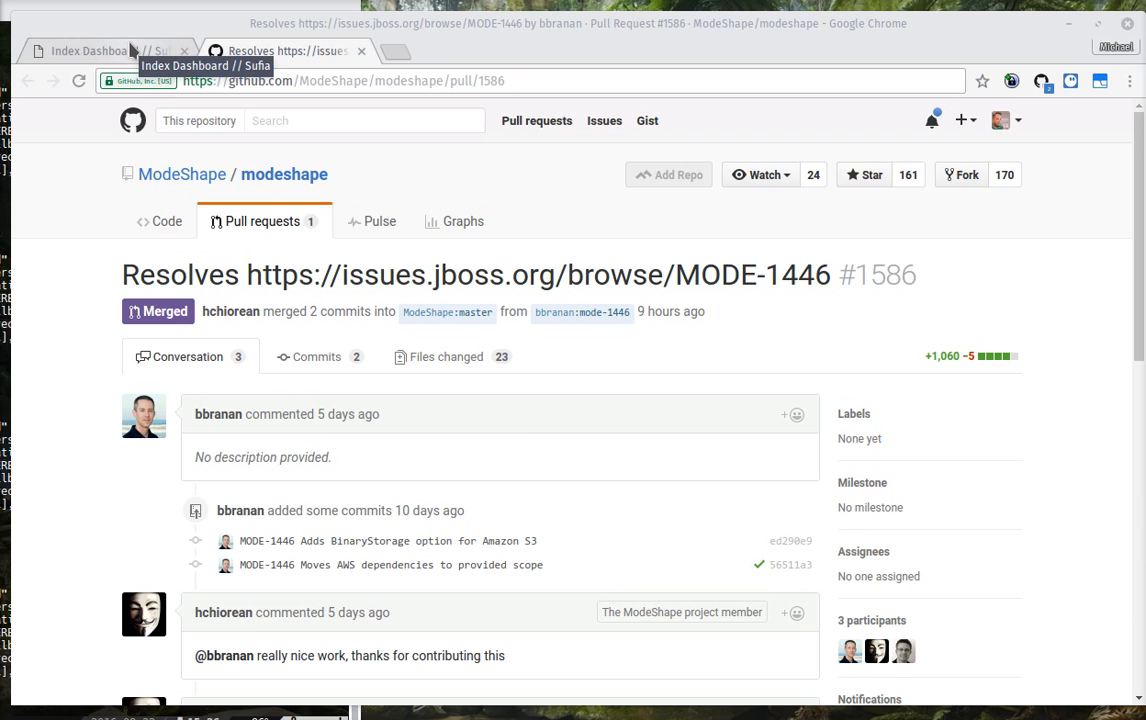
Step: Switch to the Sufia browser tab showing My Dashboard
left_click(100, 52)
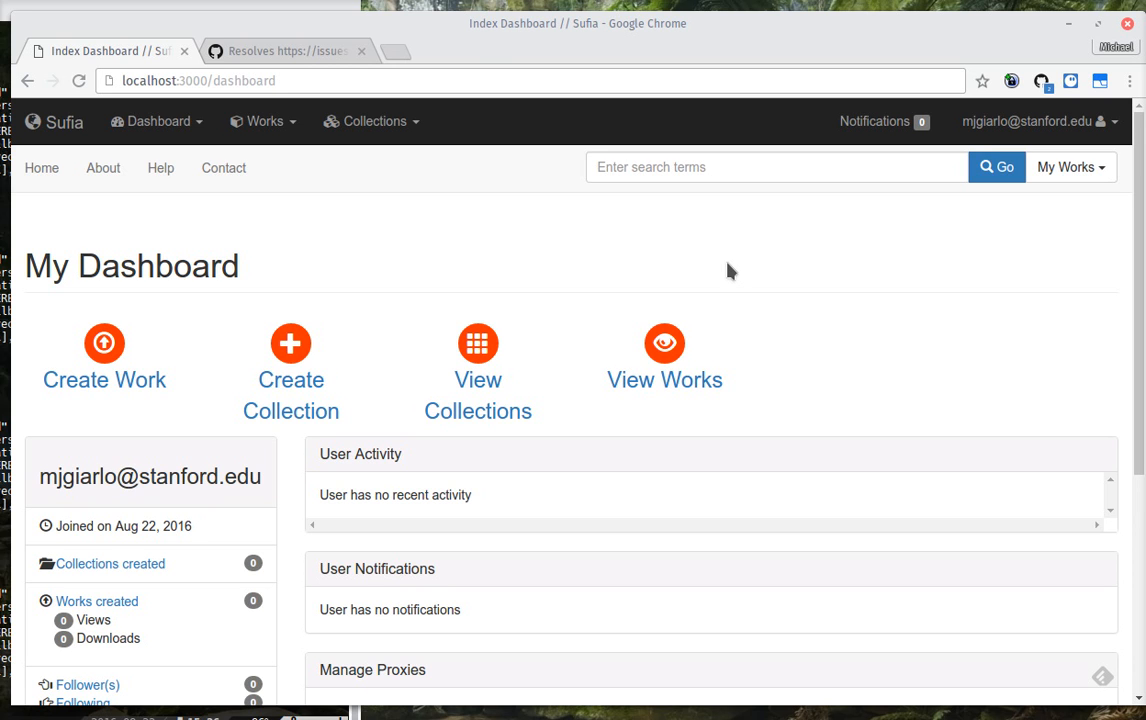
mouse_move(416, 212)
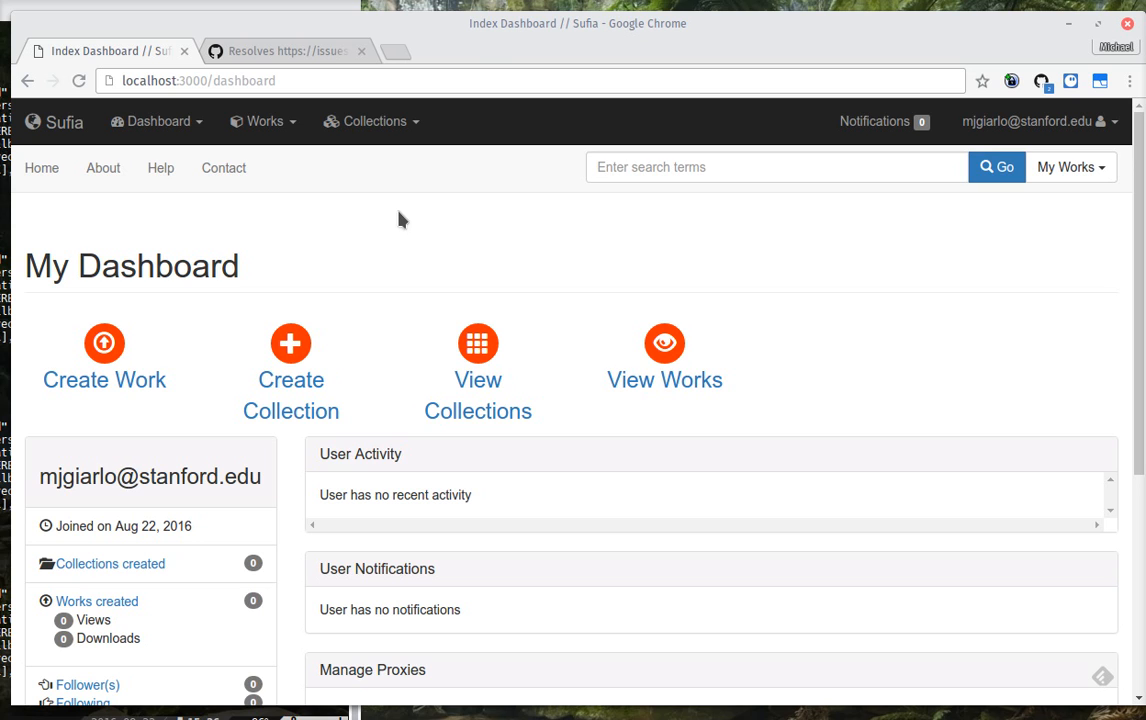
mouse_move(288, 210)
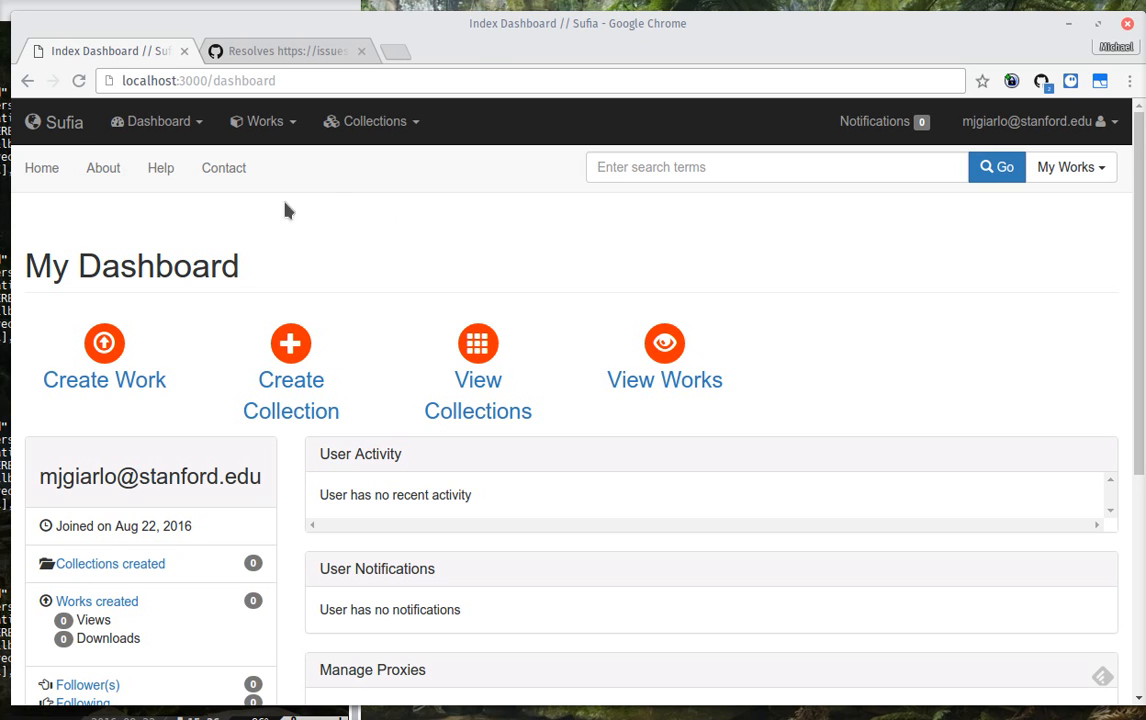
mouse_move(228, 252)
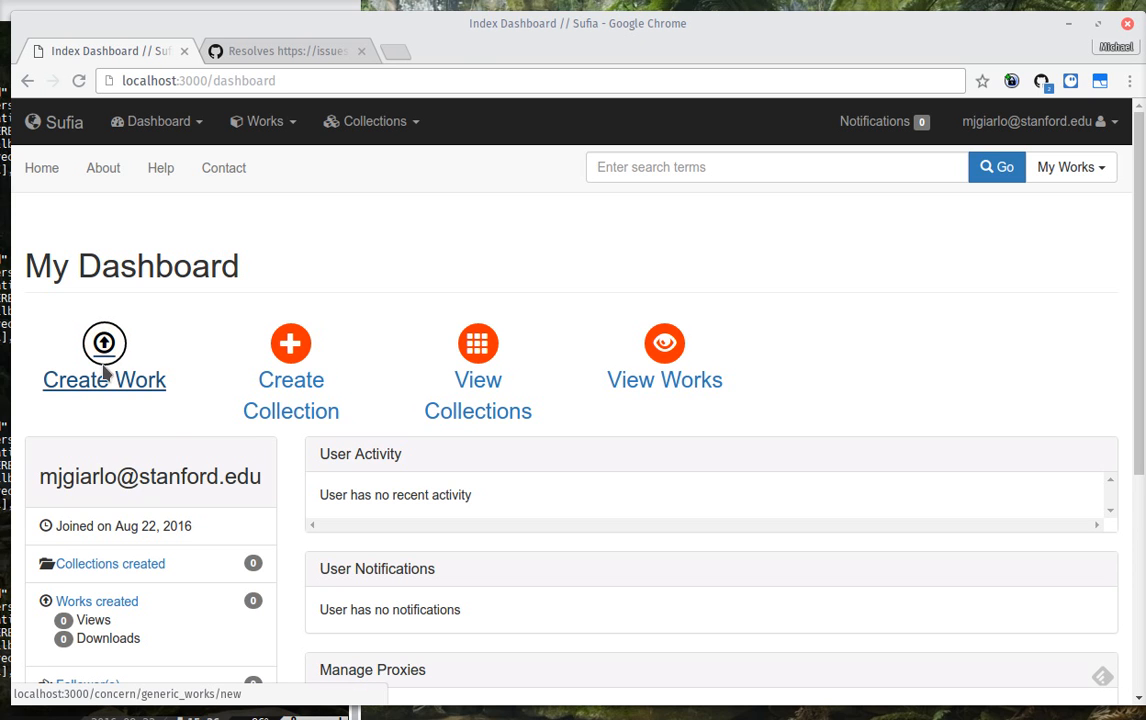
Step: Start a new work titled 'Trip to Austin' by Mike Giarlo with keyword 'images'
left_click(104, 344)
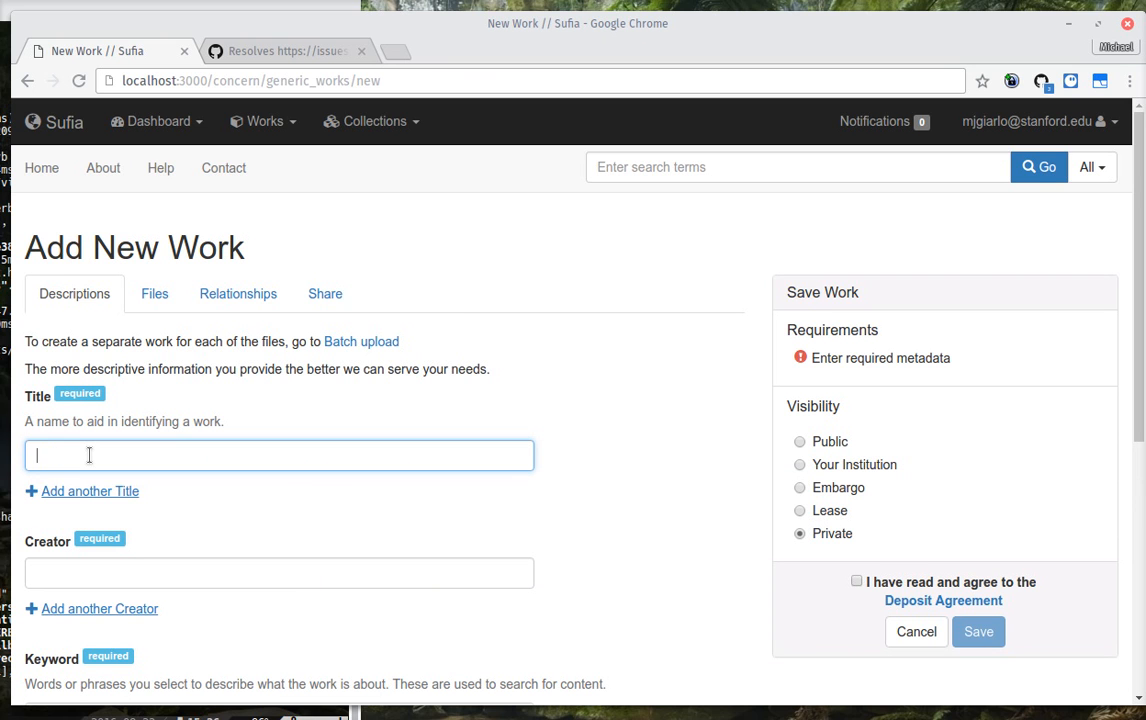
type("Trip to Austin")
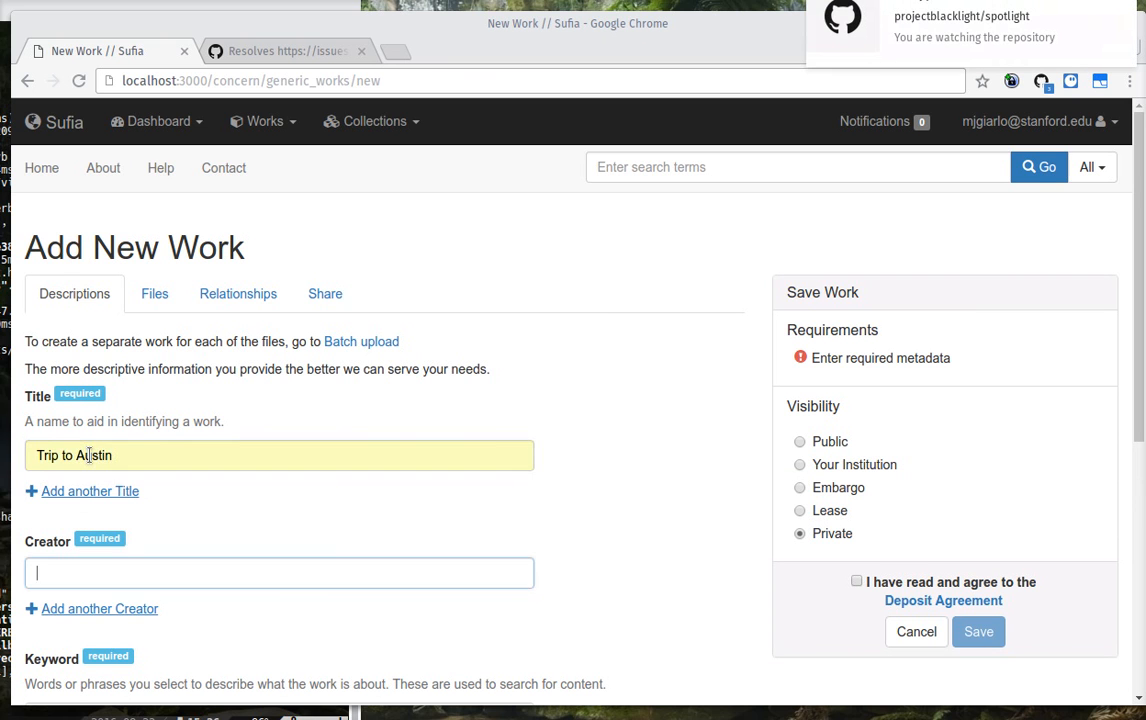
type("Mike Giarlo")
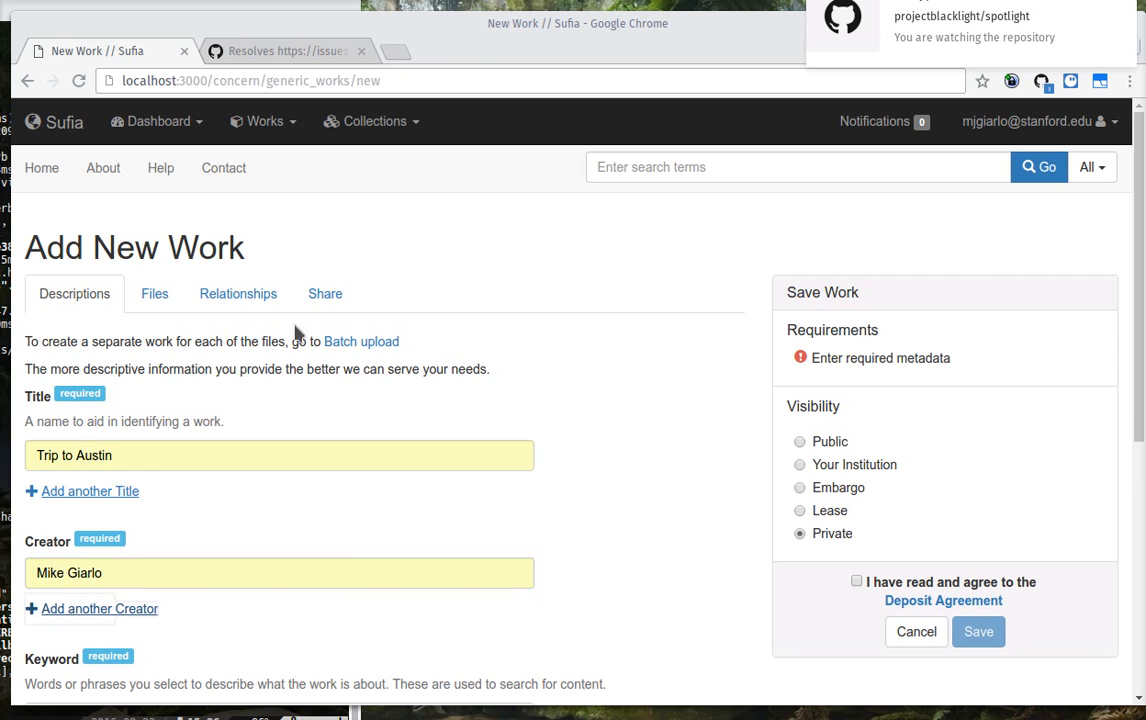
scroll("down", 3)
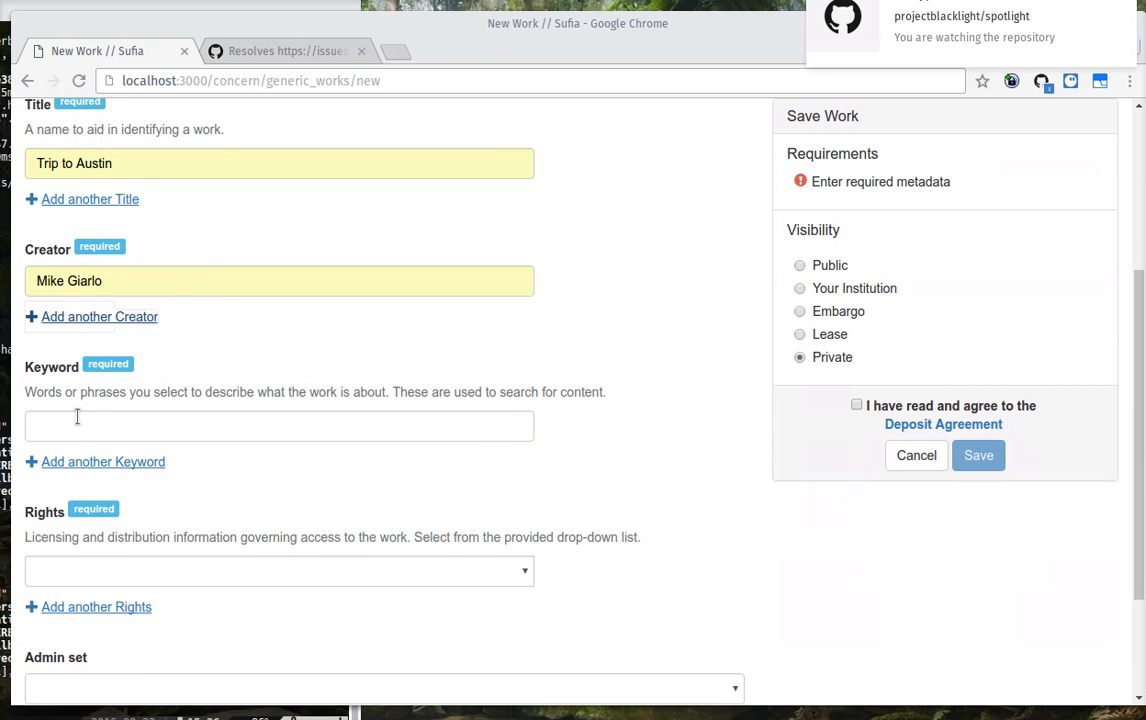
type("images")
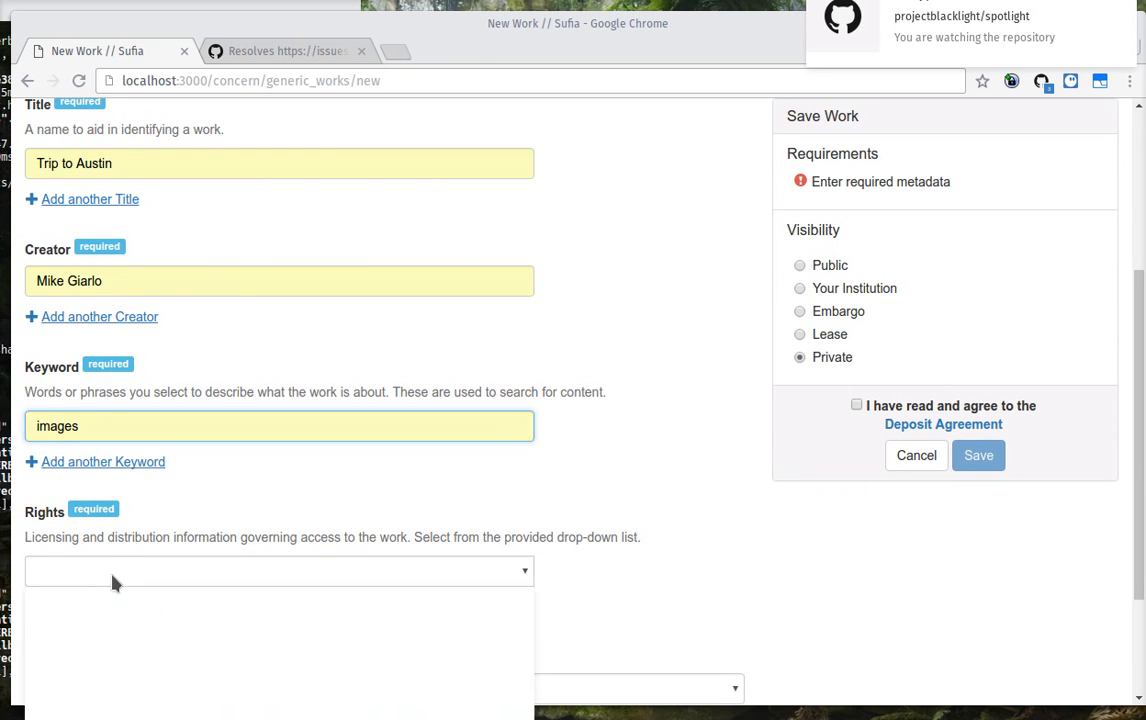
Step: Set rights to Attribution-NonCommercial 3.0, visibility Public and admin set 'Images of Austin'
left_click(280, 572)
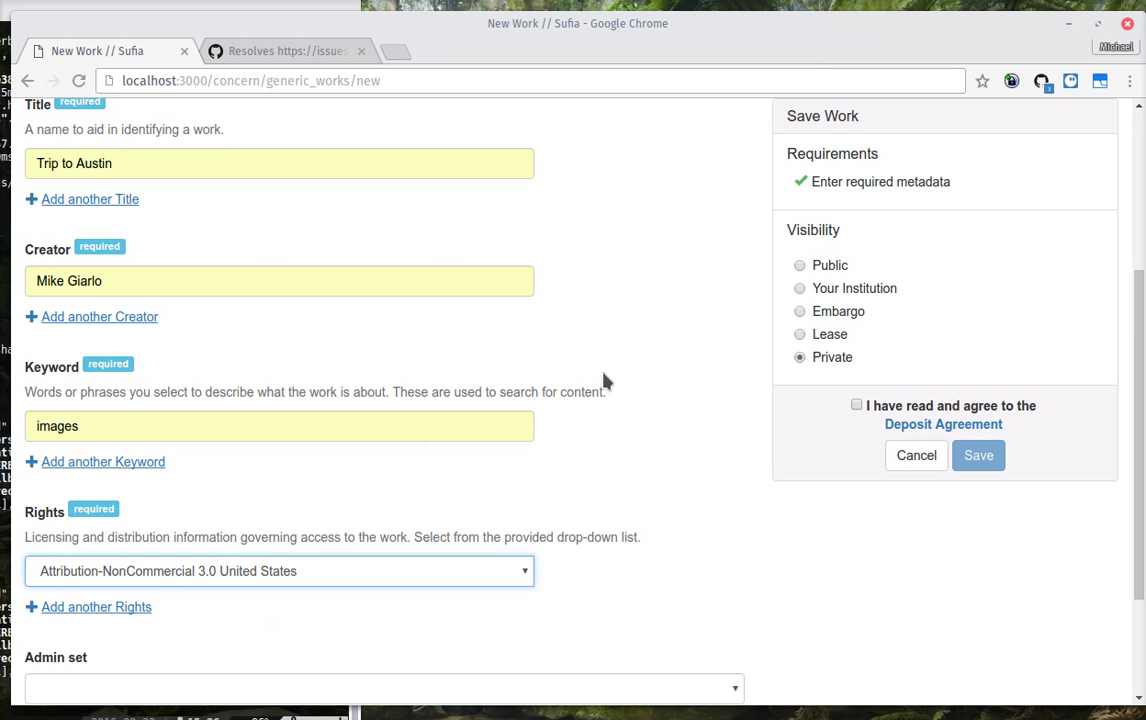
mouse_move(824, 308)
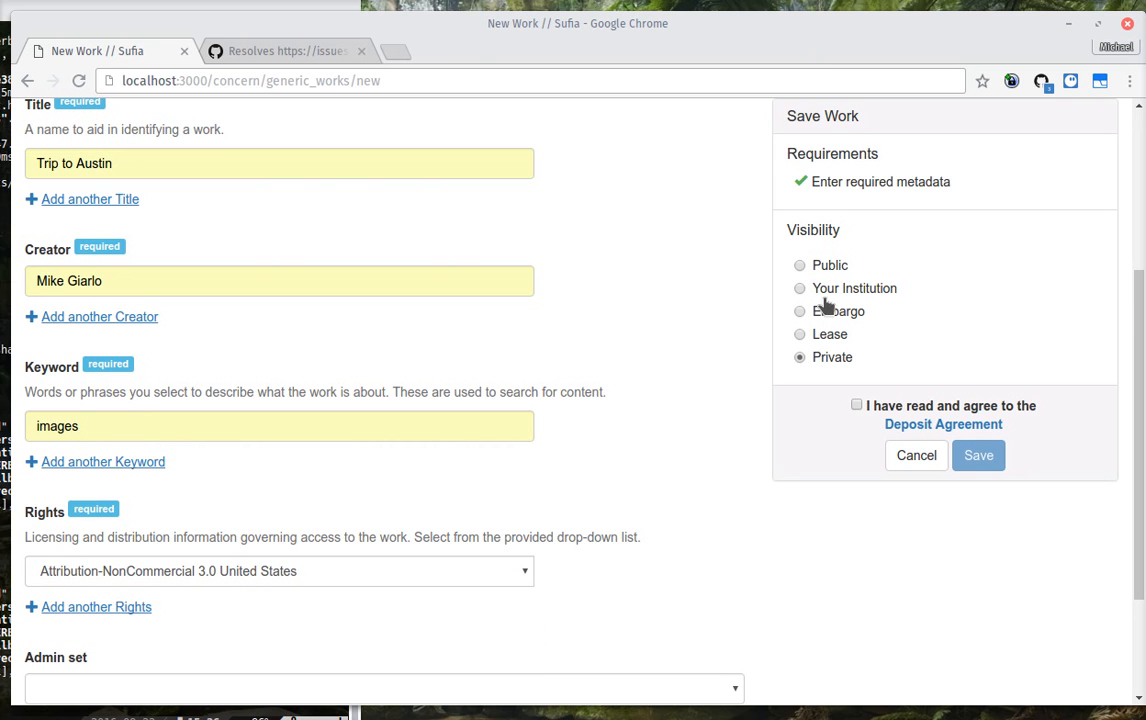
left_click(800, 264)
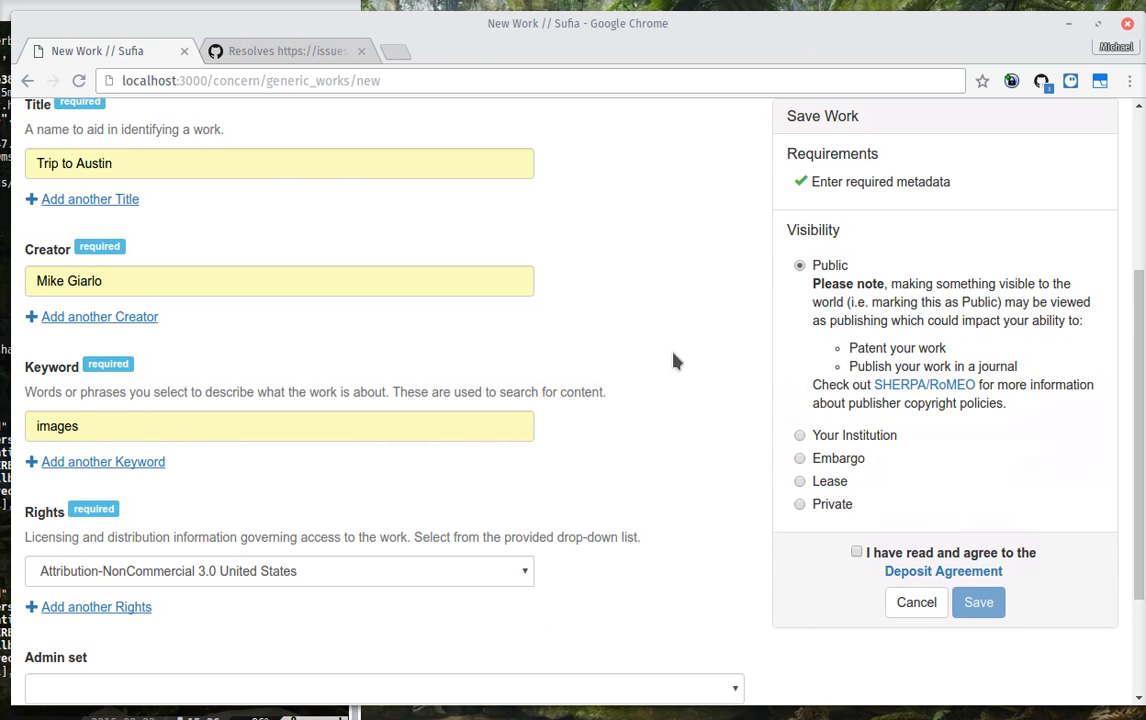
scroll("down", 3)
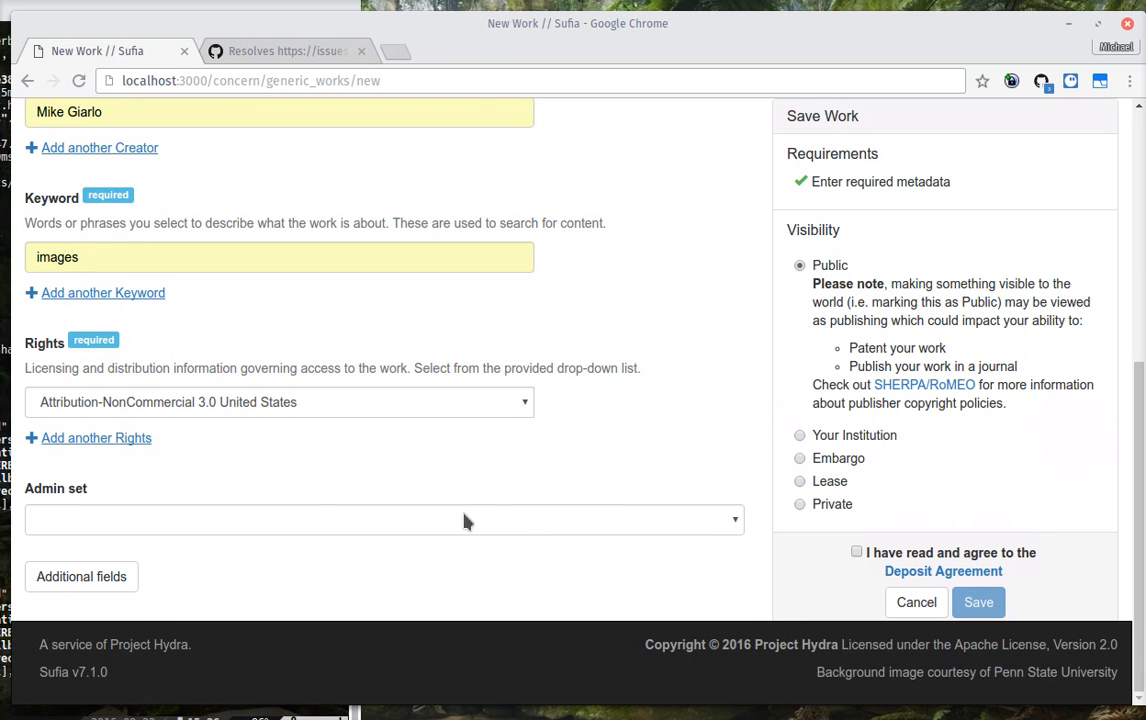
mouse_move(404, 536)
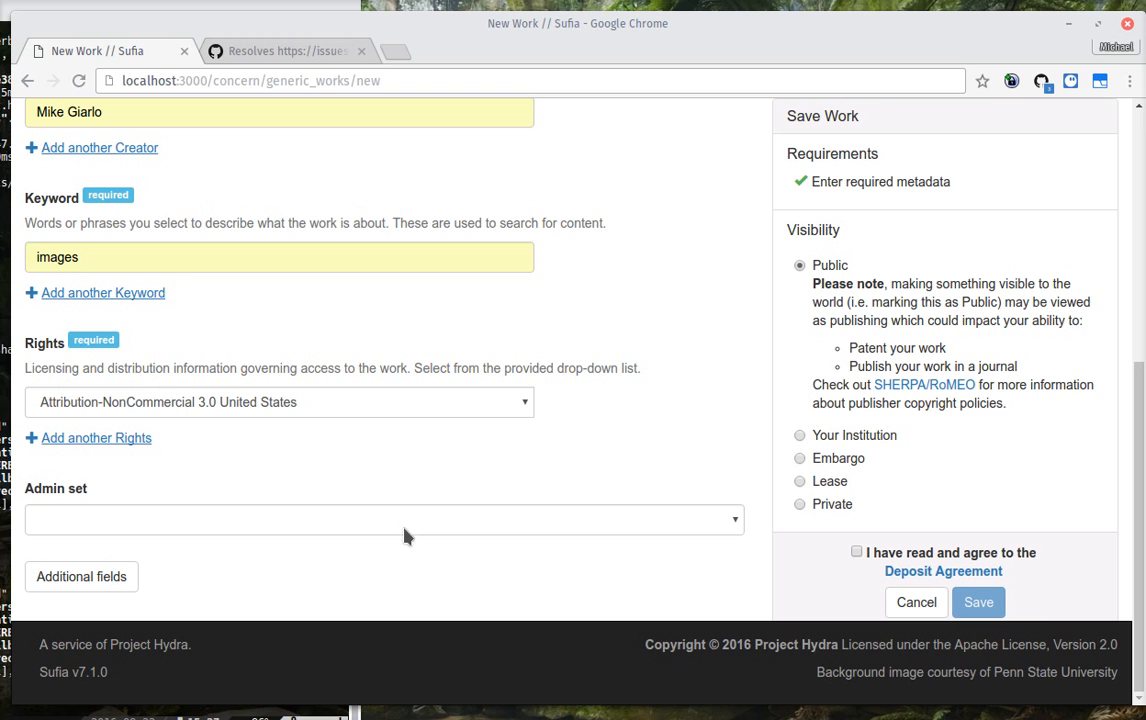
left_click(384, 520)
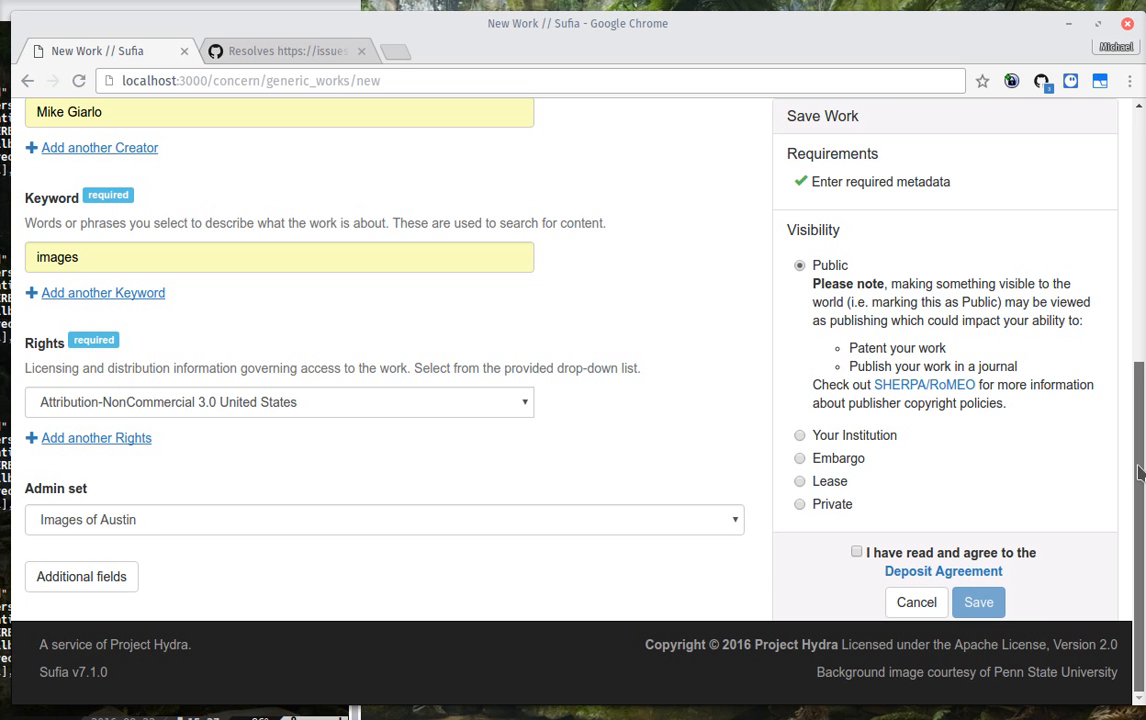
scroll("up", 3)
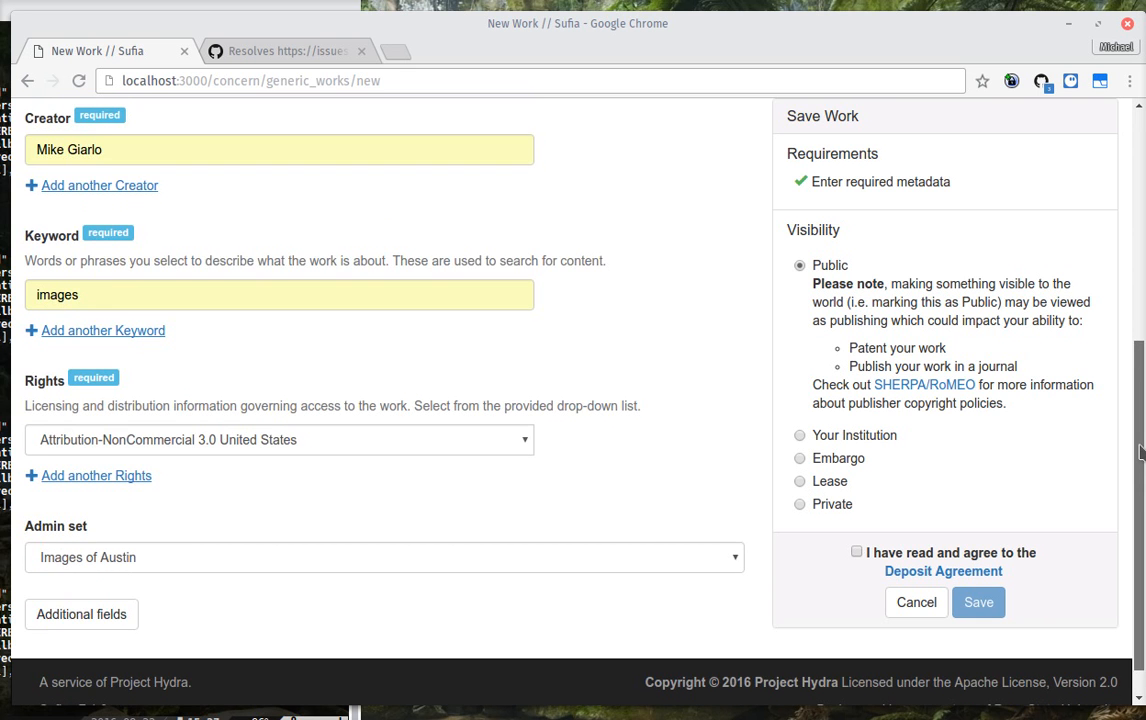
scroll("up", 3)
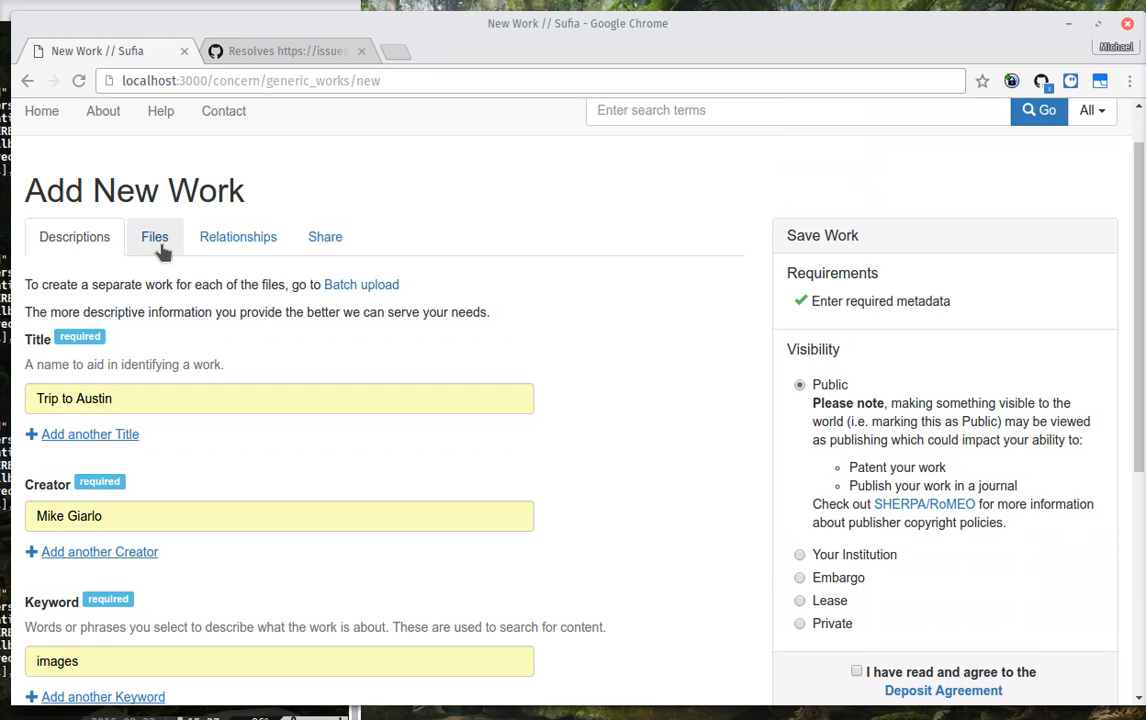
Step: Attach the Austin photos, accept the deposit agreement and save the work
left_click(74, 292)
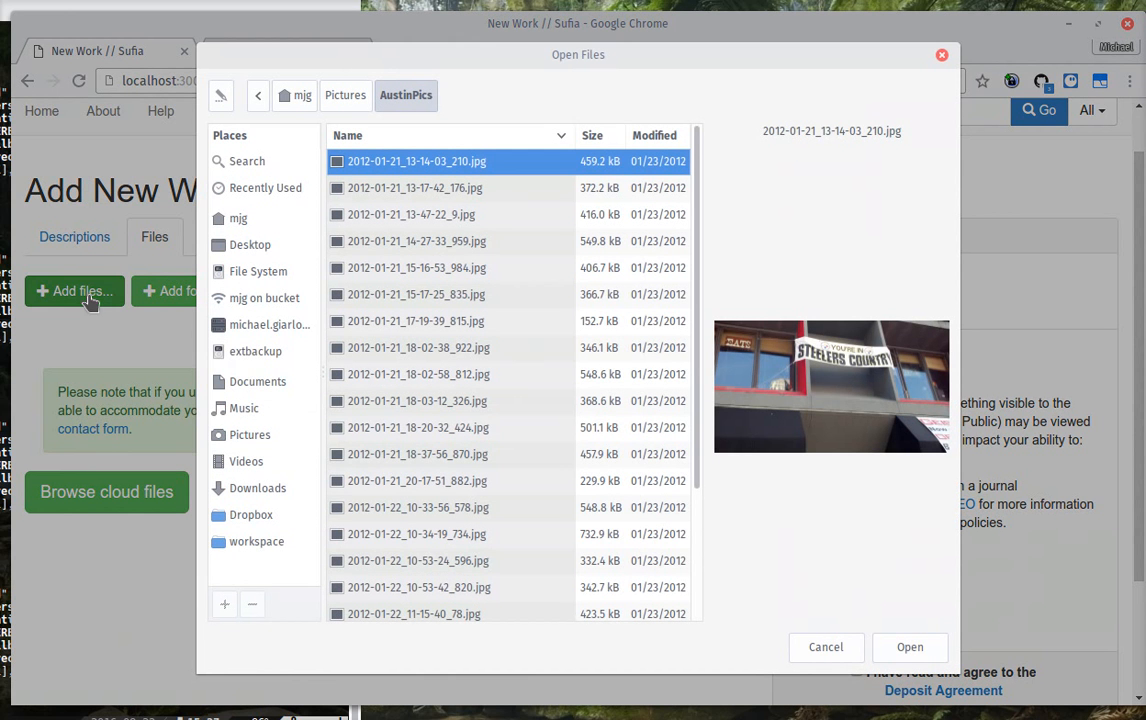
left_click(416, 534)
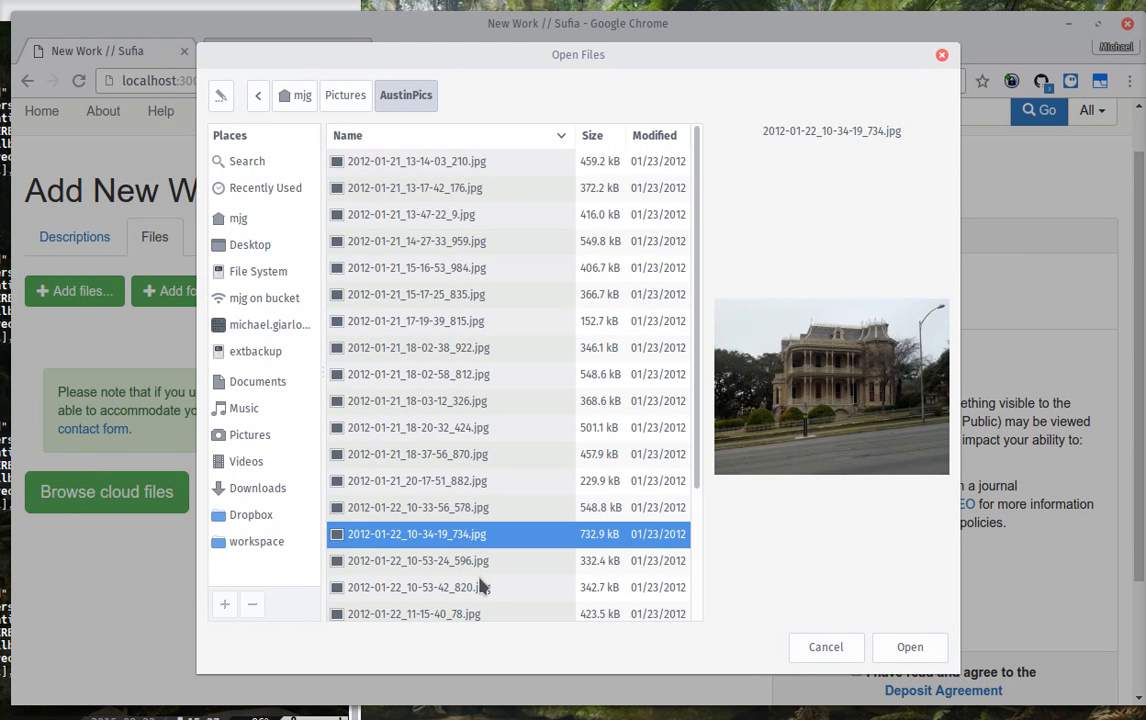
mouse_move(462, 596)
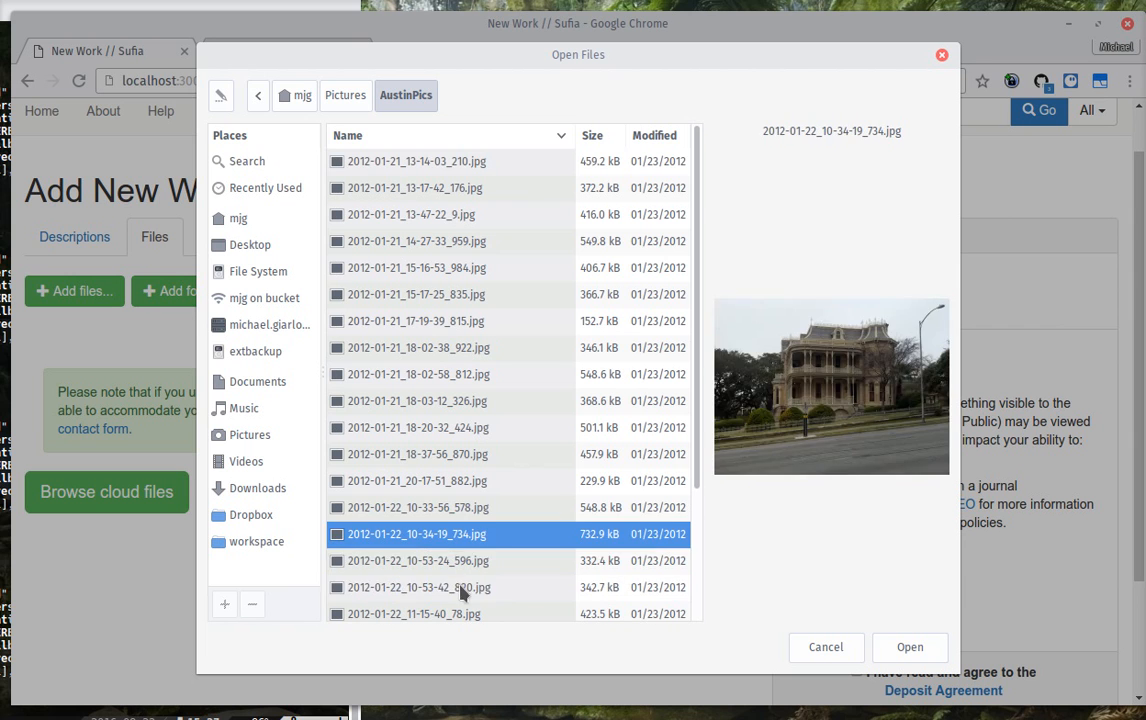
left_click(908, 648)
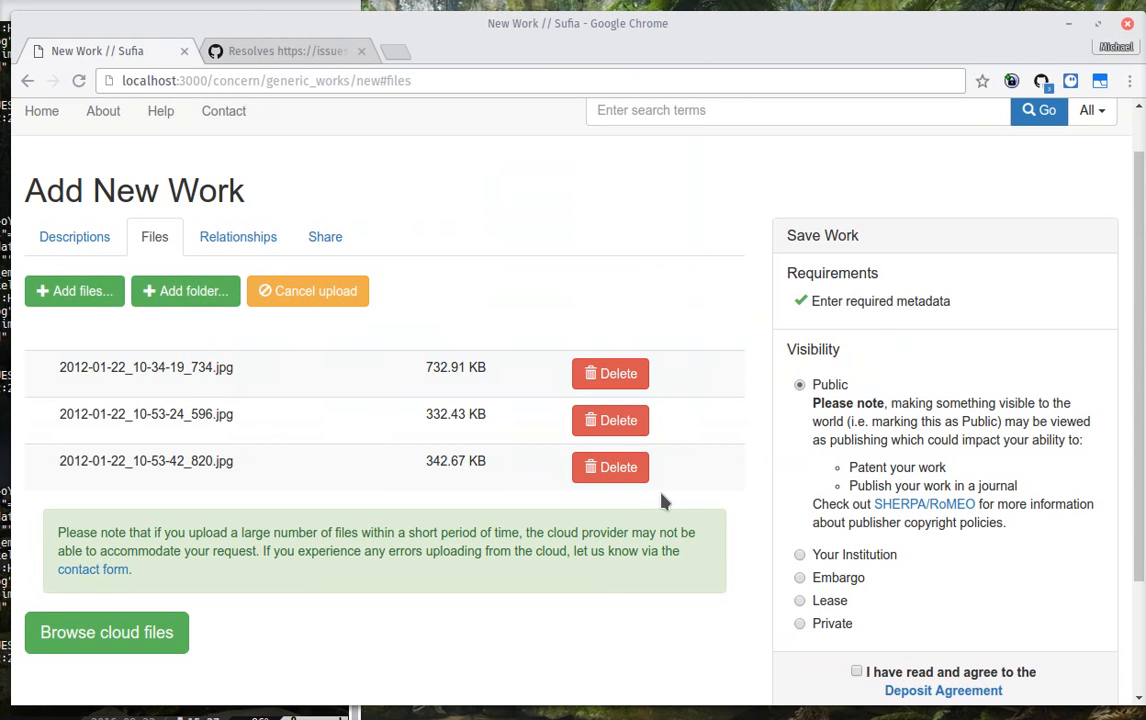
scroll("down", 3)
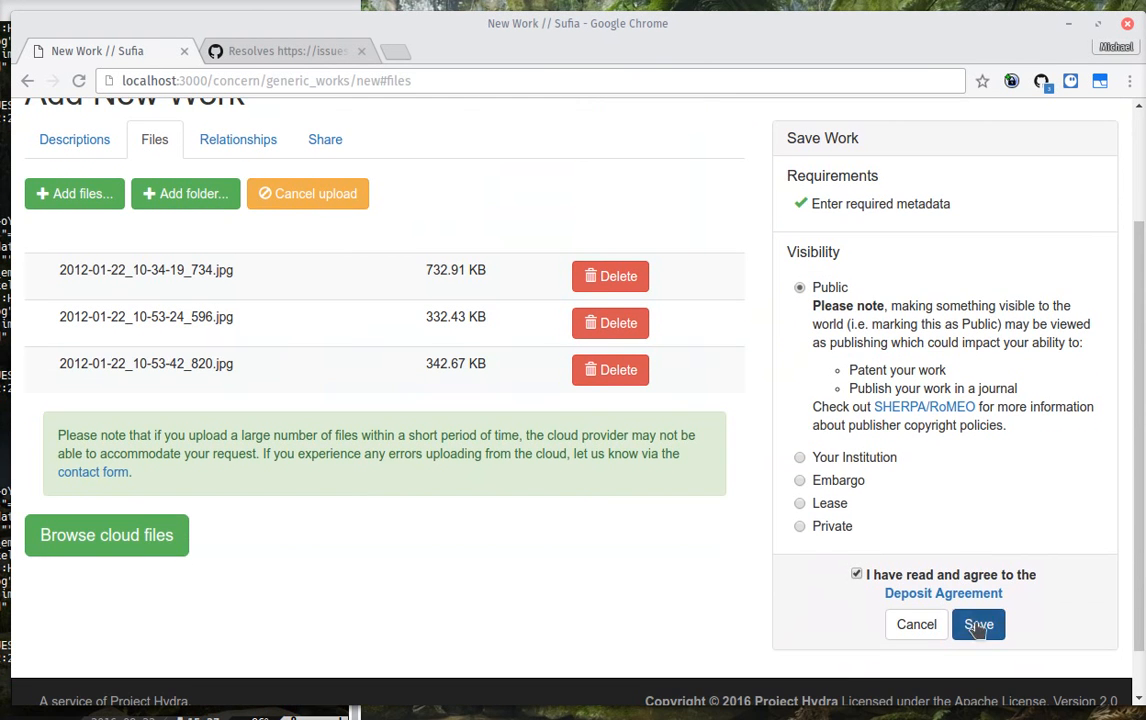
left_click(978, 624)
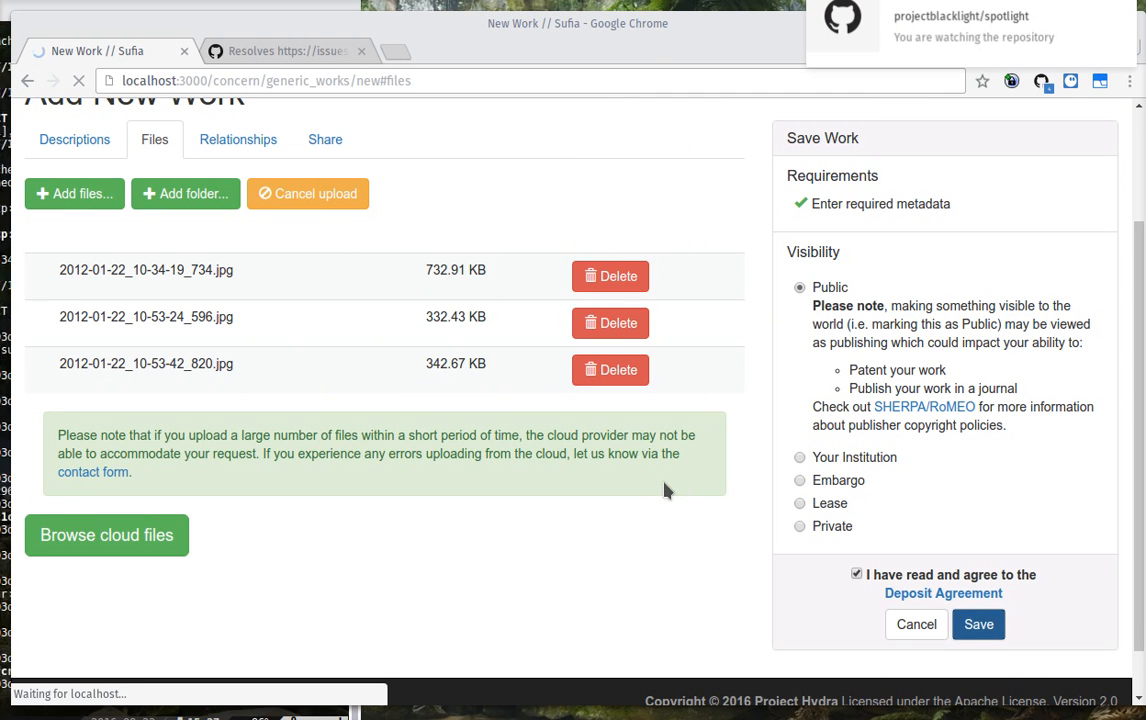
mouse_move(528, 546)
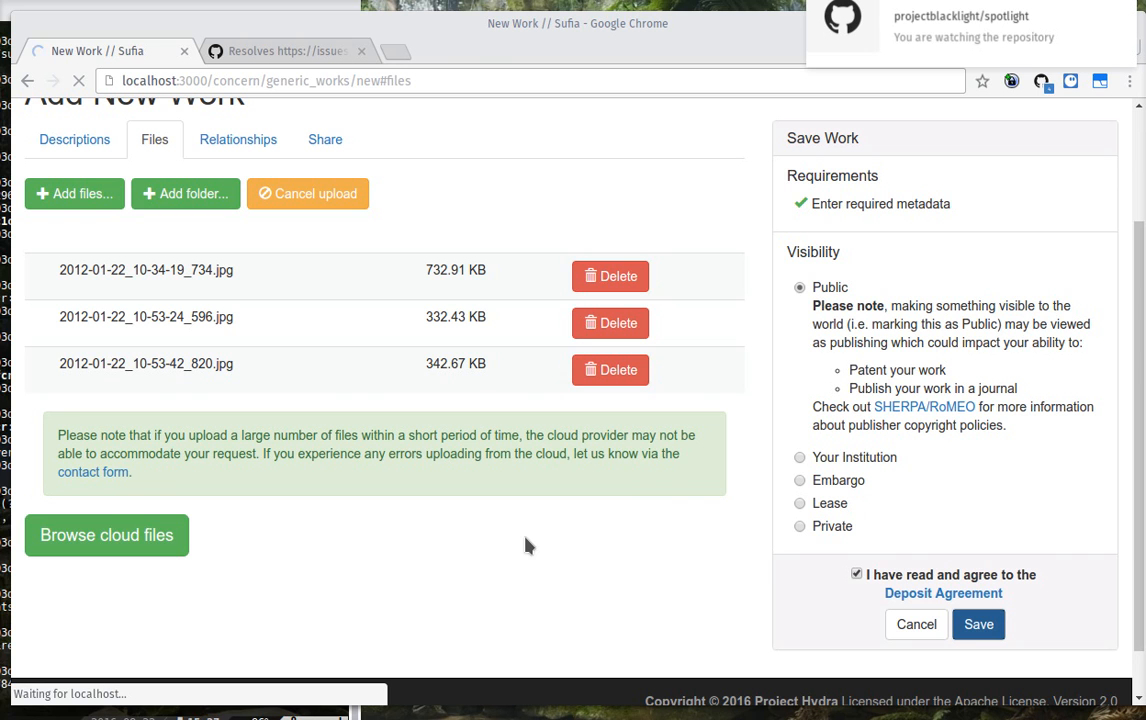
mouse_move(446, 582)
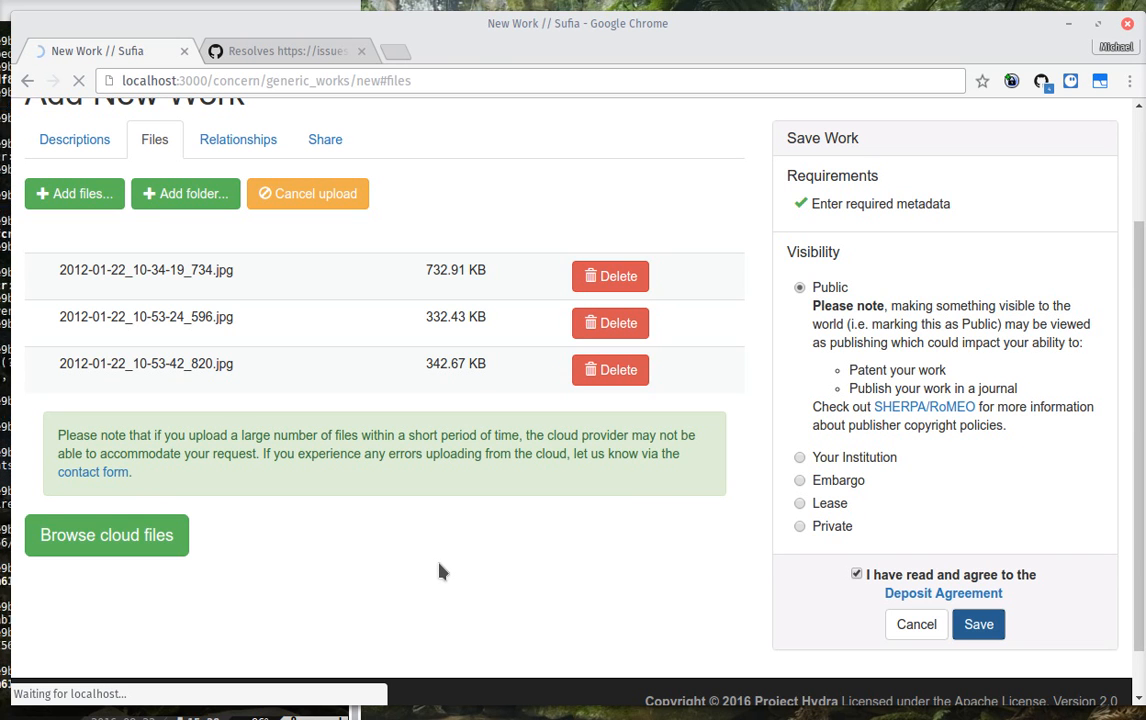
mouse_move(392, 510)
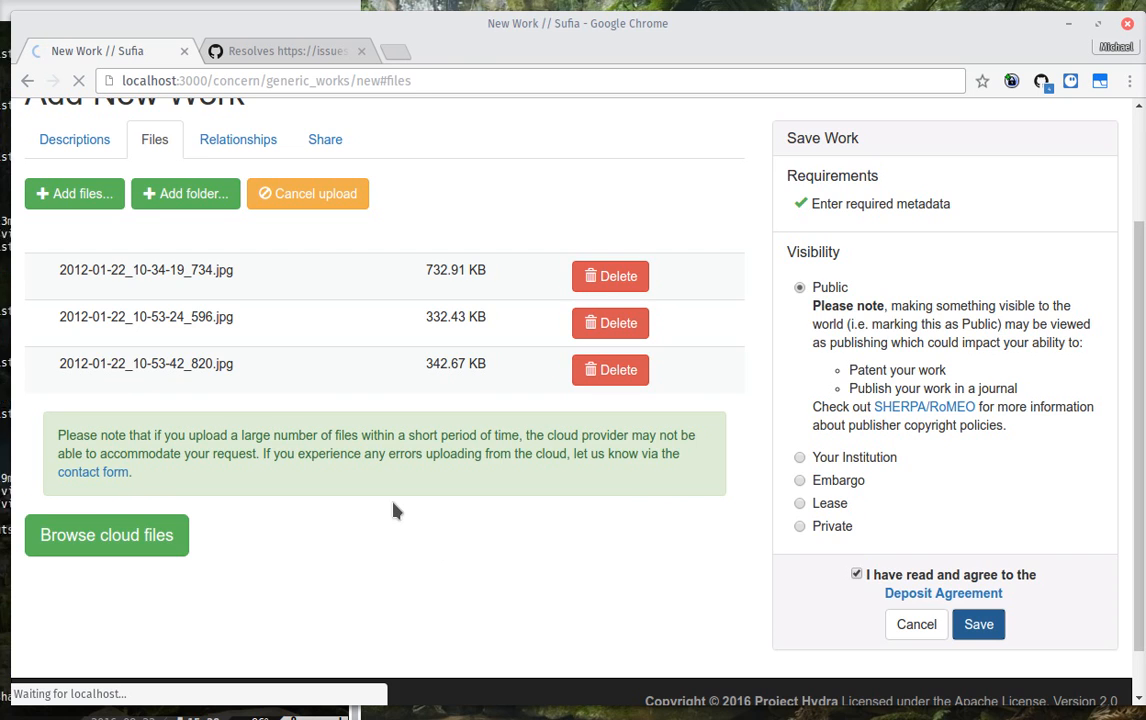
Step: Dismiss the files-processing notice and review Trip to Austin's descriptions and items
left_click(976, 624)
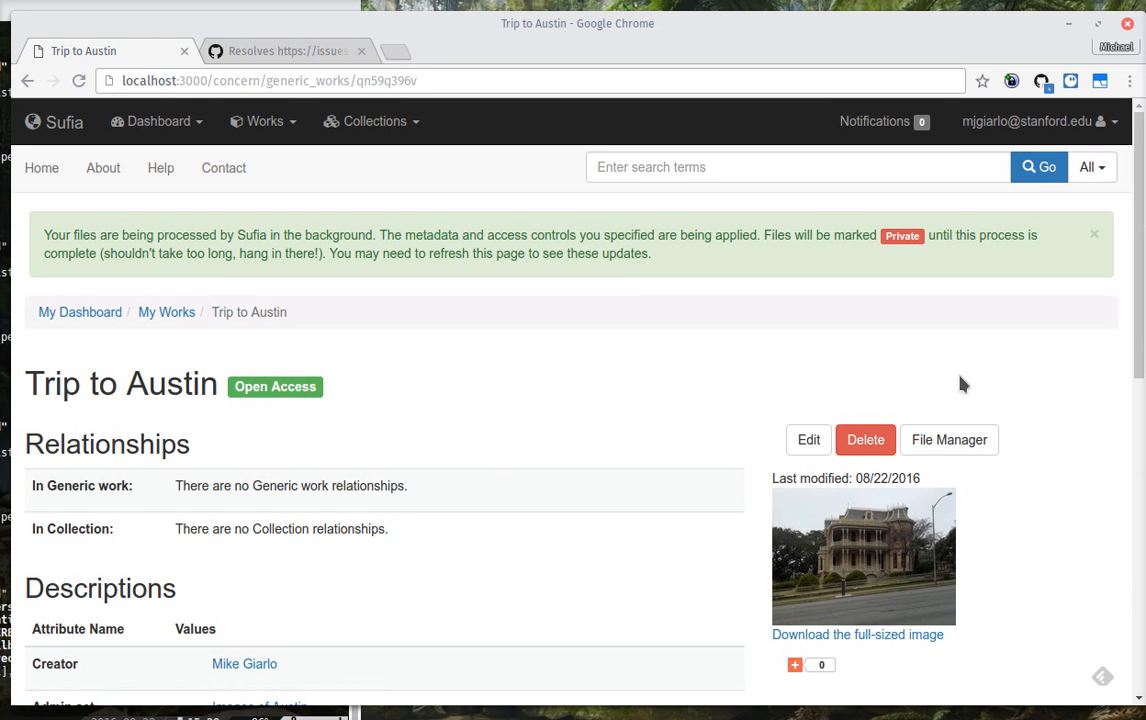
left_click(794, 664)
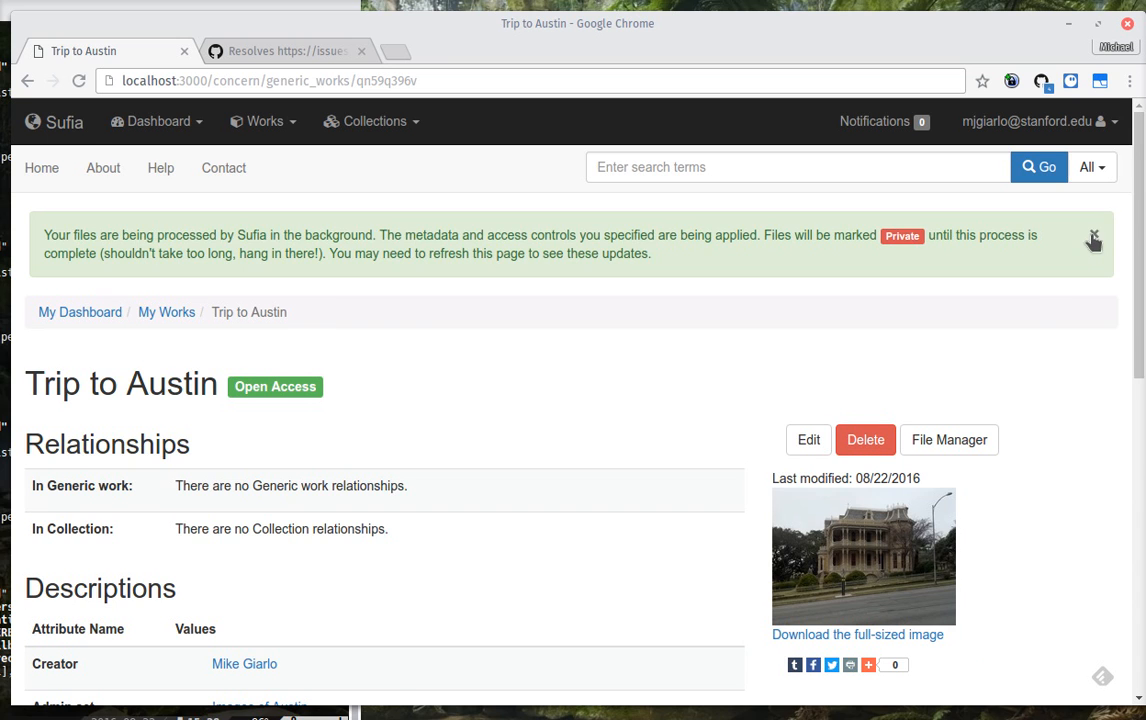
left_click(1094, 242)
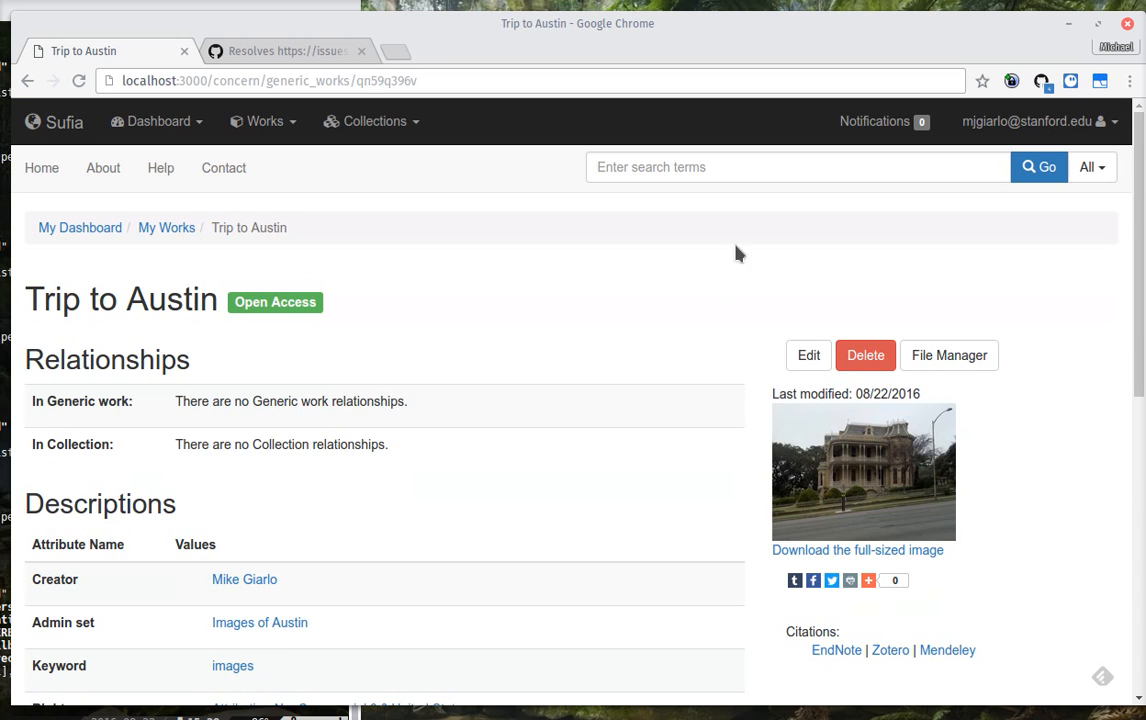
mouse_move(796, 240)
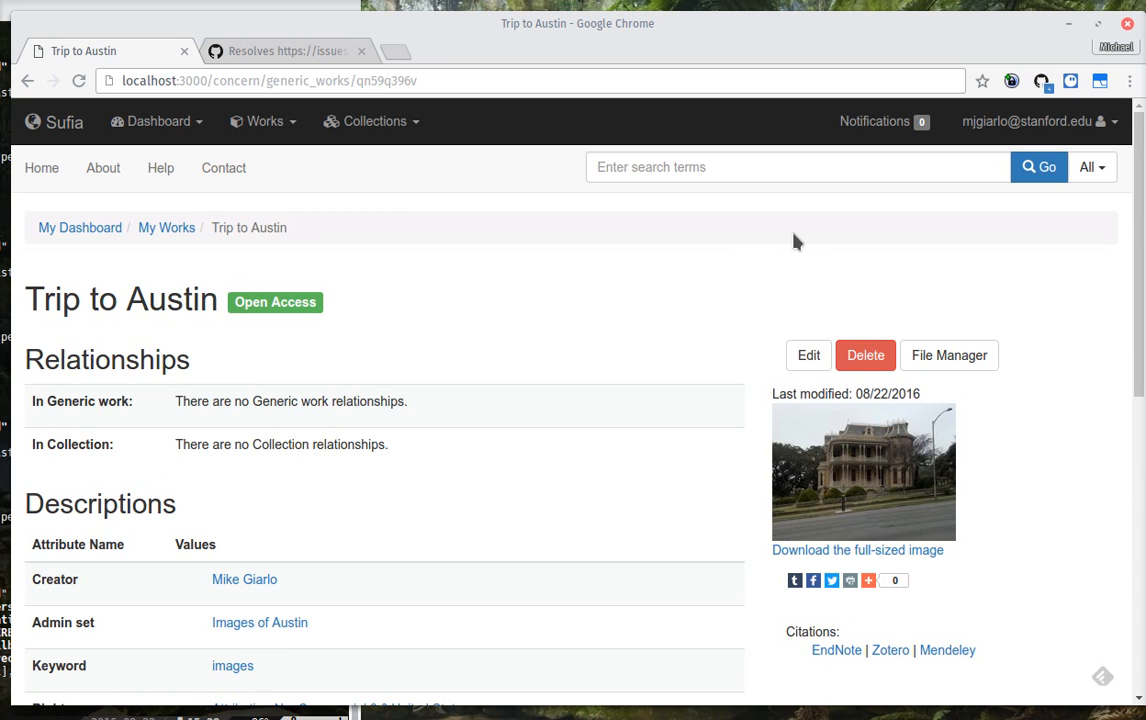
scroll("down", 3)
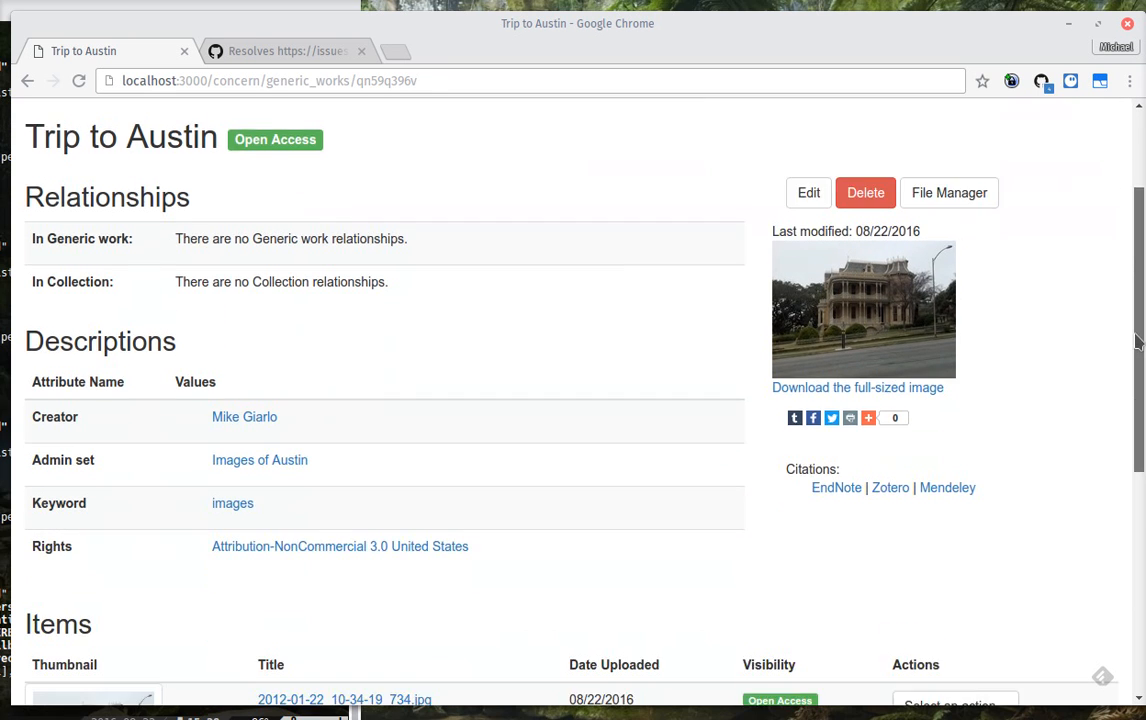
scroll("down", 3)
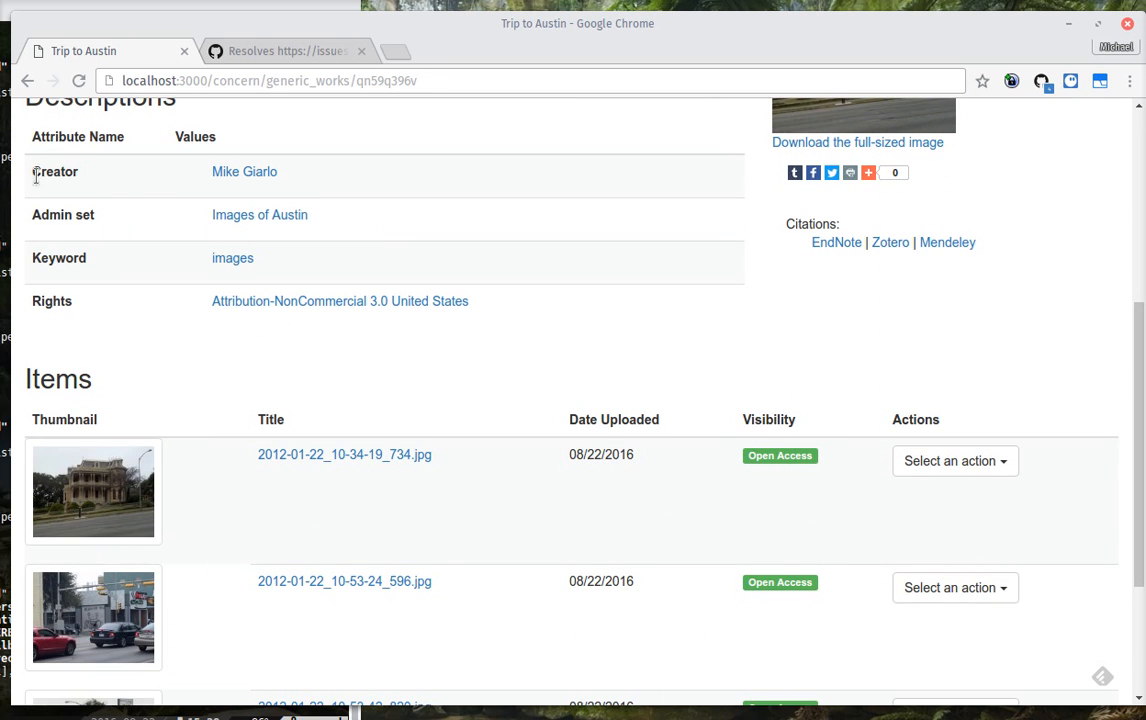
mouse_move(260, 214)
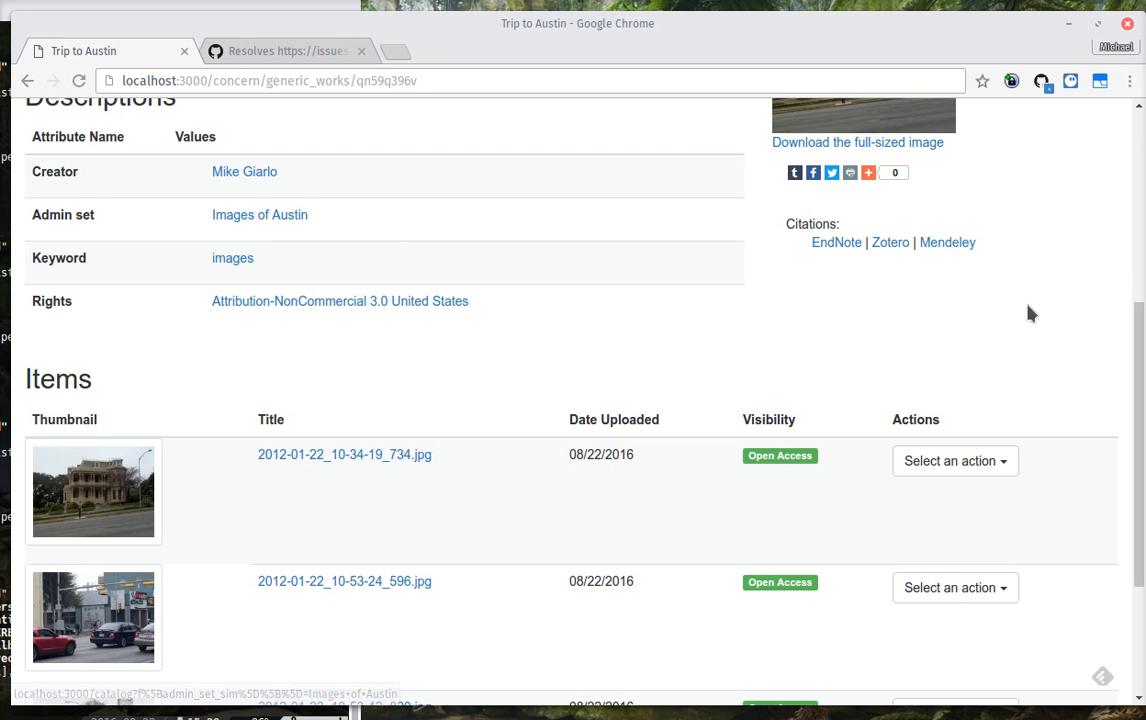
scroll("up", 3)
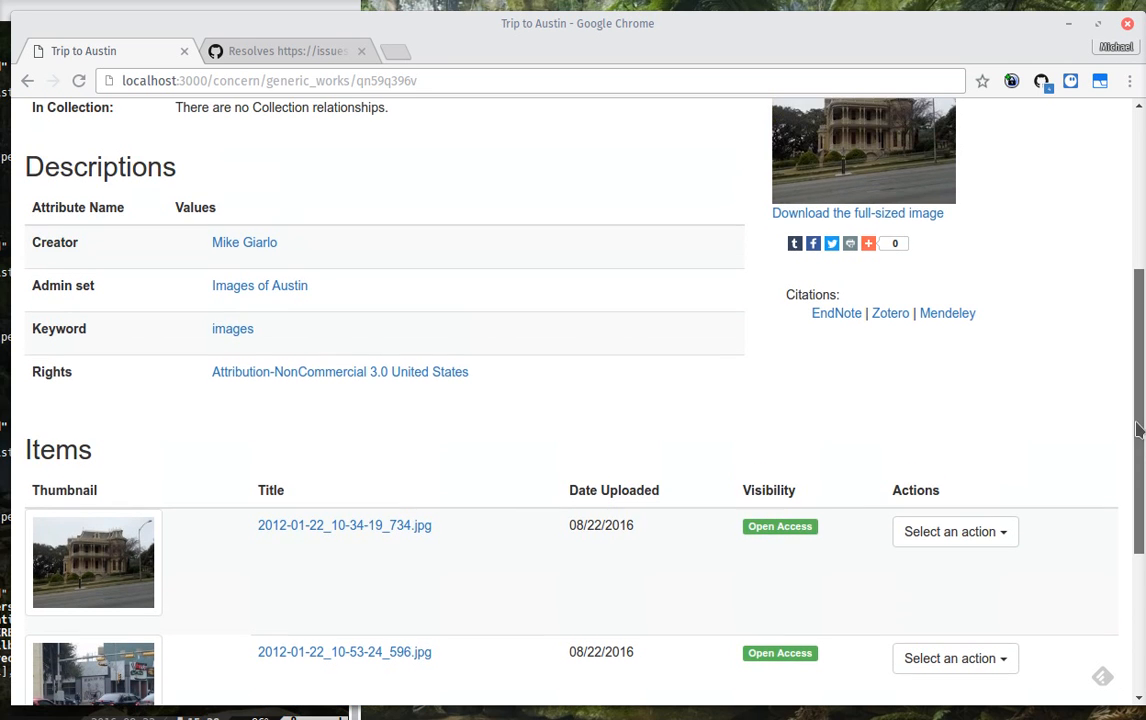
mouse_move(260, 284)
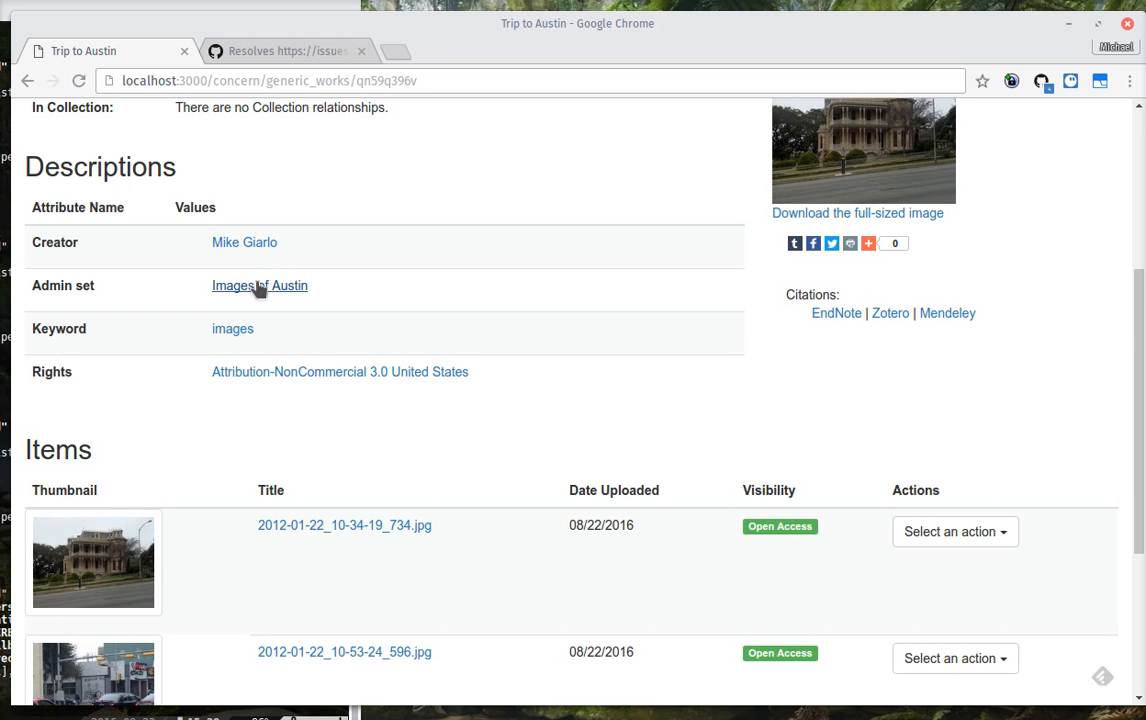
mouse_move(250, 278)
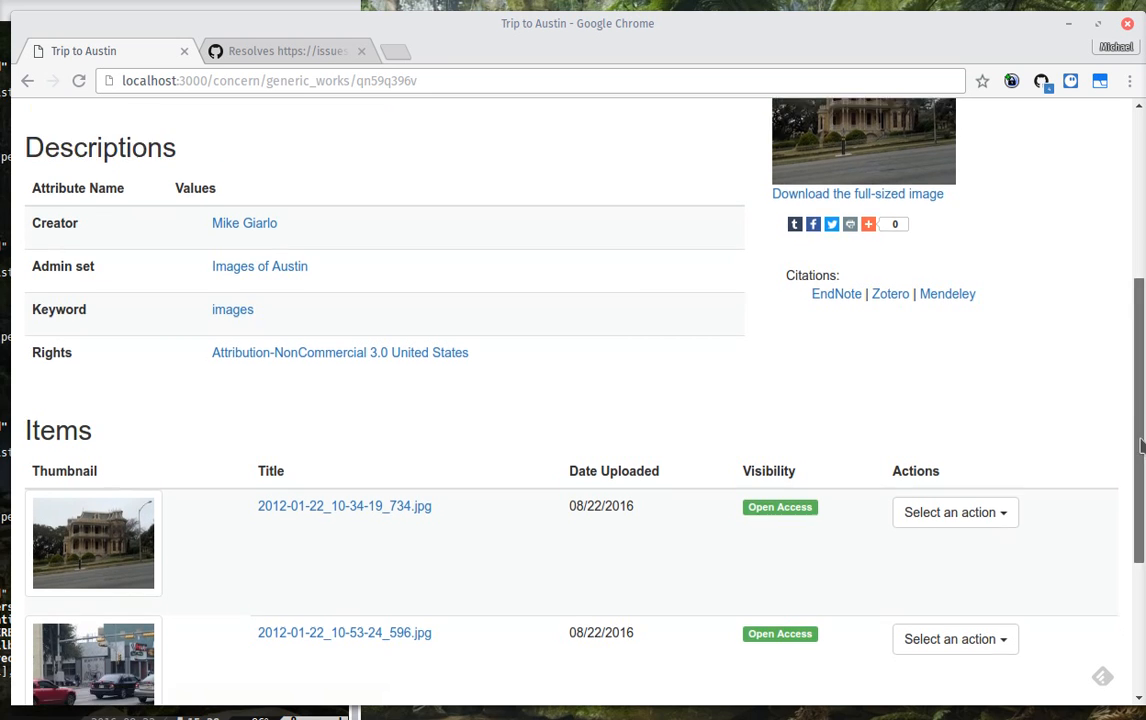
scroll("down", 3)
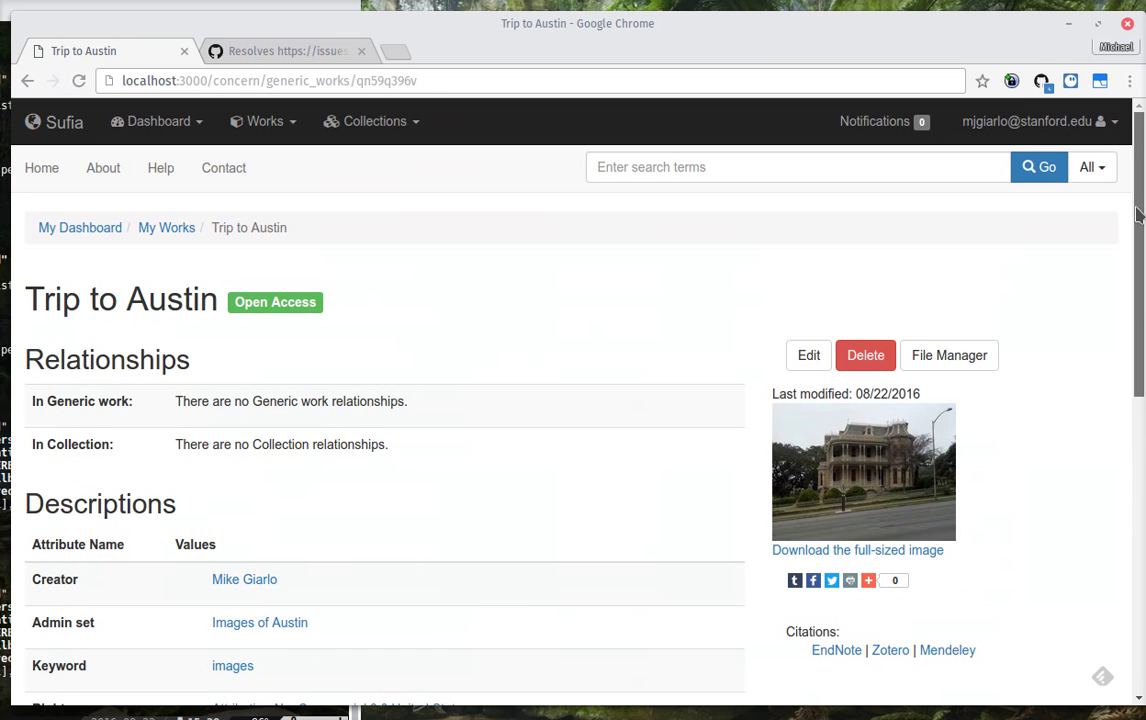
mouse_move(1096, 228)
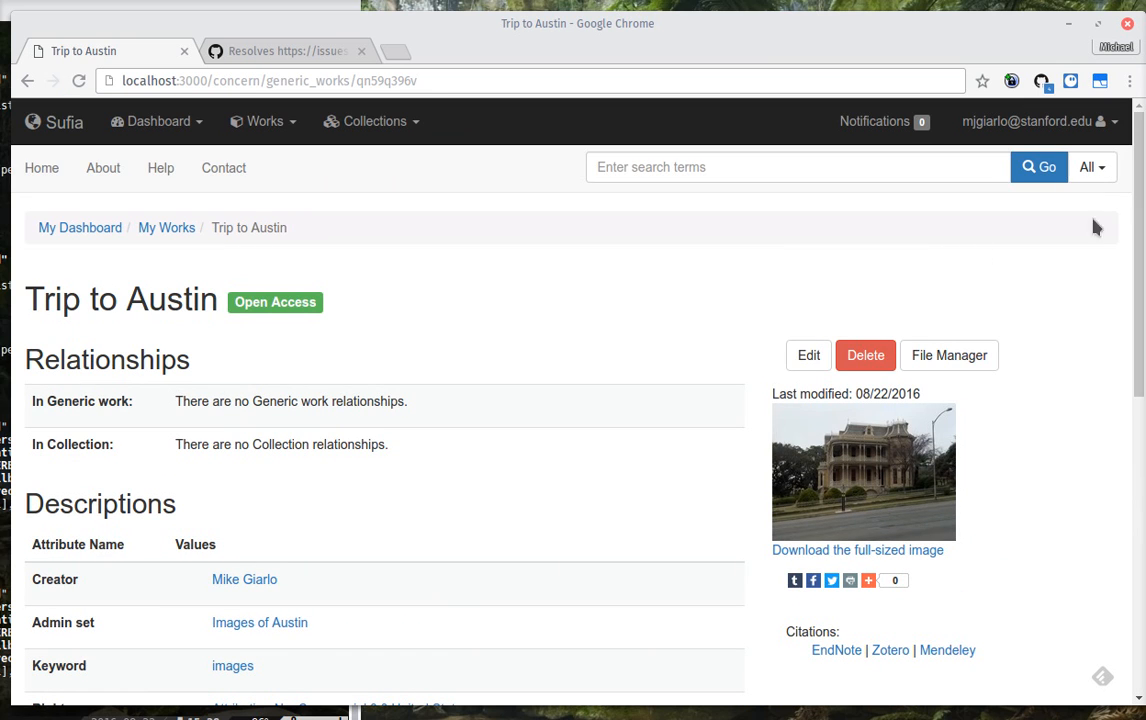
mouse_move(656, 264)
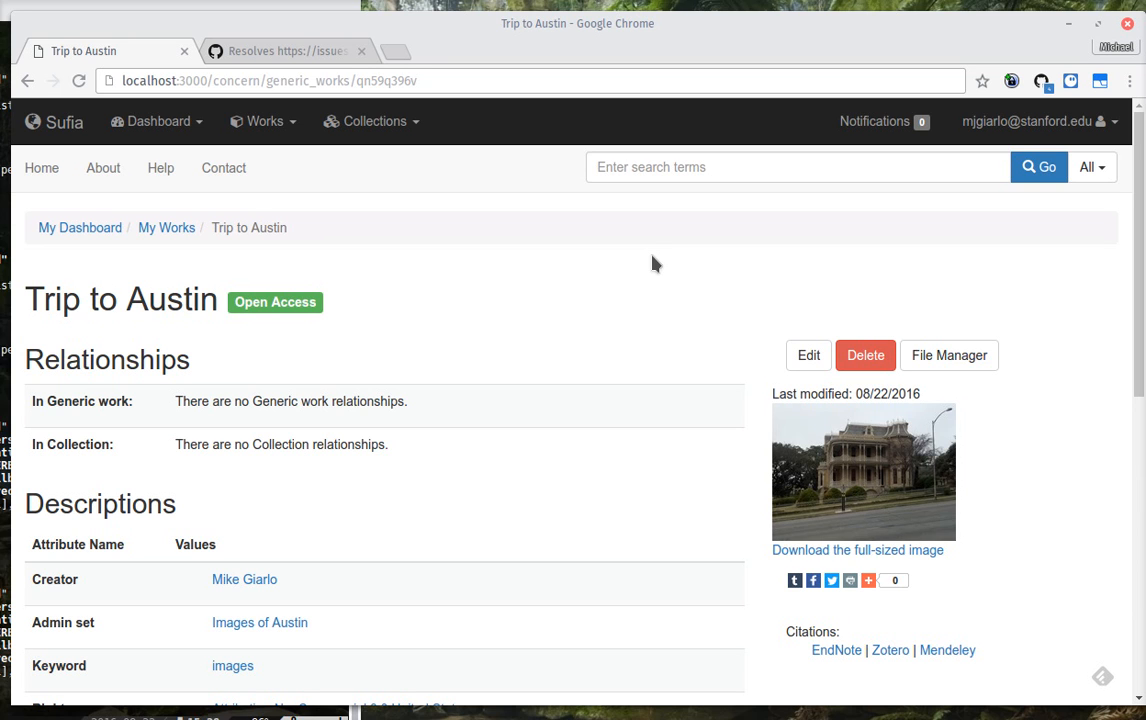
mouse_move(564, 288)
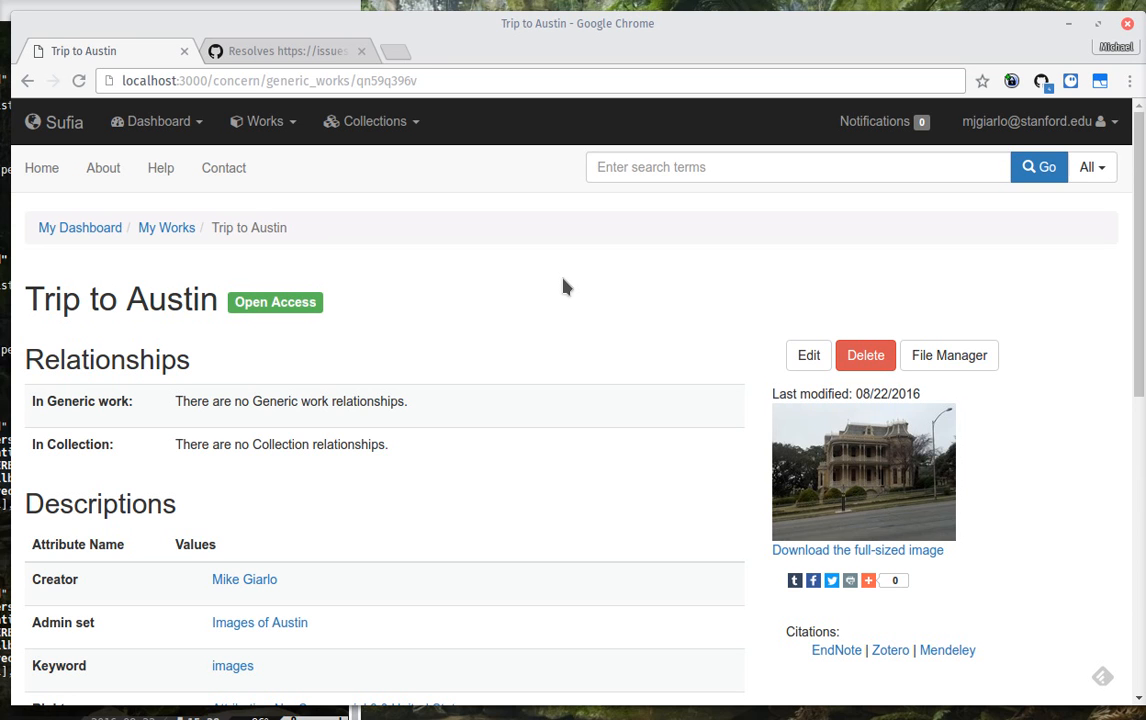
mouse_move(444, 324)
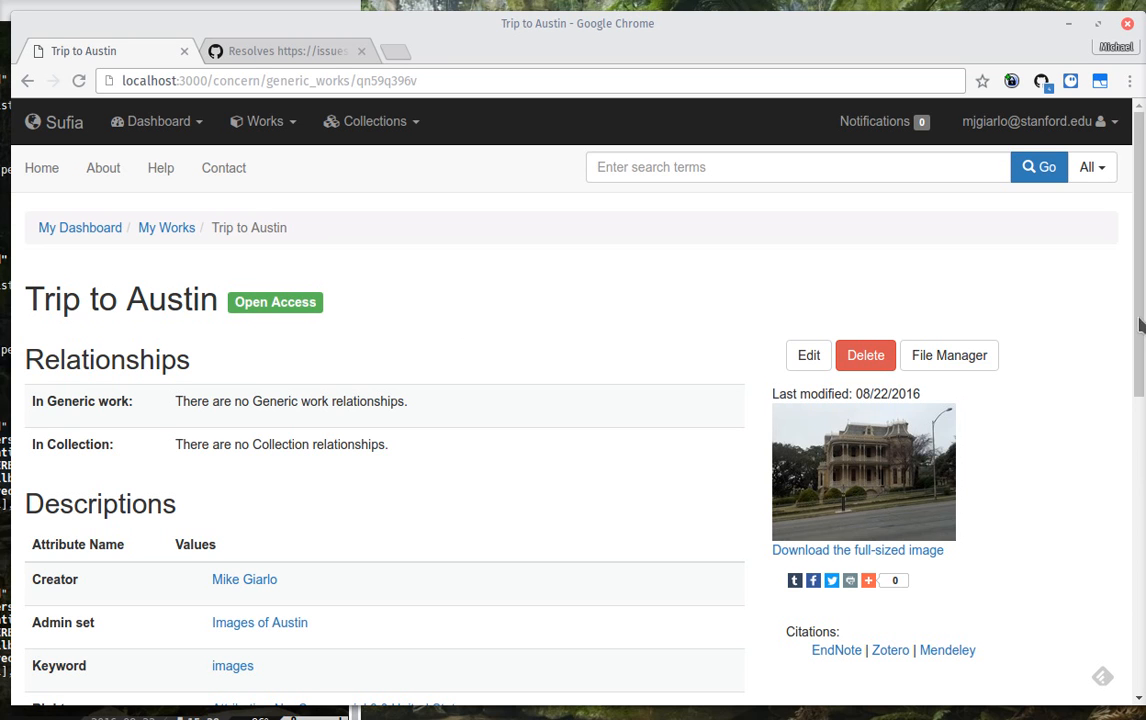
mouse_move(856, 348)
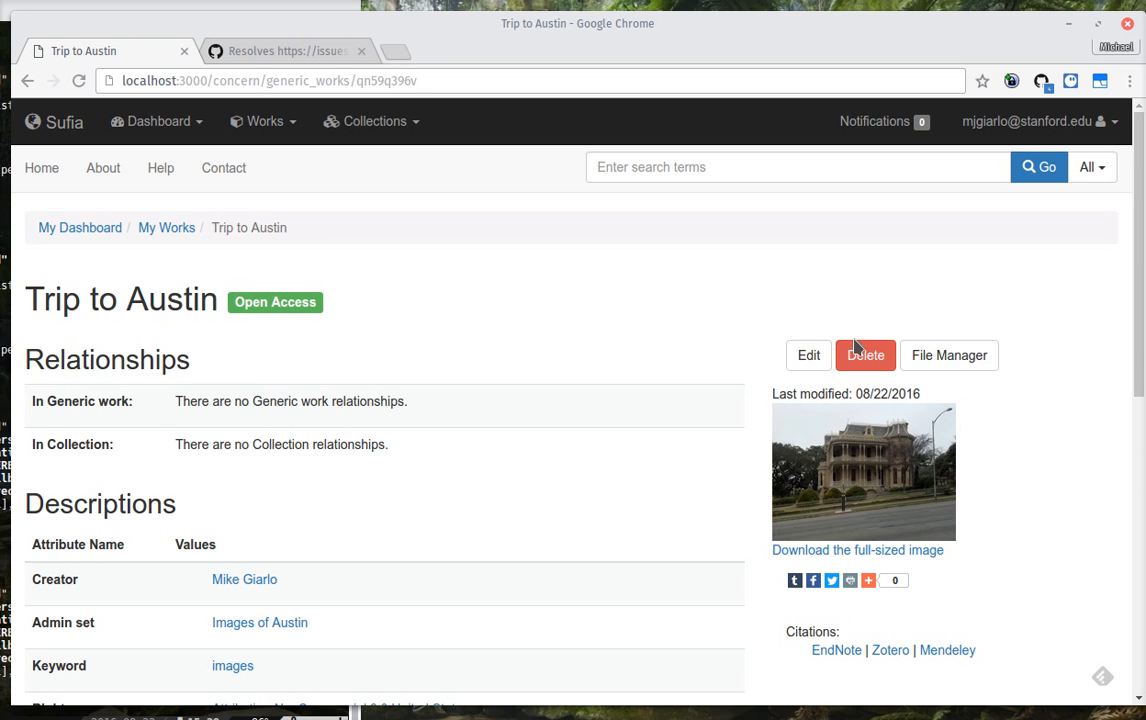
mouse_move(808, 356)
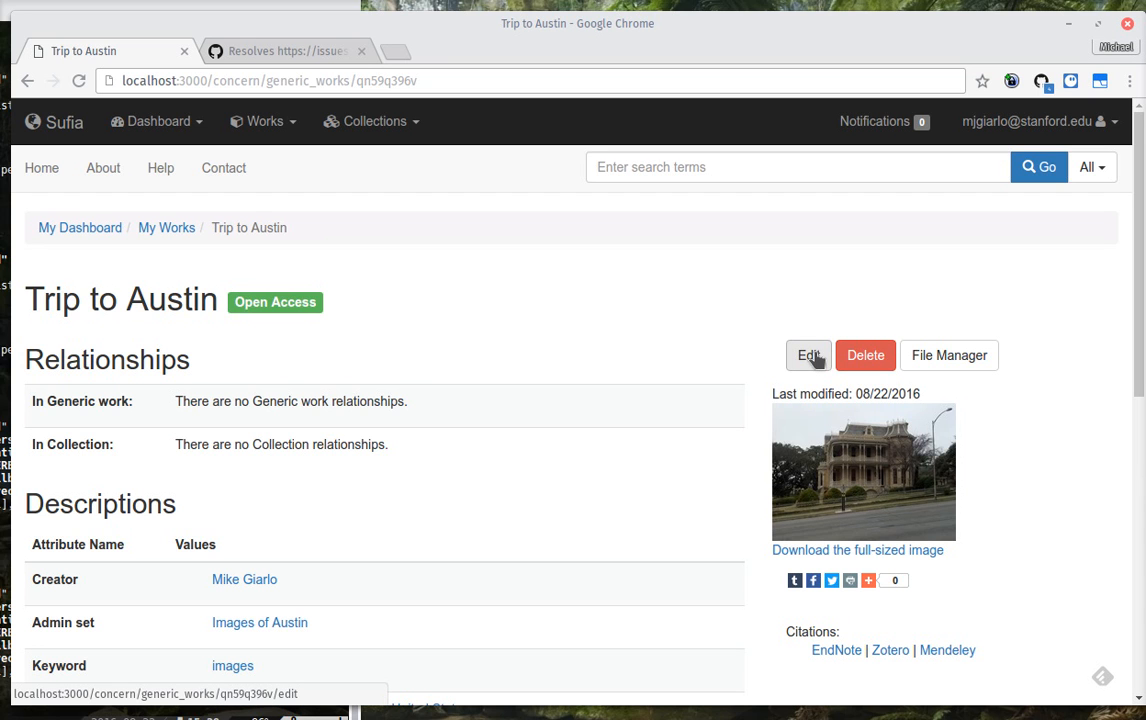
Step: Edit Trip to Austin and attach a new child work from its Relationships settings
left_click(808, 356)
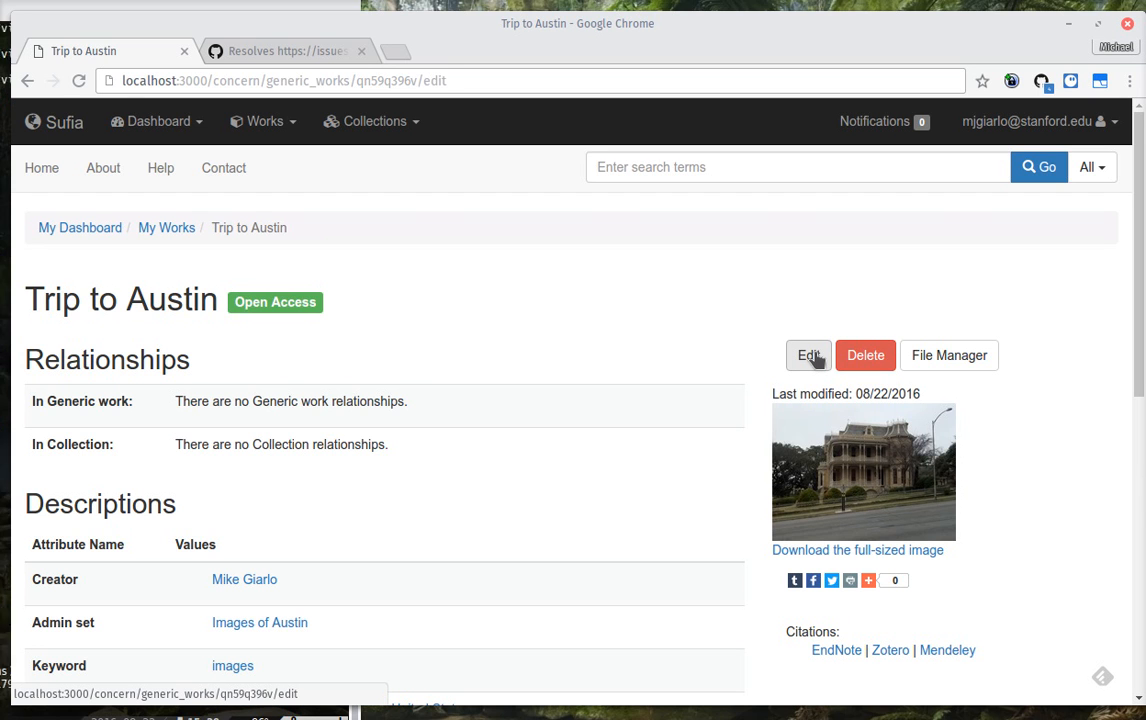
left_click(808, 356)
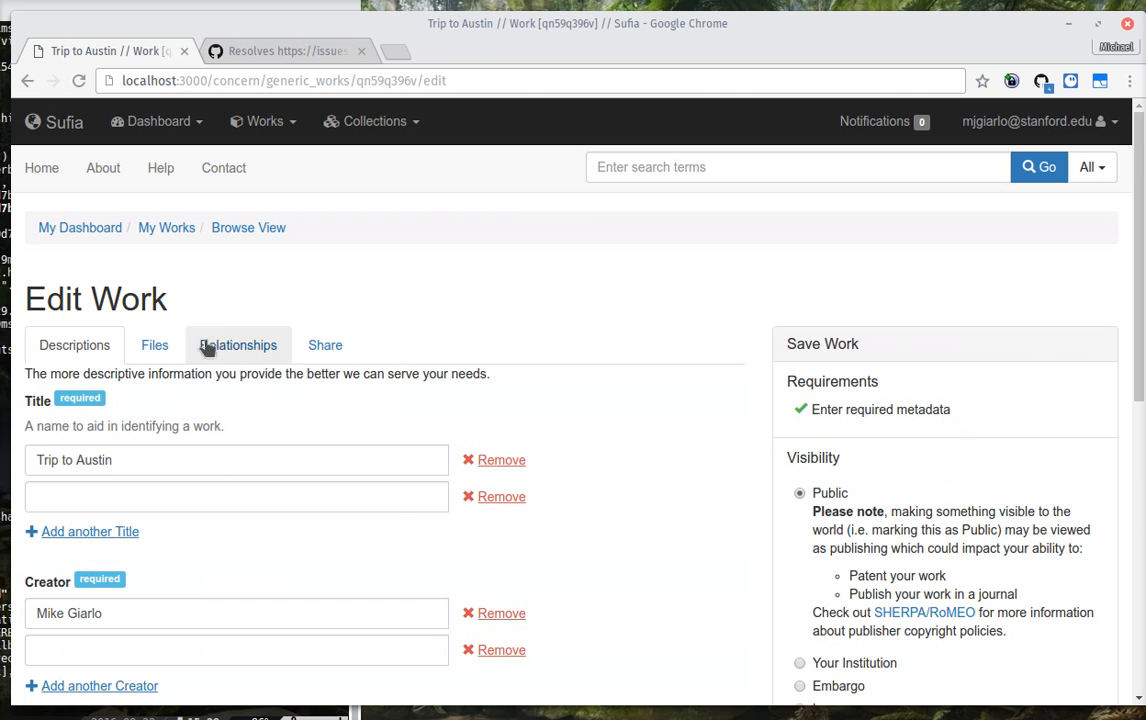
left_click(238, 344)
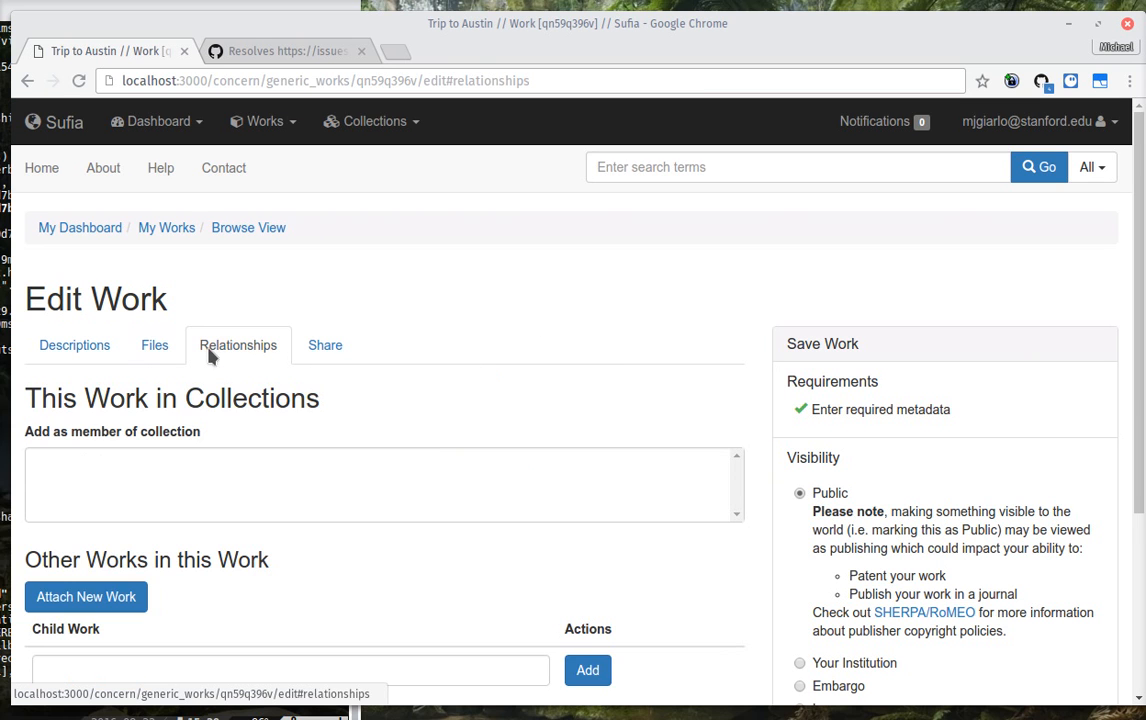
mouse_move(86, 596)
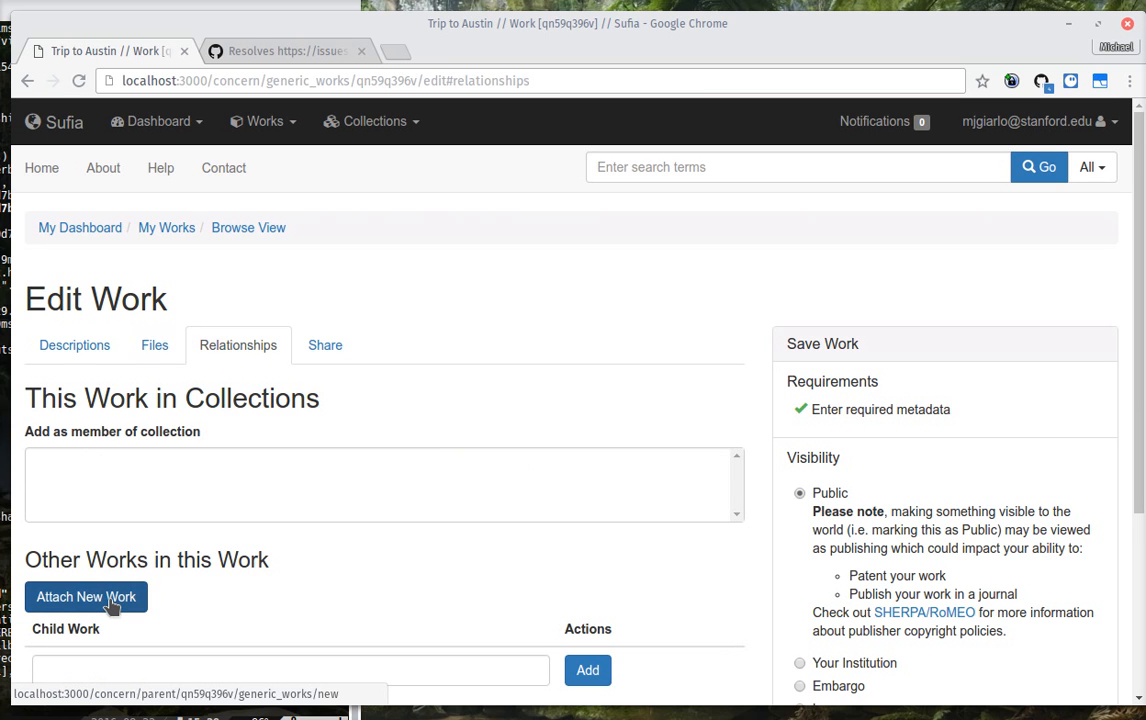
left_click(86, 596)
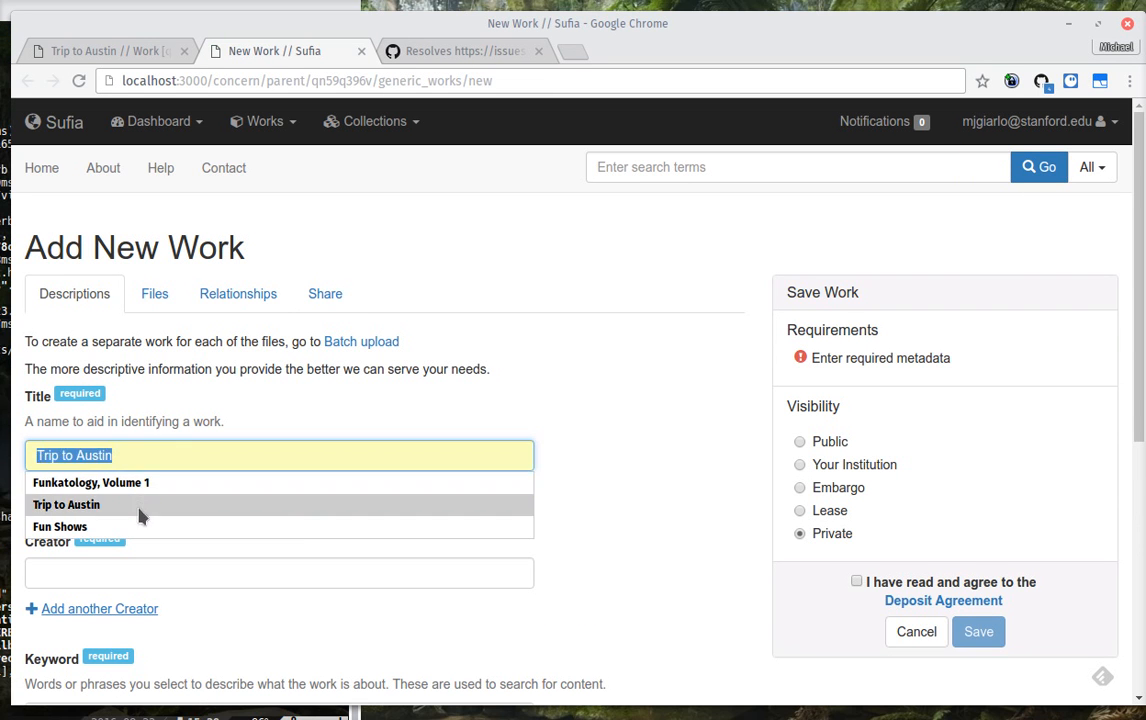
Step: Title the child work 'Fun Shows' by Mike Giarlo with a keyword, and make it public
left_click(60, 526)
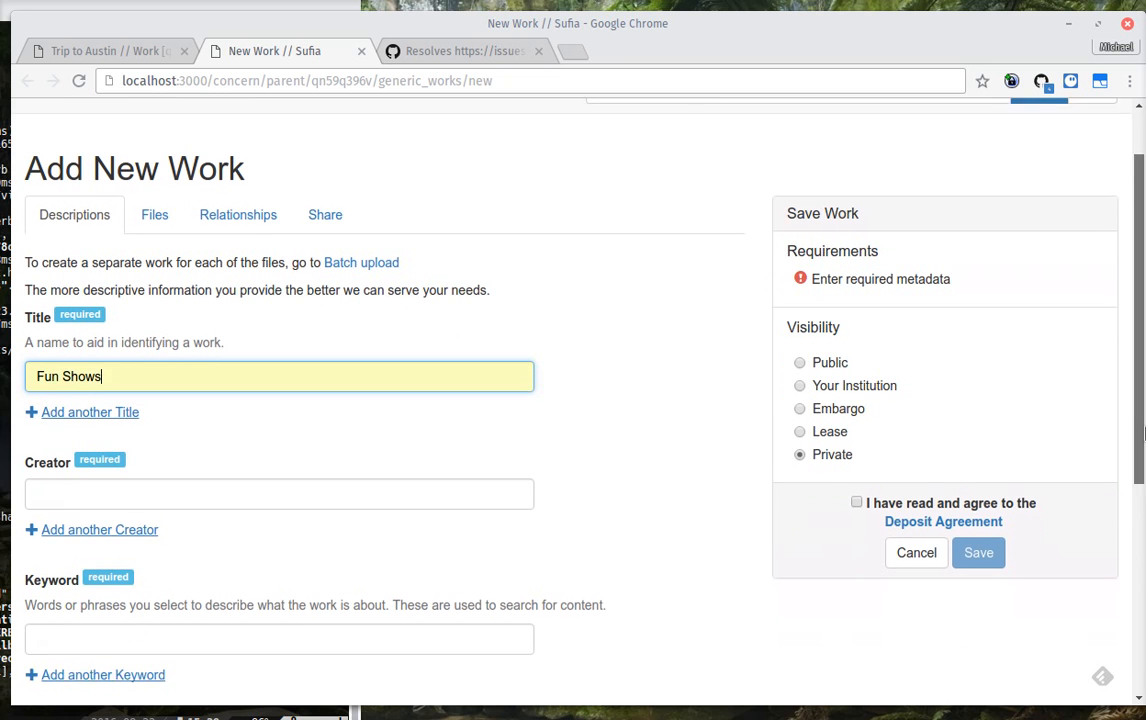
type("Mike Giarlo")
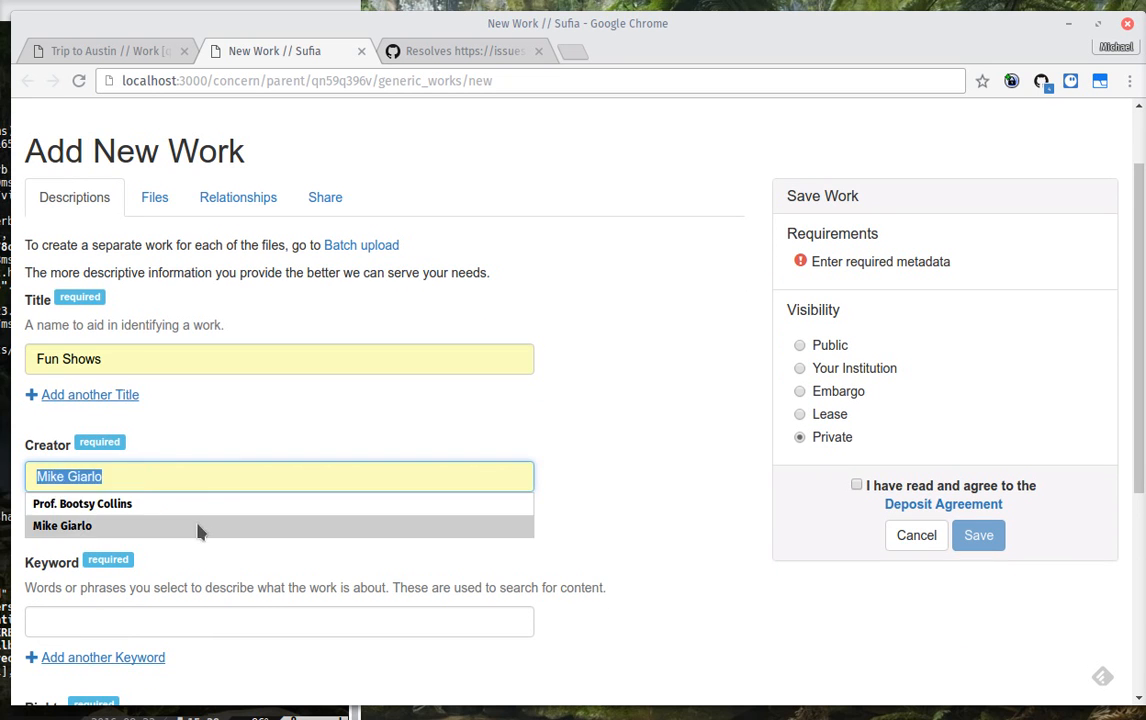
left_click(62, 524)
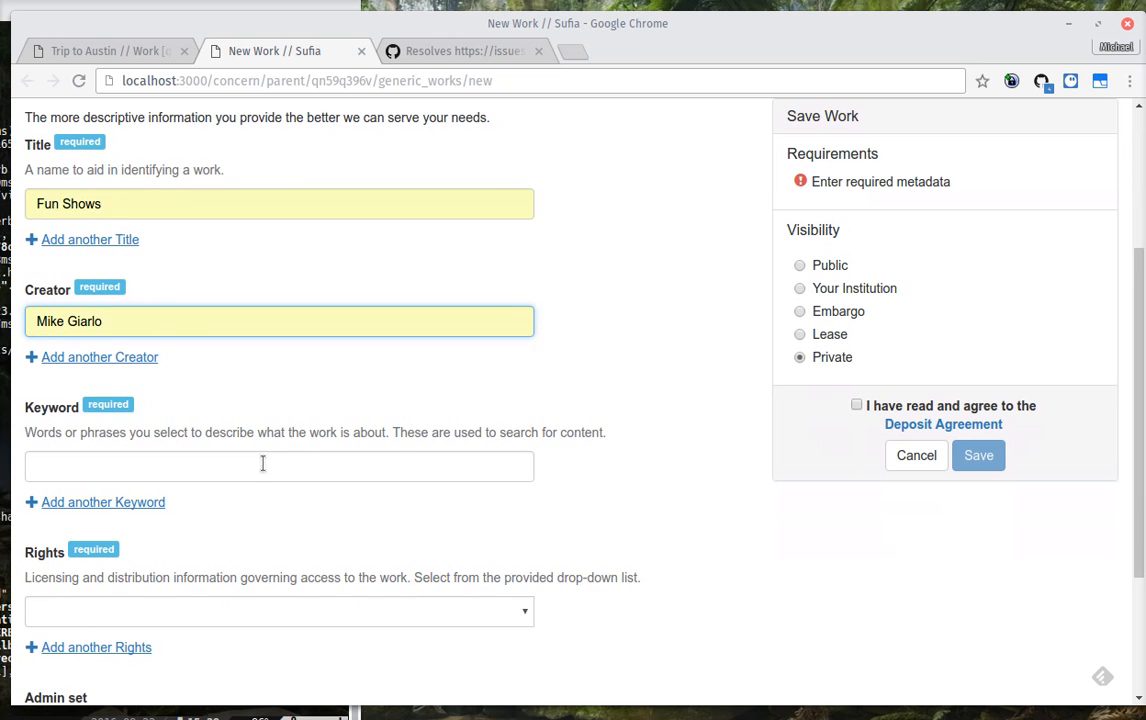
type("foobarology")
left_click(278, 466)
type("images")
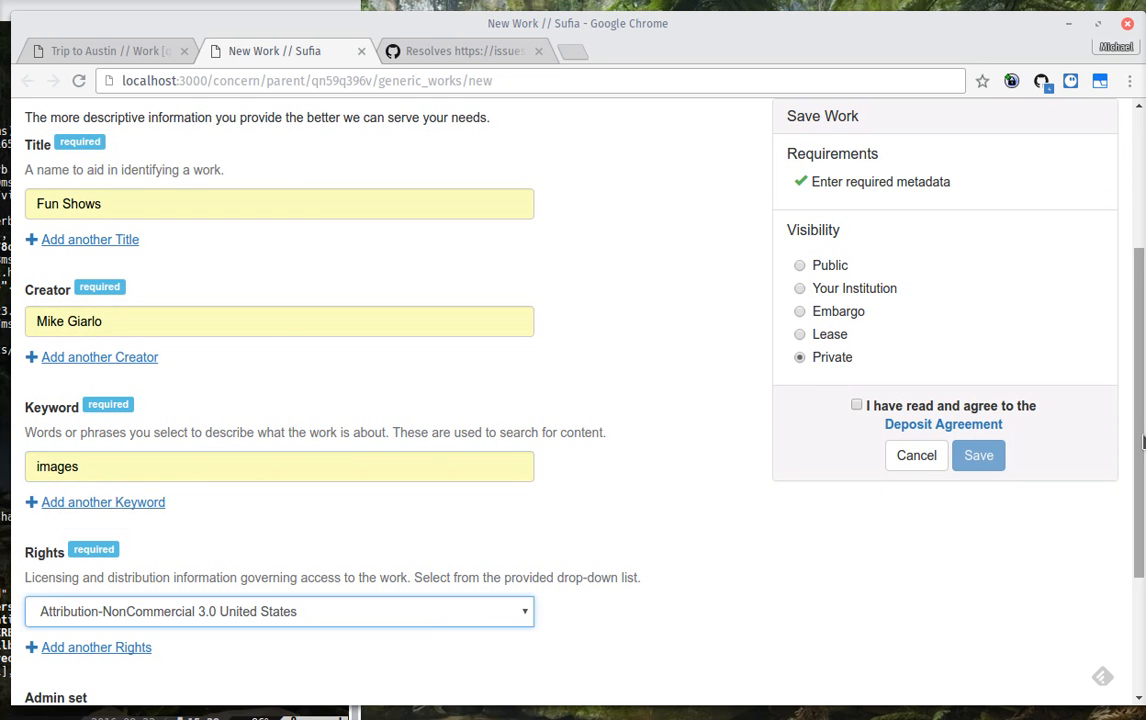
left_click(800, 264)
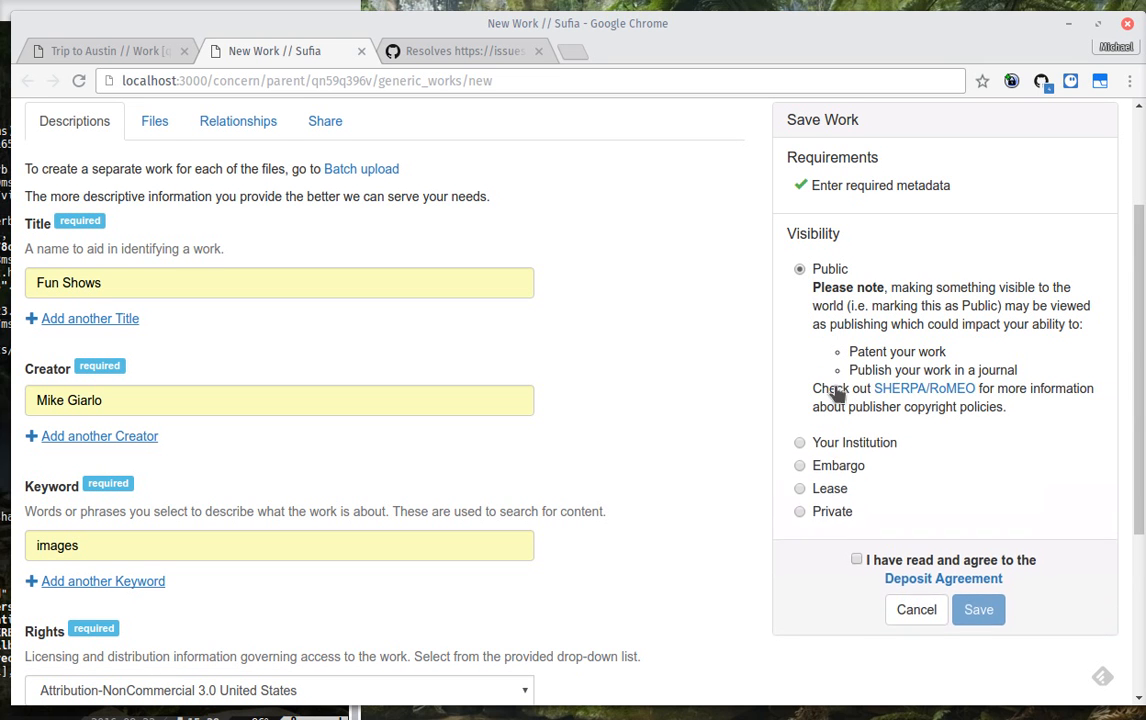
left_click(856, 558)
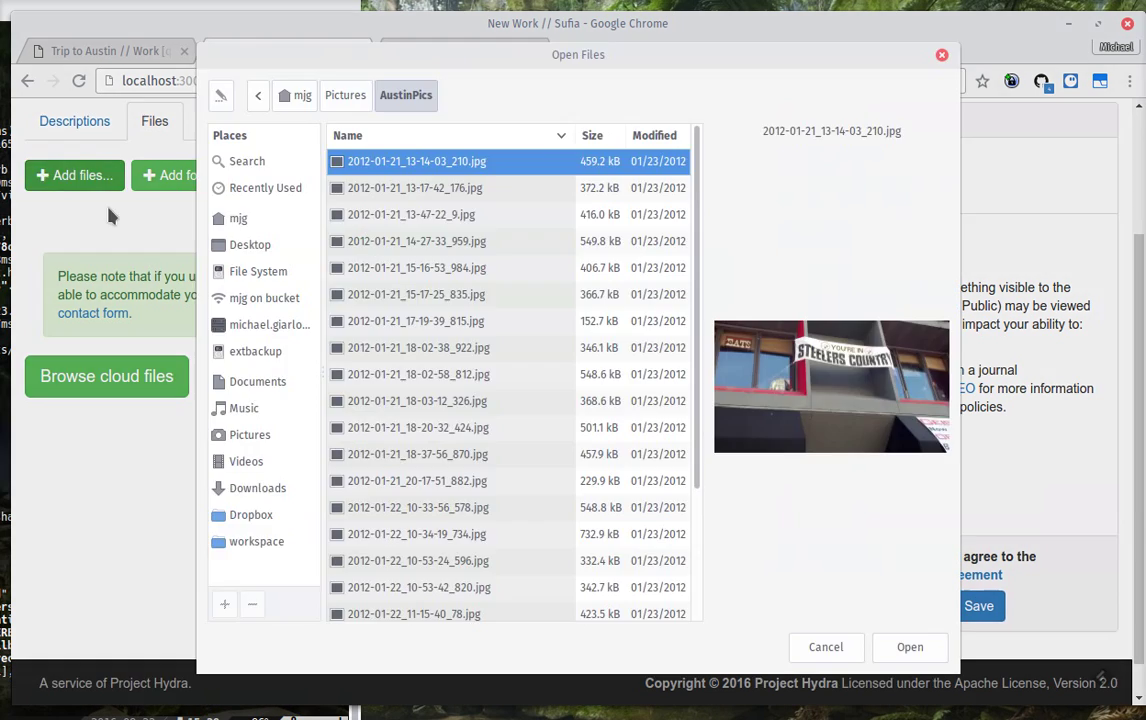
Step: Add three Austin photos to Fun Shows, accept the deposit agreement and save it
left_click(418, 348)
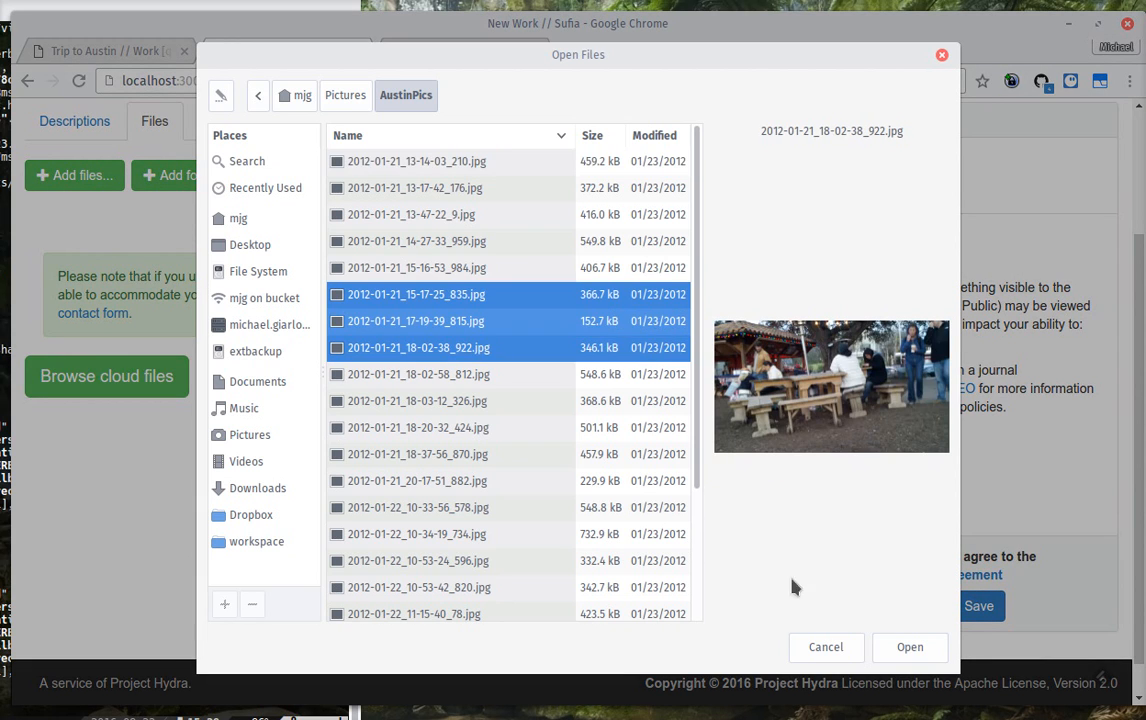
left_click(908, 648)
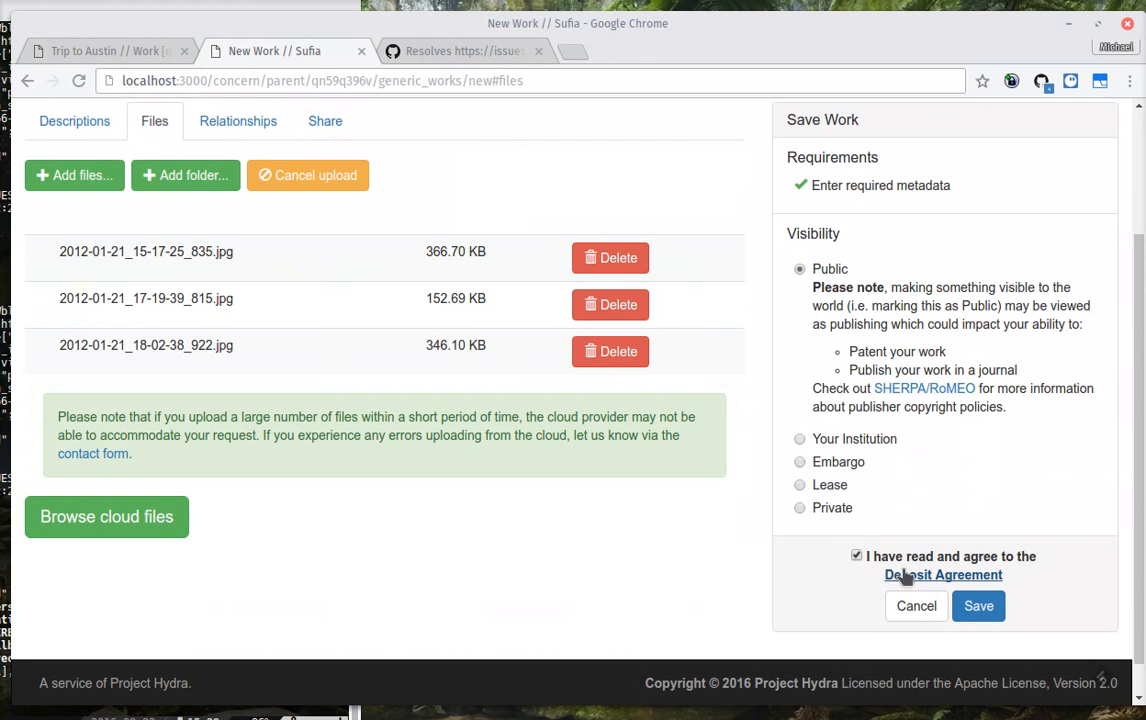
left_click(978, 606)
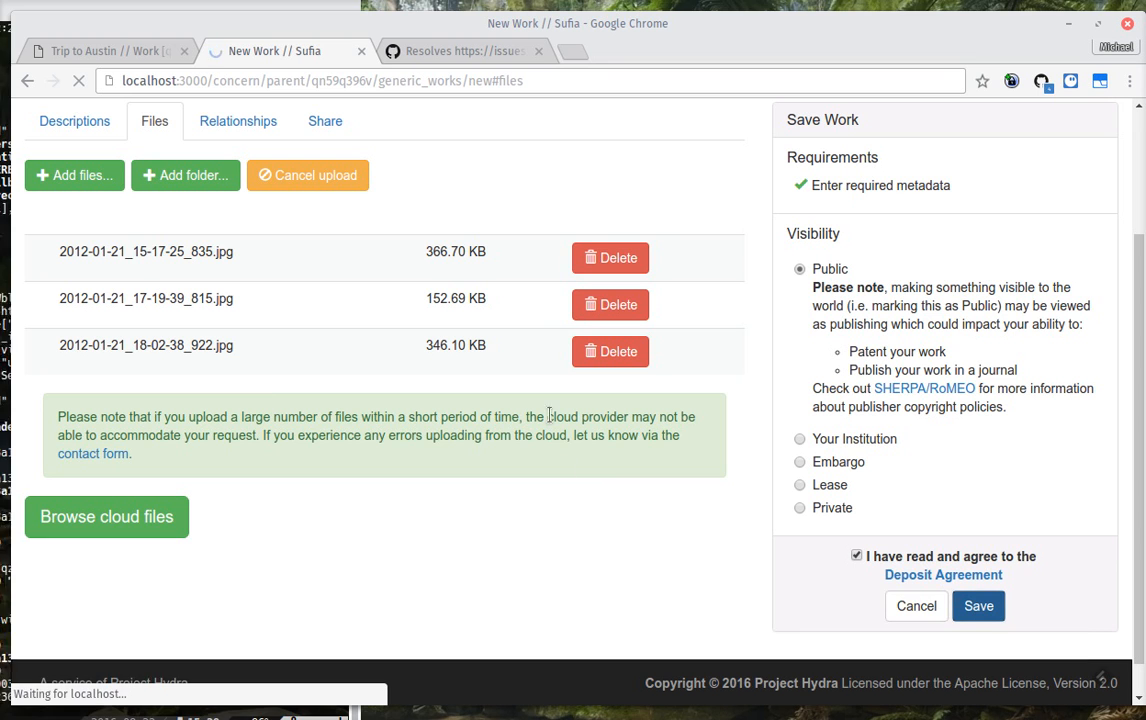
mouse_move(456, 180)
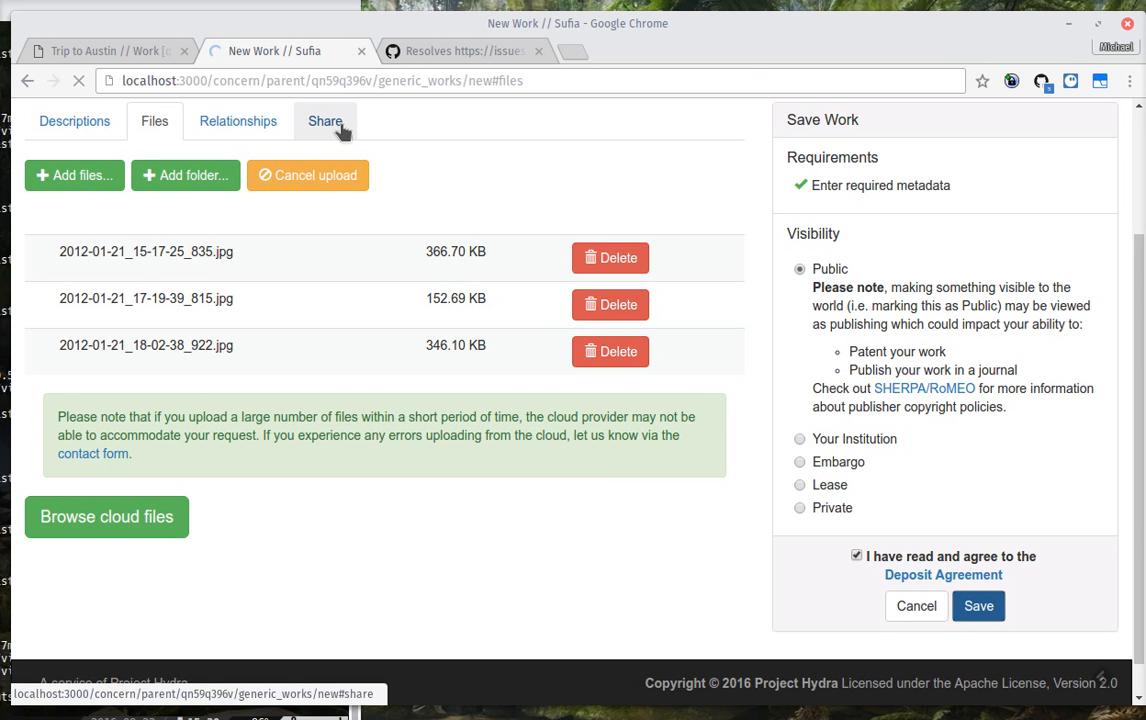
left_click(978, 604)
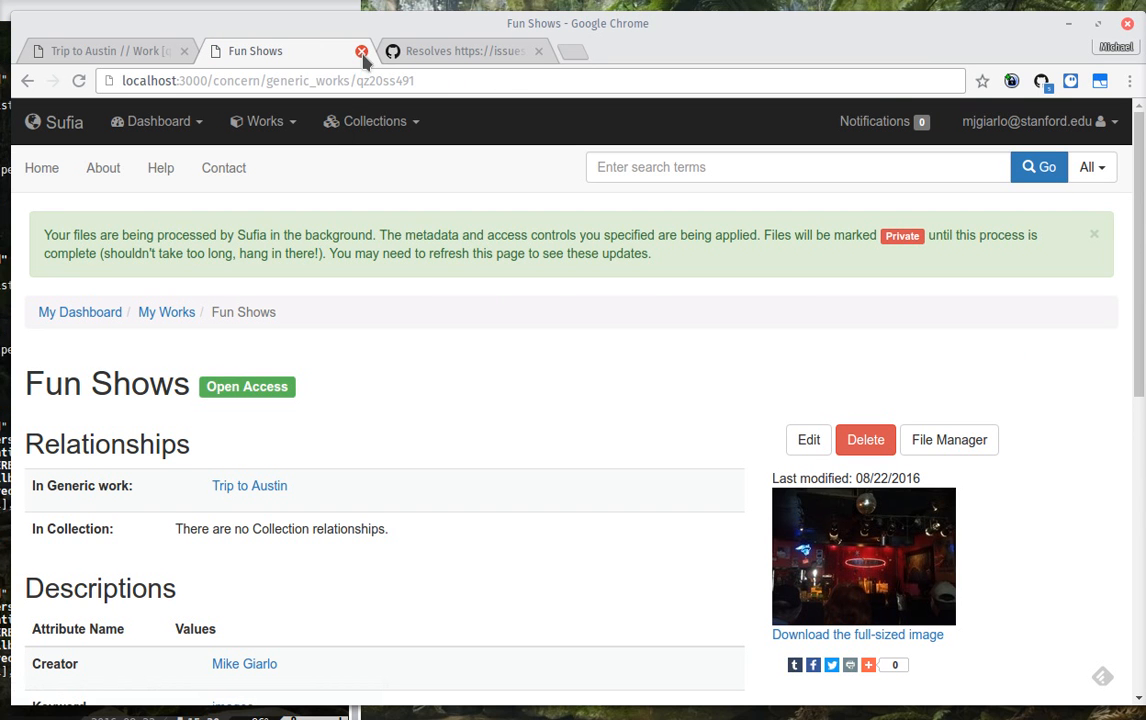
Step: Close Fun Shows and reload Trip to Austin so Fun Shows shows among its items
left_click(360, 52)
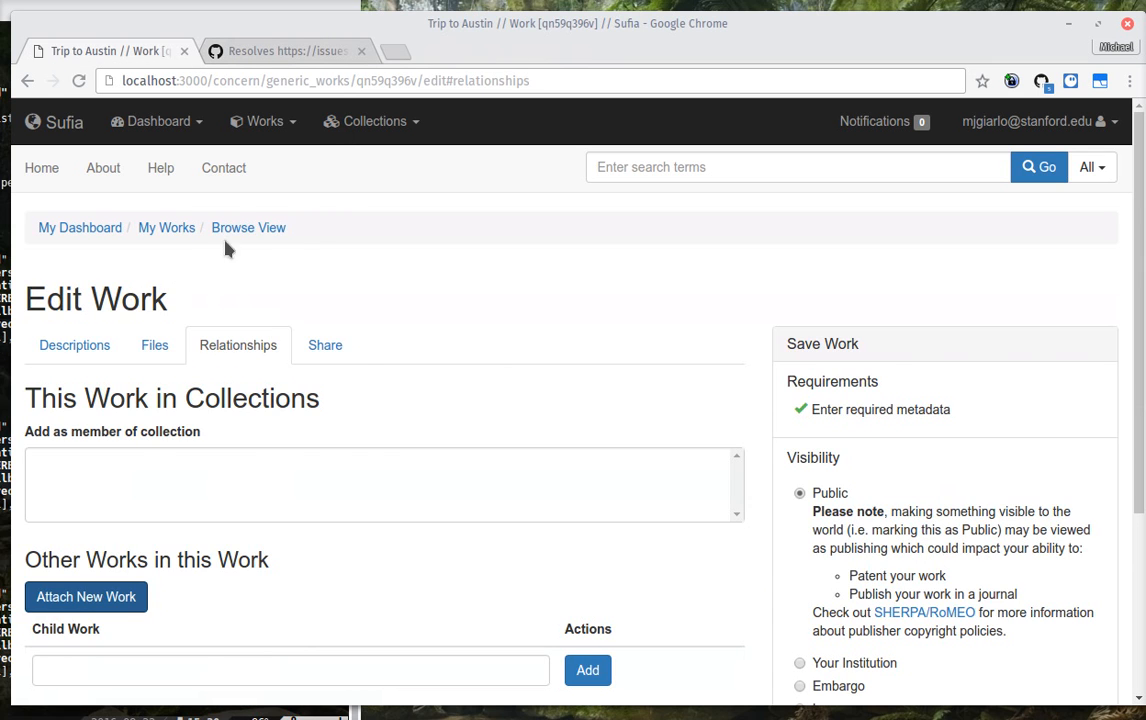
right_click(490, 340)
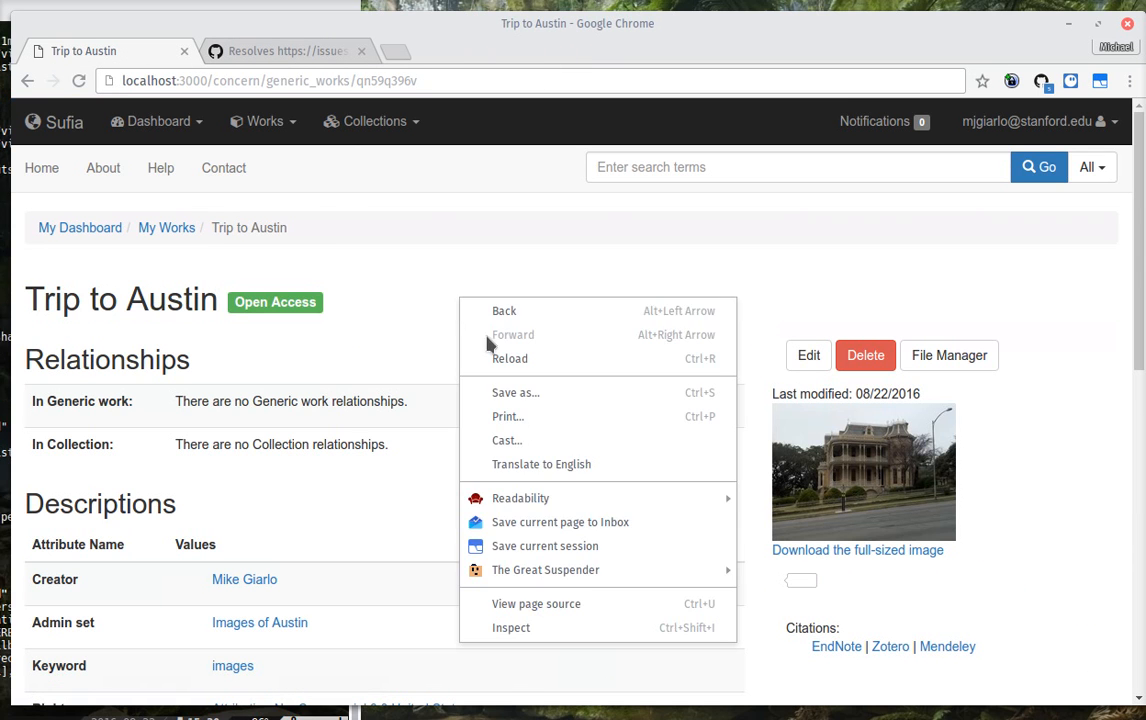
left_click(510, 358)
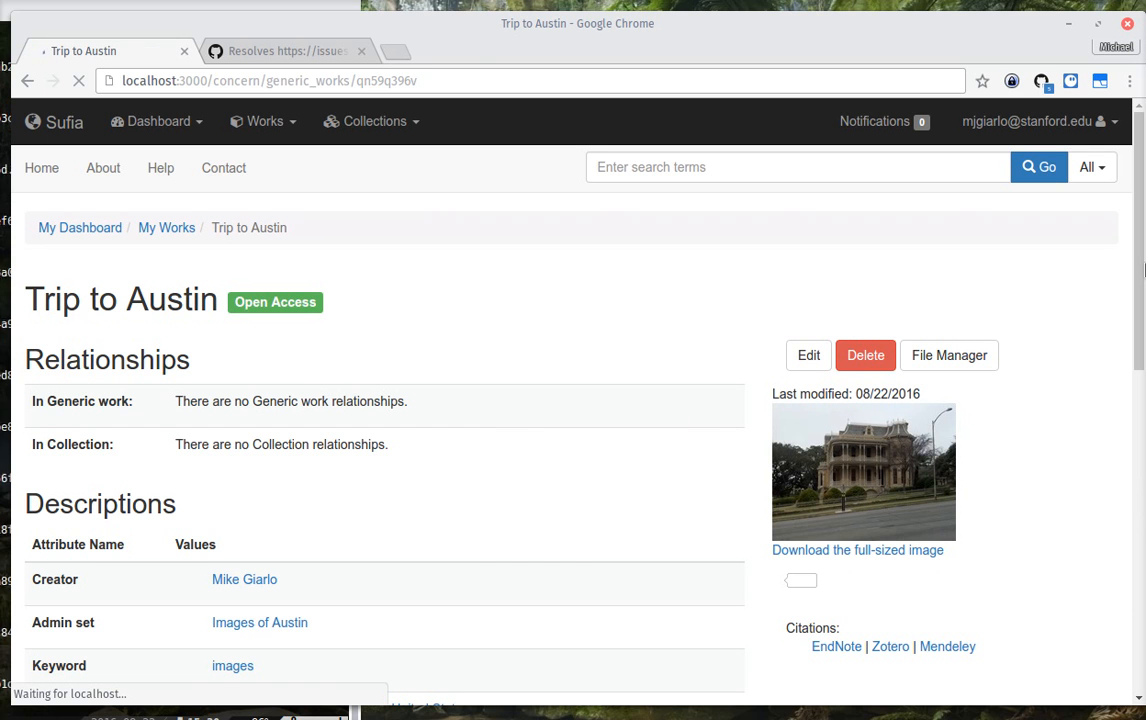
scroll("down", 3)
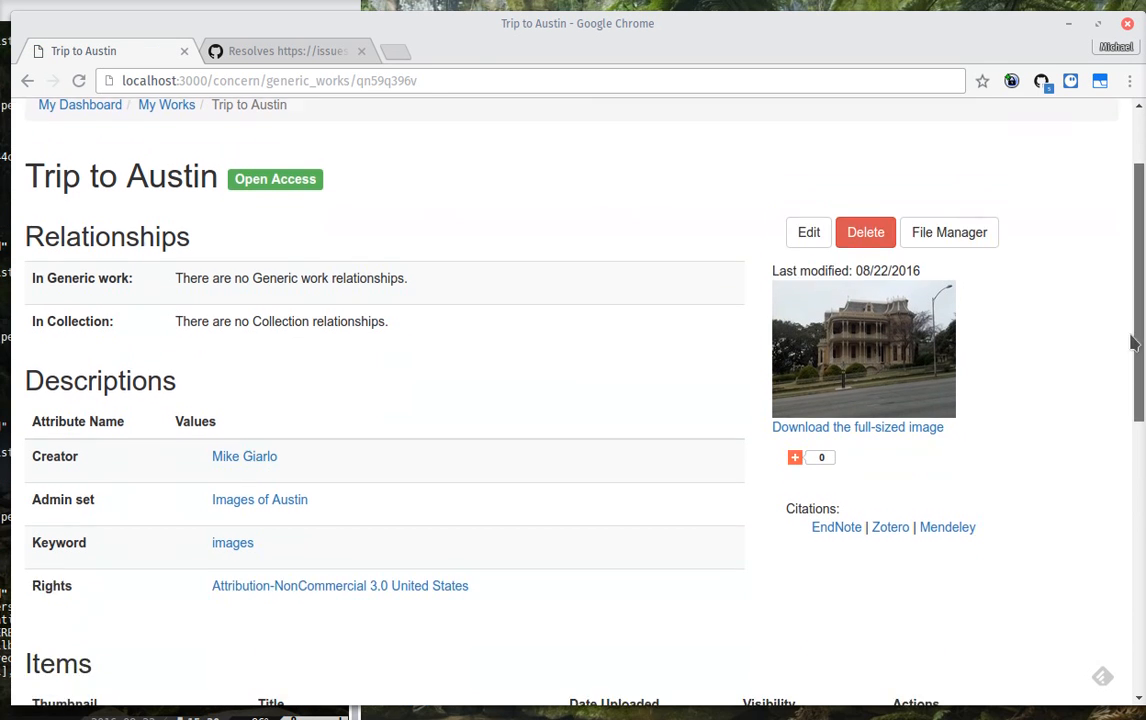
scroll("down", 3)
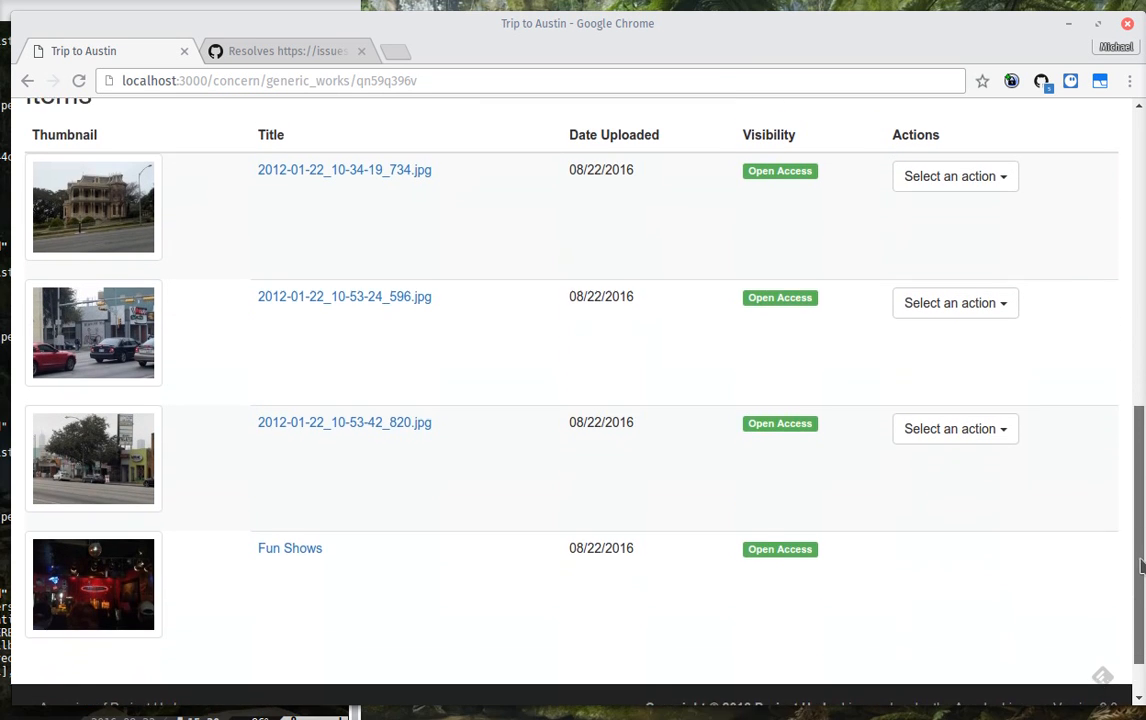
scroll("up", 3)
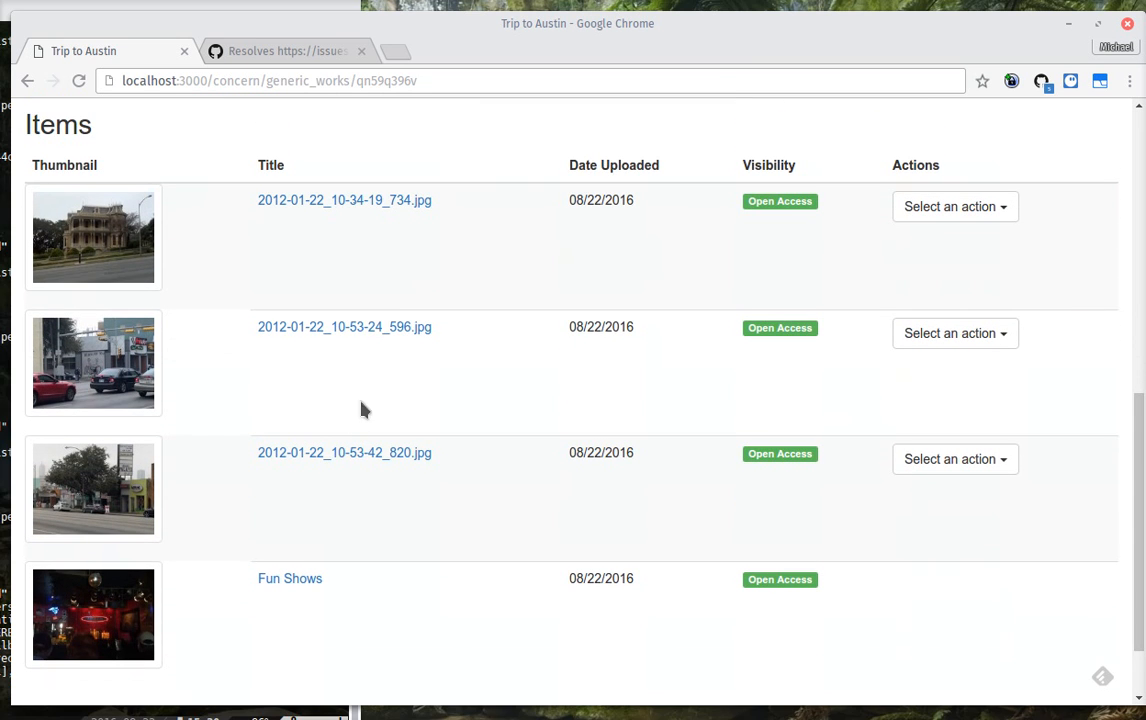
mouse_move(294, 556)
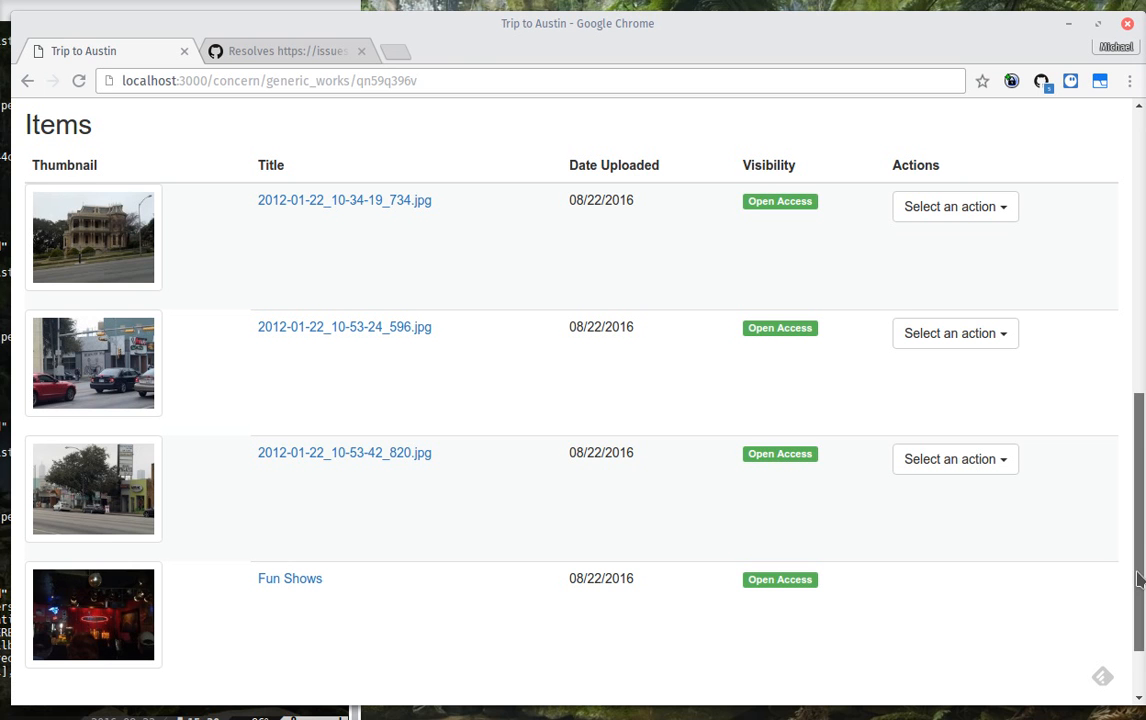
scroll("up", 3)
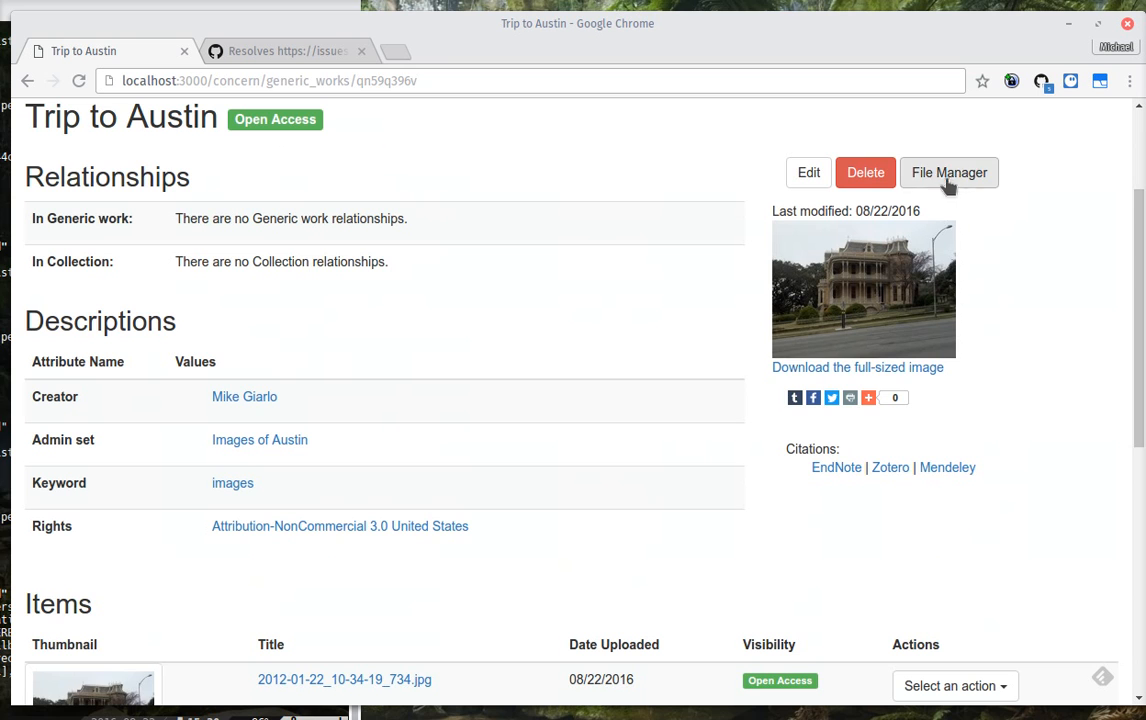
Step: Open the File Manager for Trip to Austin listing its photos and Fun Shows
scroll("up", 3)
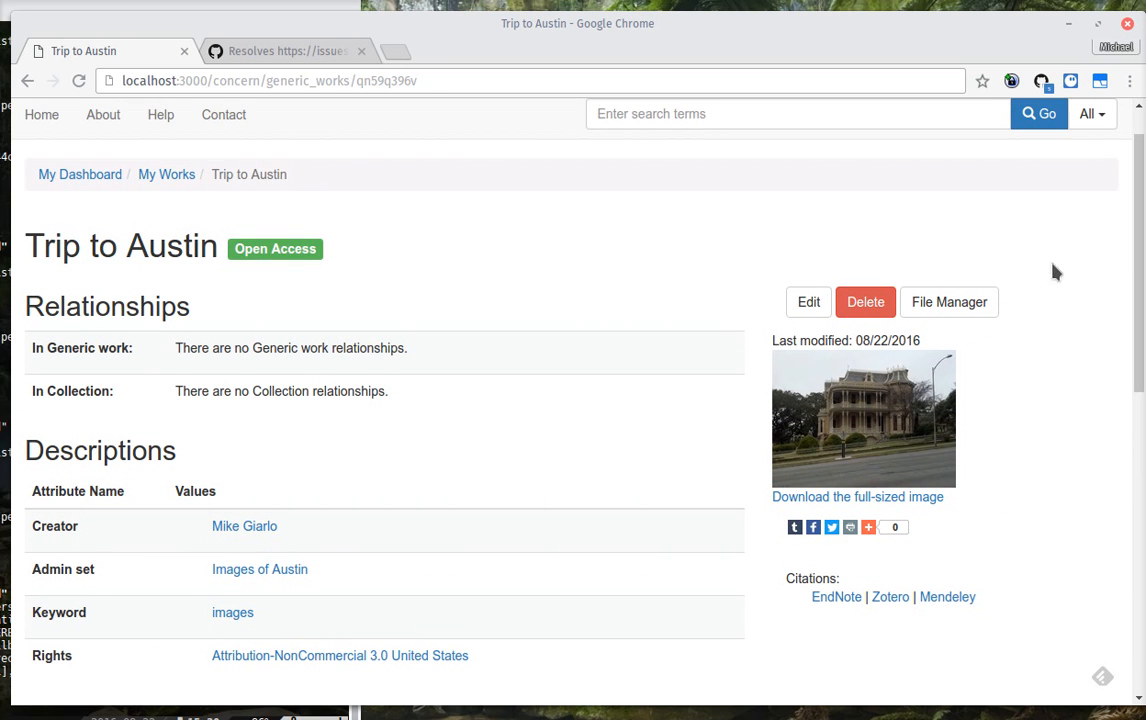
mouse_move(948, 302)
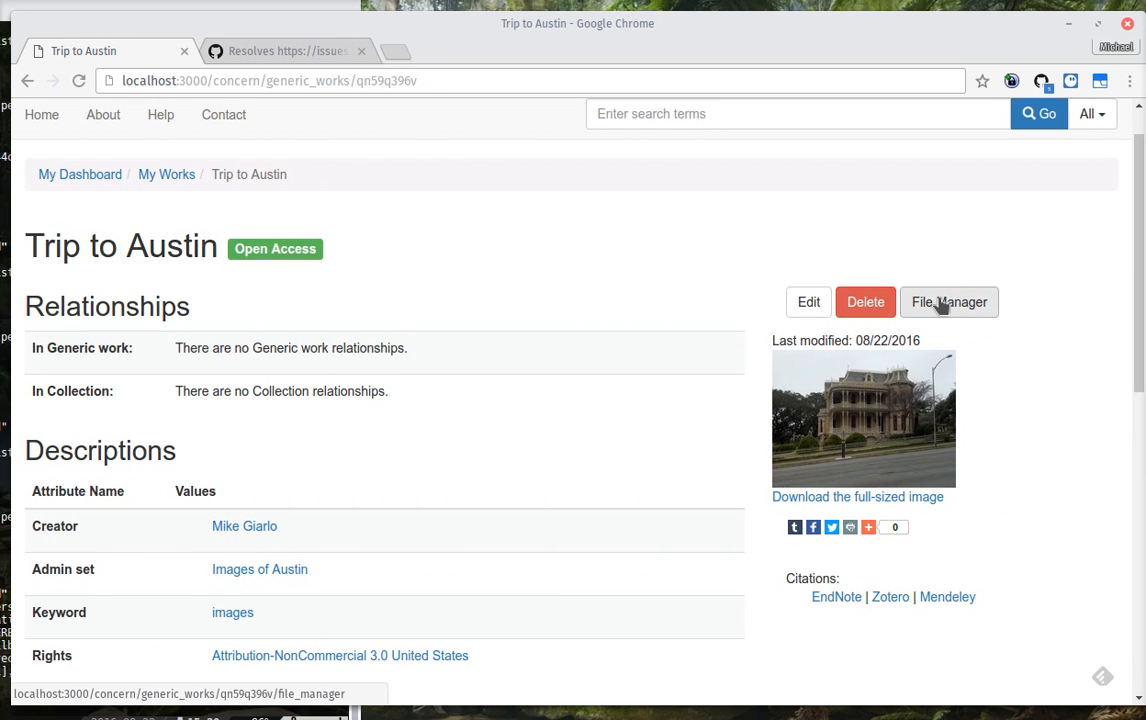
left_click(948, 300)
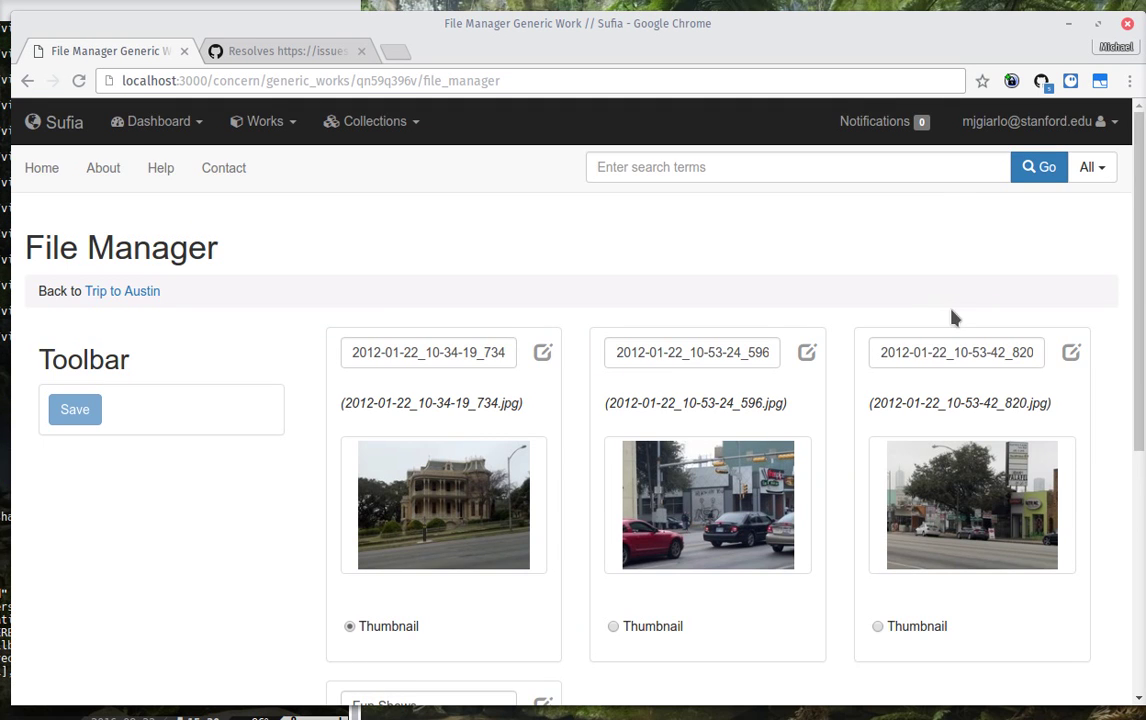
scroll("down", 3)
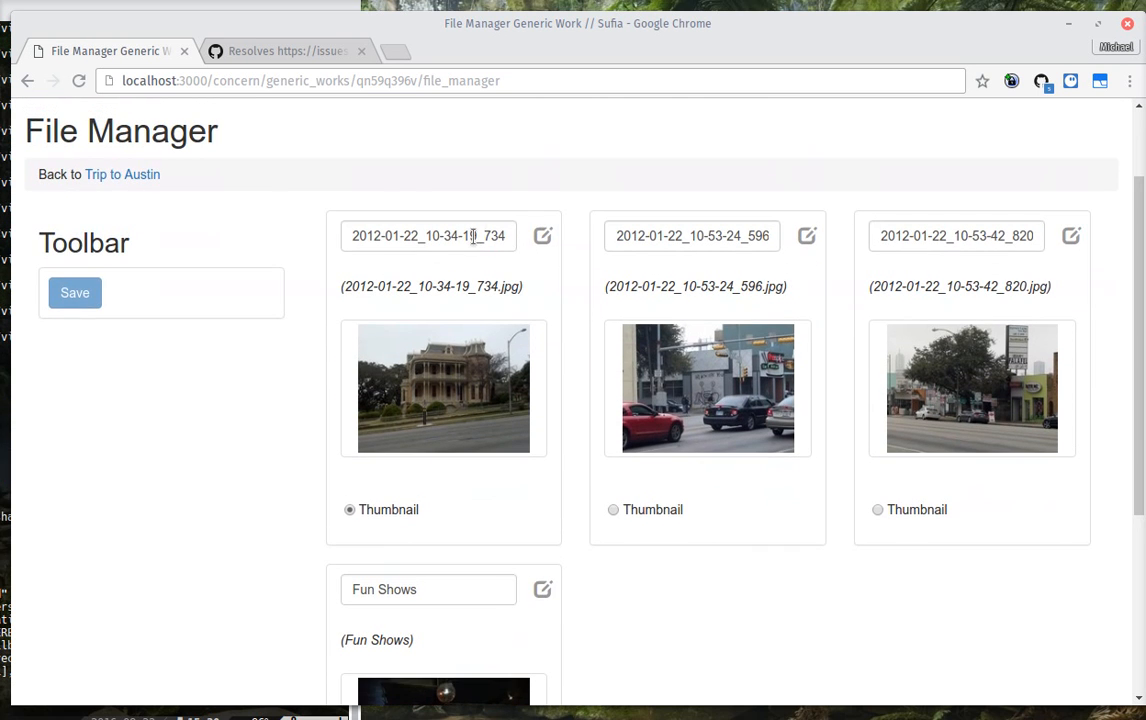
Step: Retitle the first two photo items 'House on Street' and 'HI HOW ARE YOU'
triple_click(428, 236)
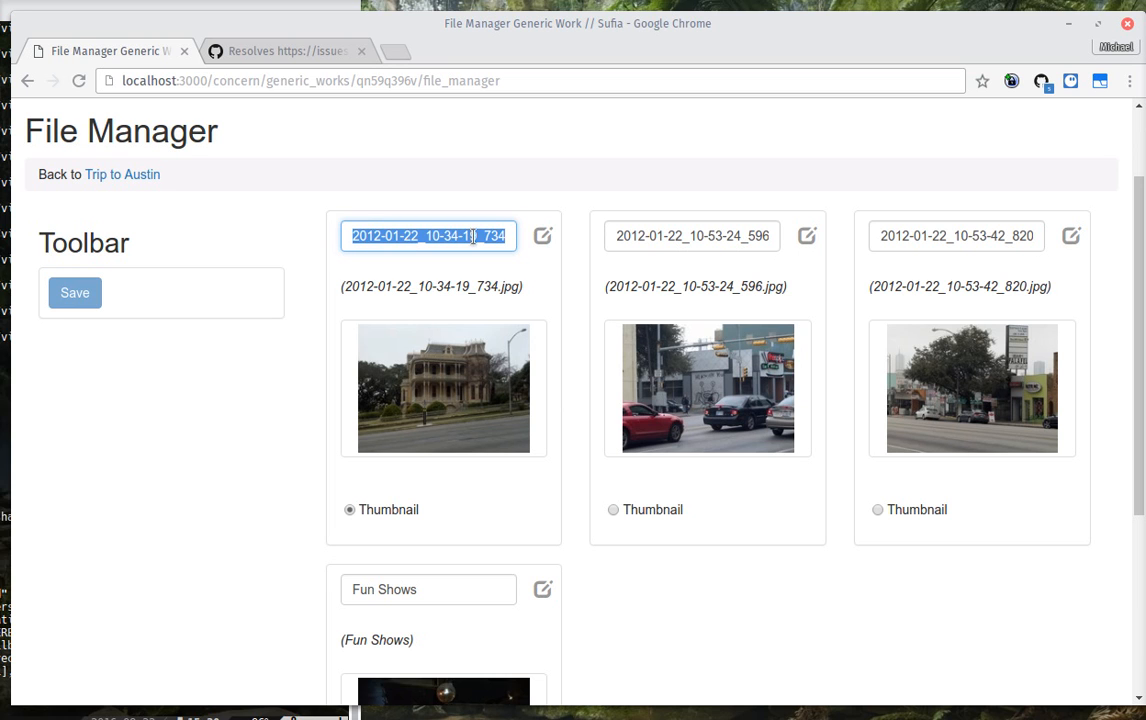
type("hOUSE")
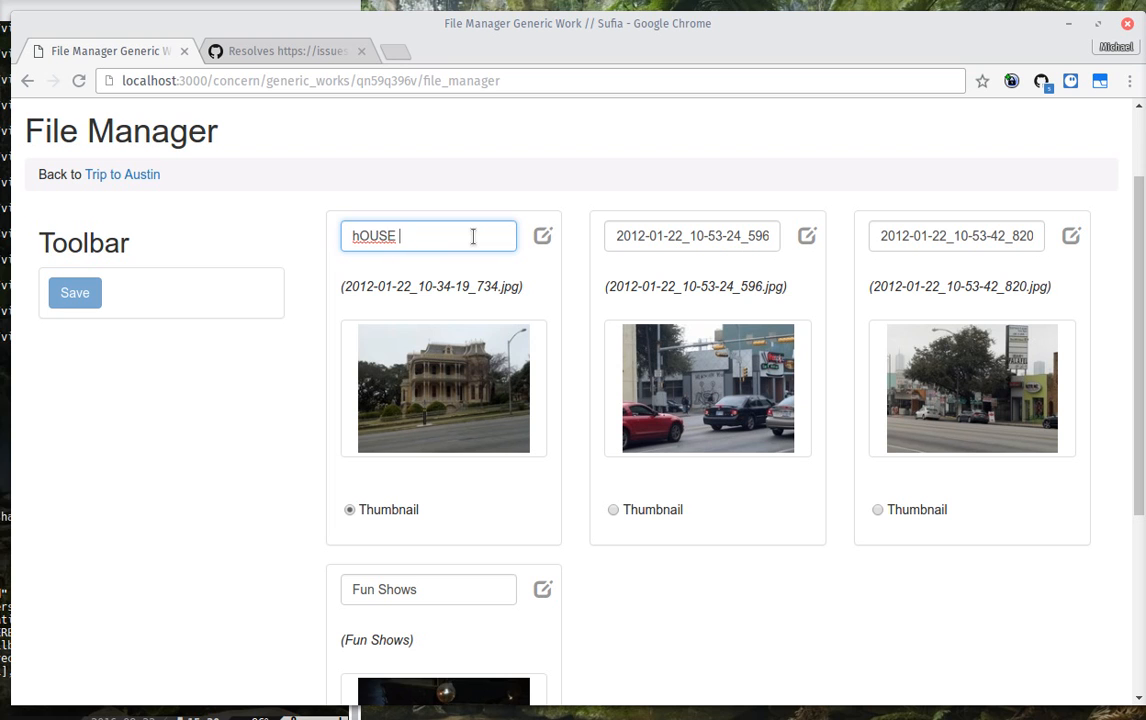
type("House on")
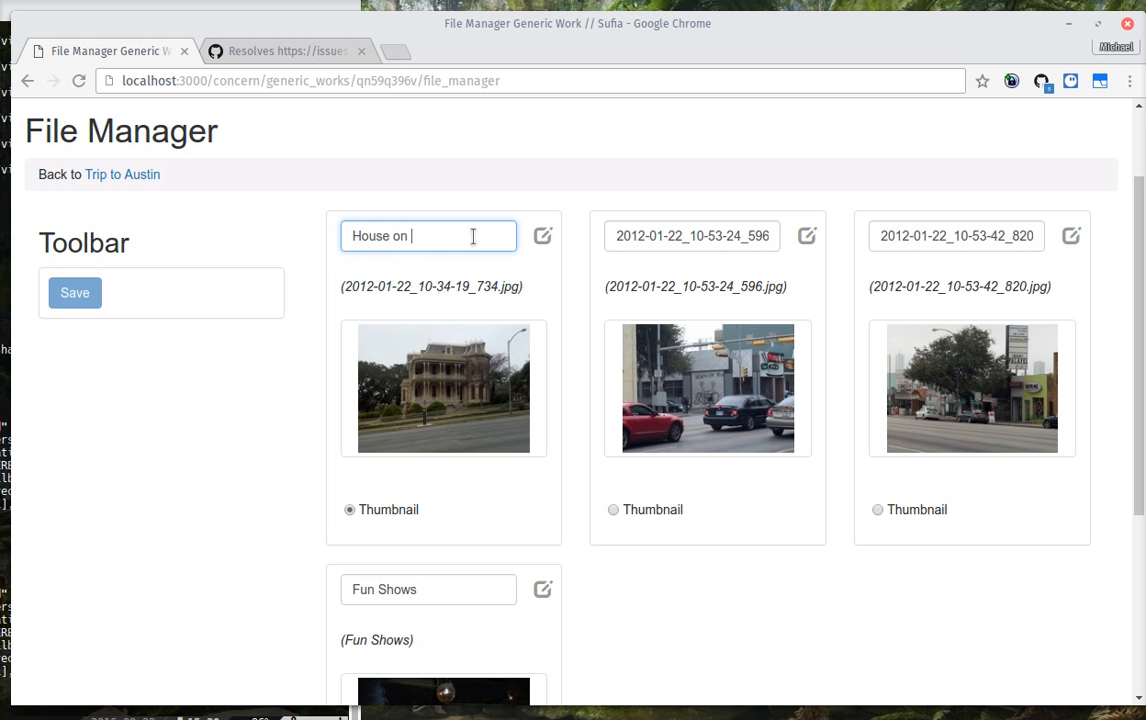
type("Street")
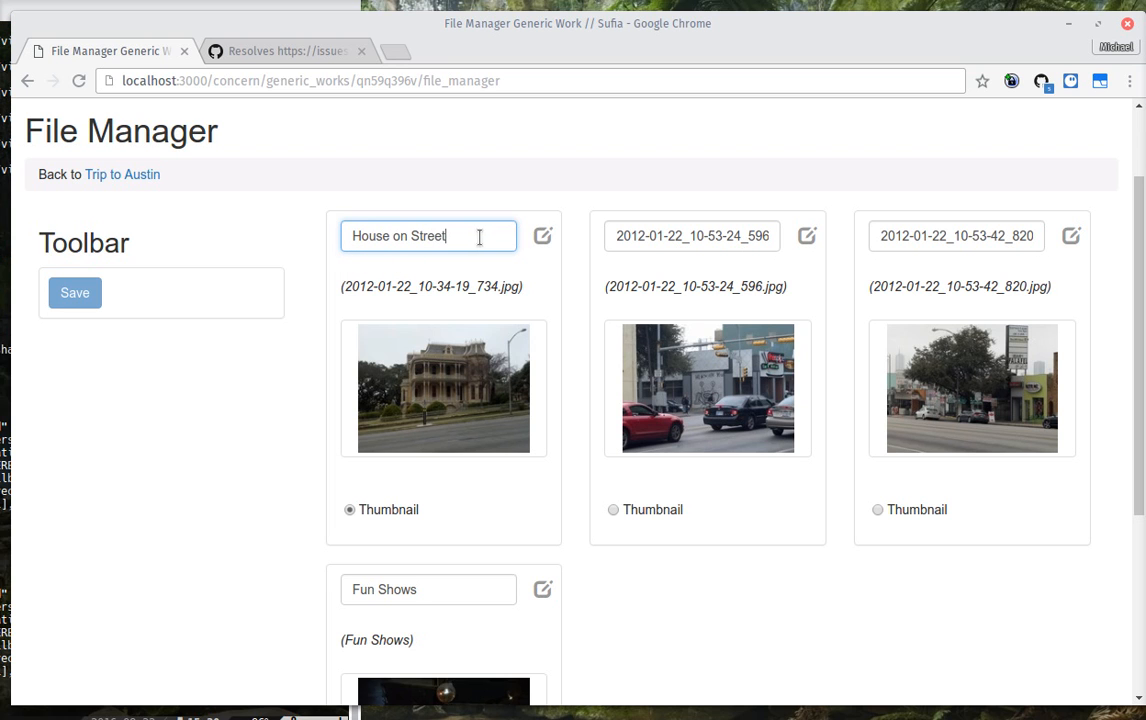
triple_click(692, 236)
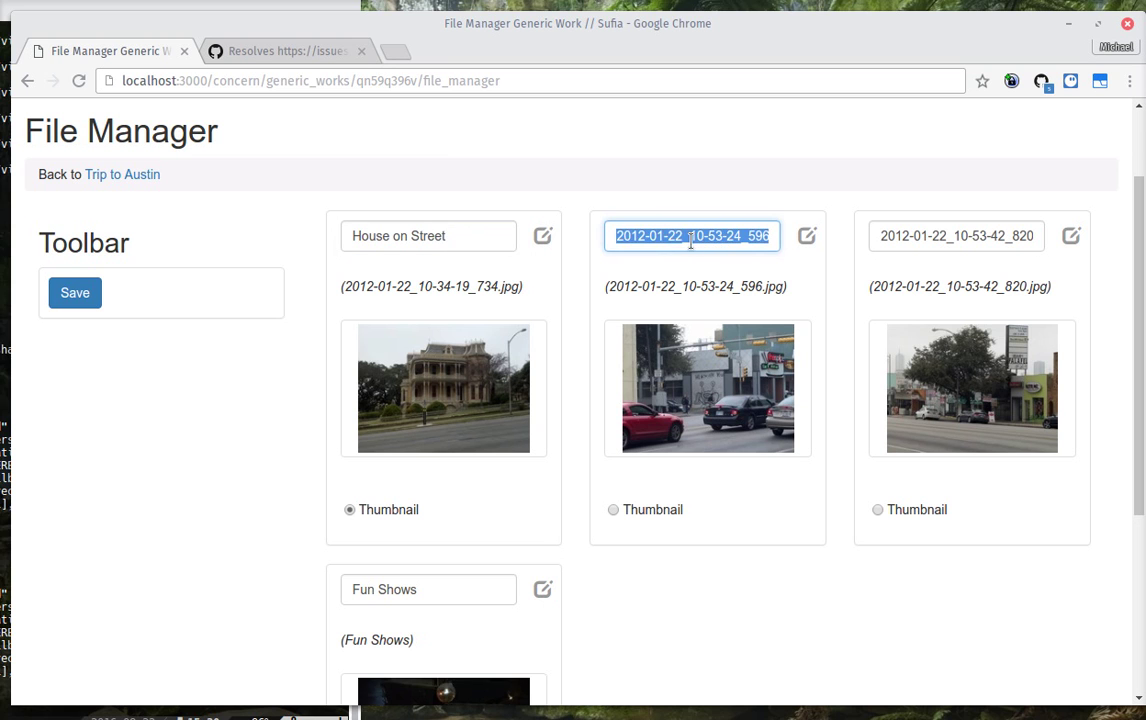
type("HI HOW ARE YOU")
left_click(956, 236)
type("Street with Businesses")
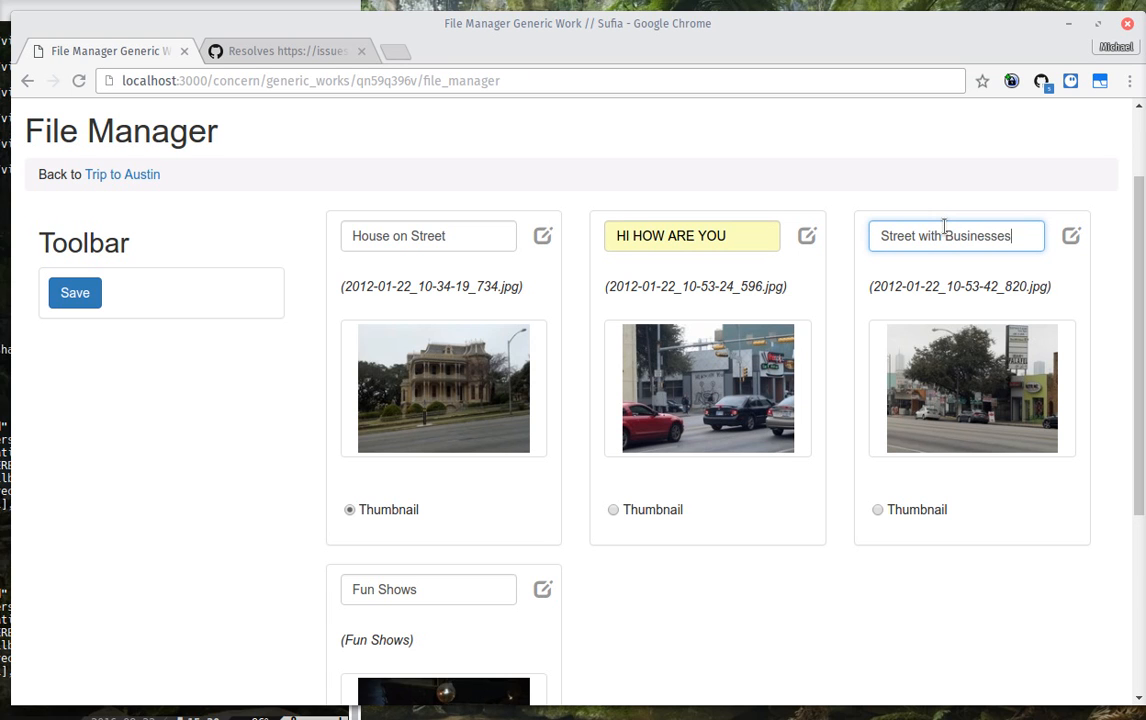
mouse_move(792, 460)
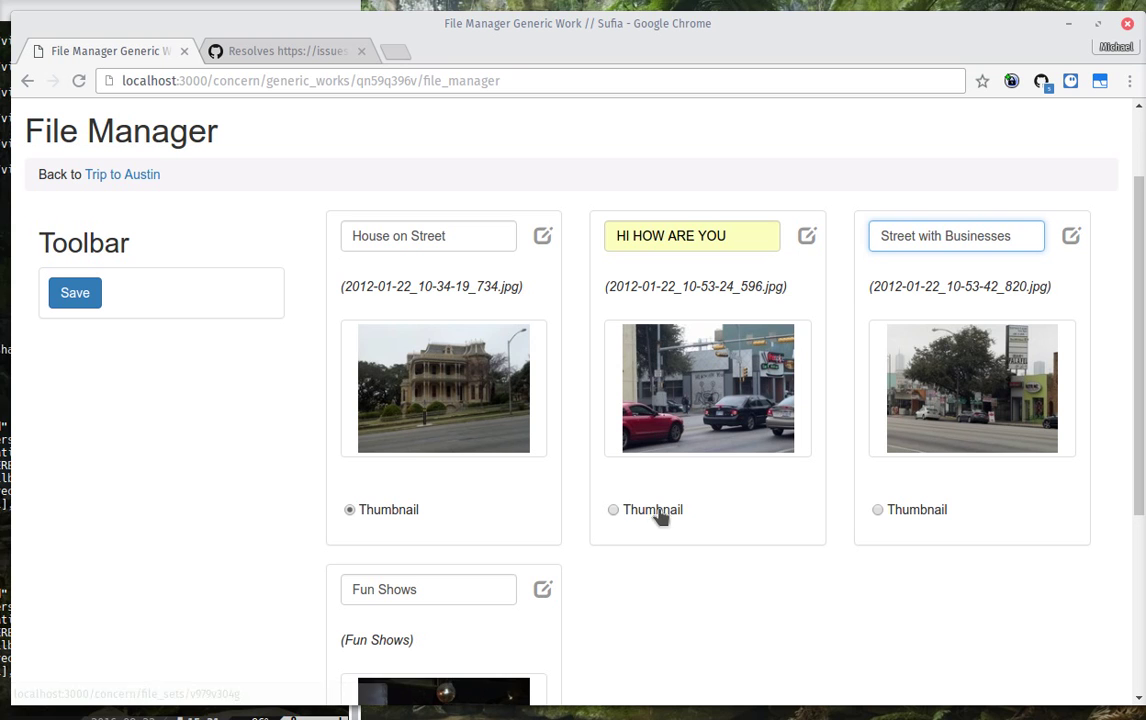
Step: Make the street-scene photo the thumbnail with Fun Shows first, save, and return to Trip to Austin
left_click(956, 236)
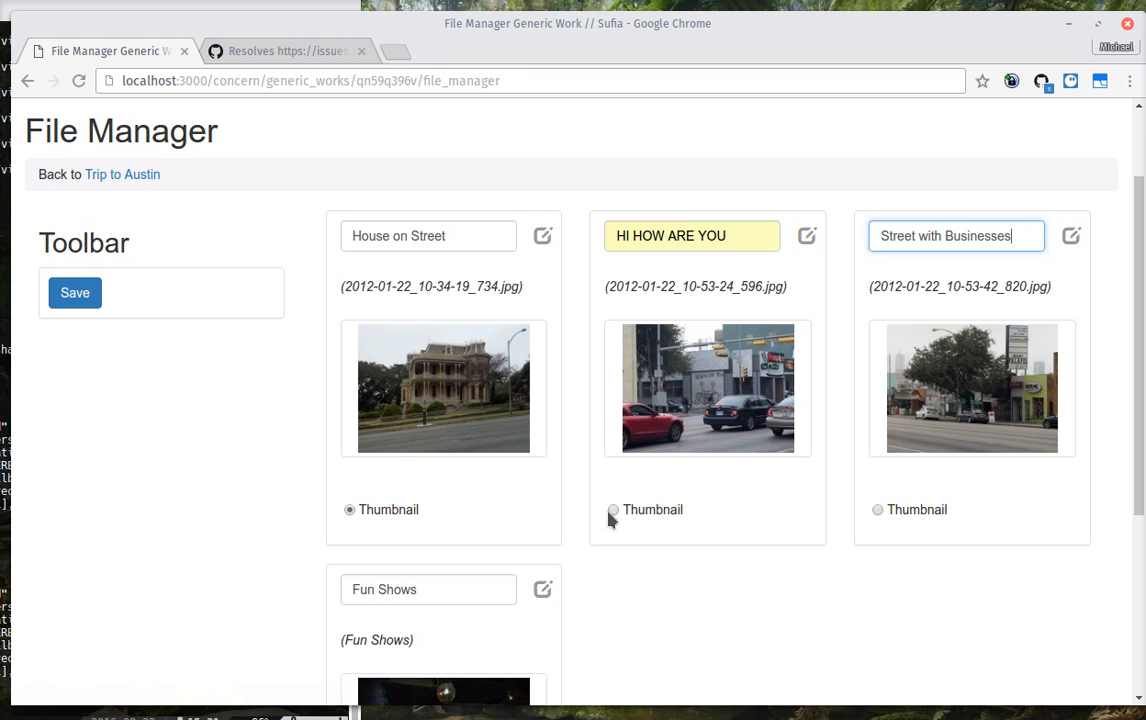
left_click(612, 510)
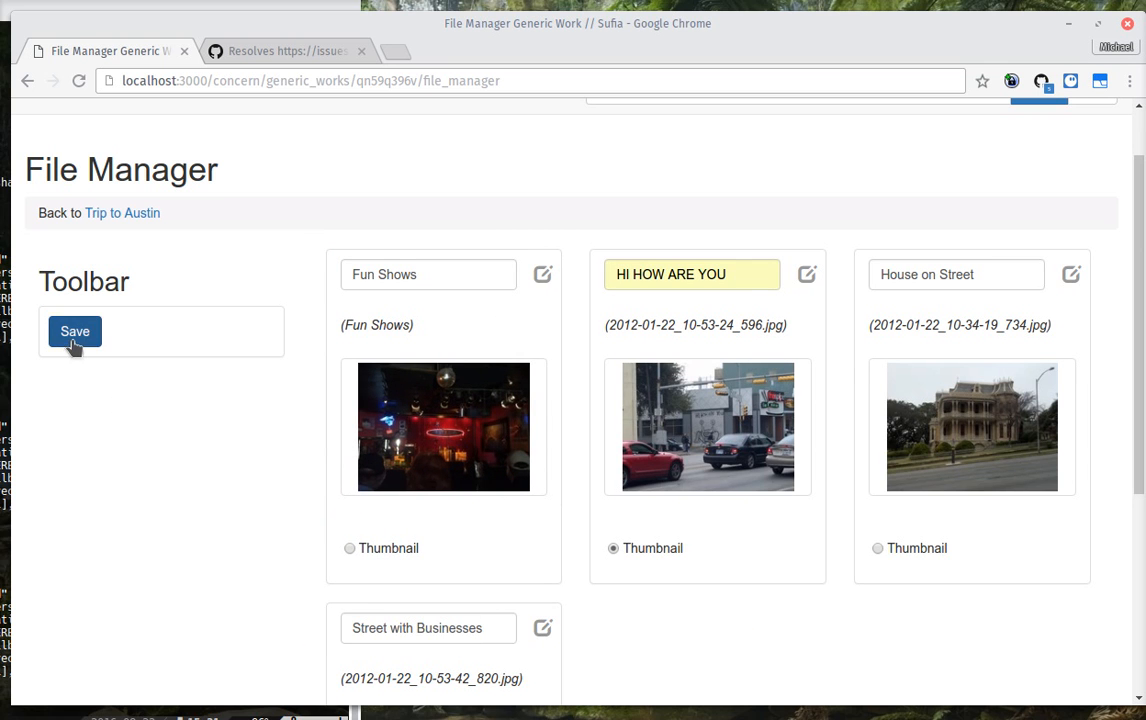
left_click(74, 332)
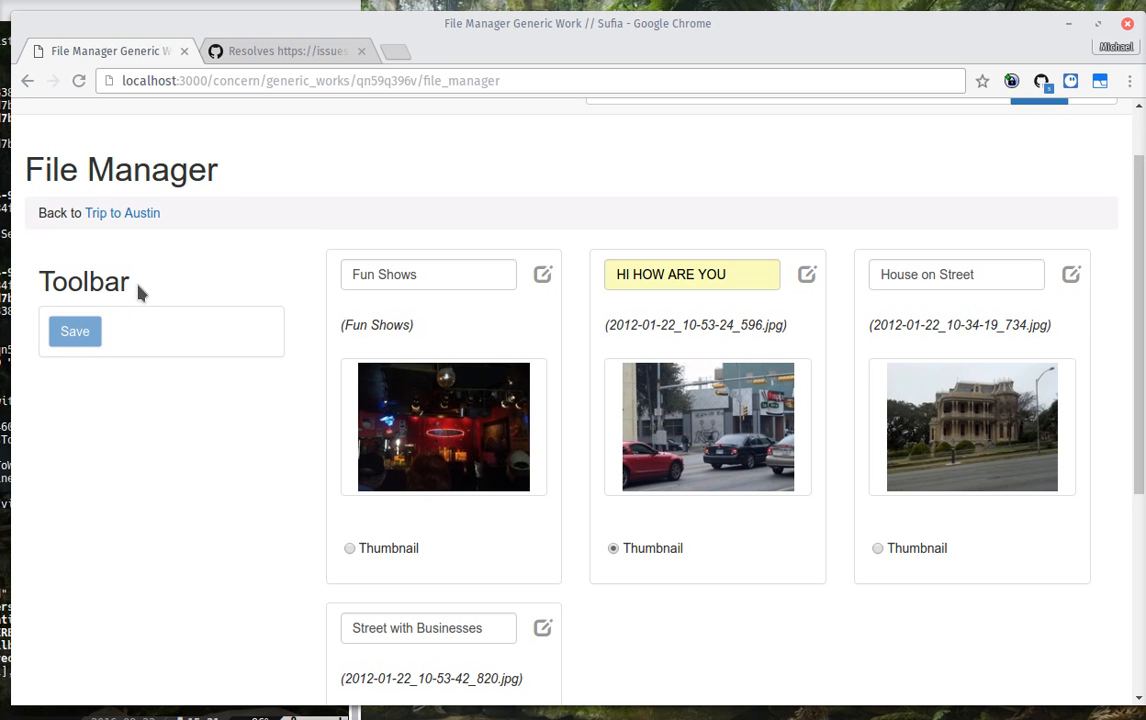
left_click(122, 212)
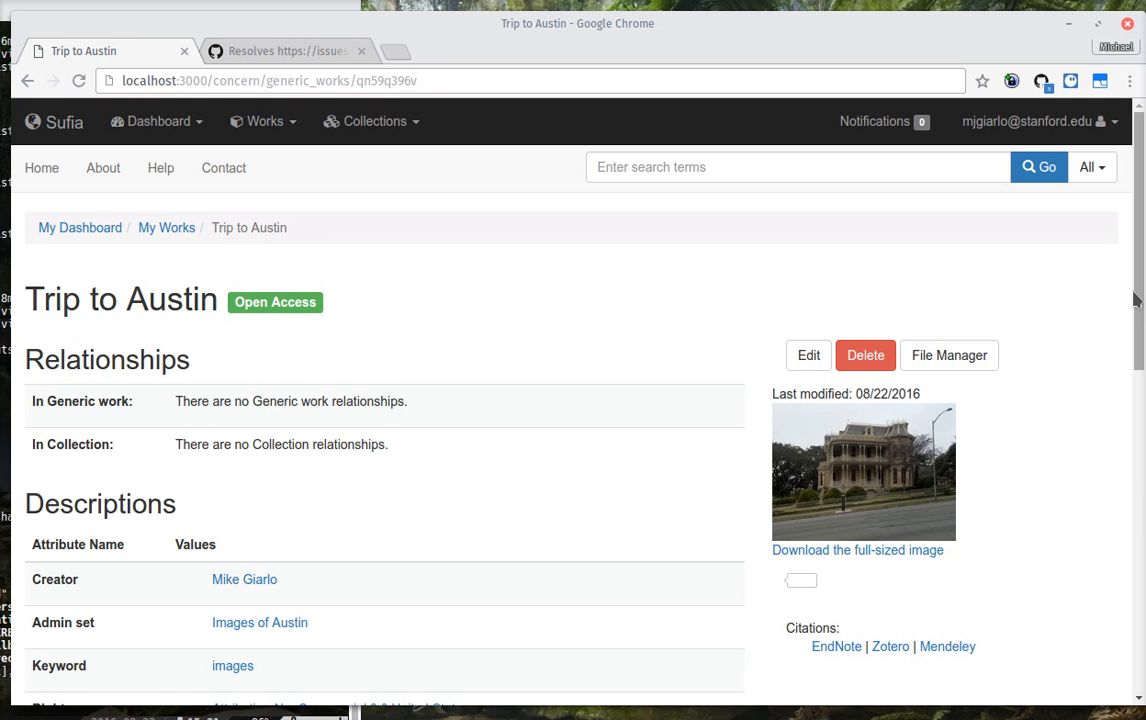
scroll("down", 3)
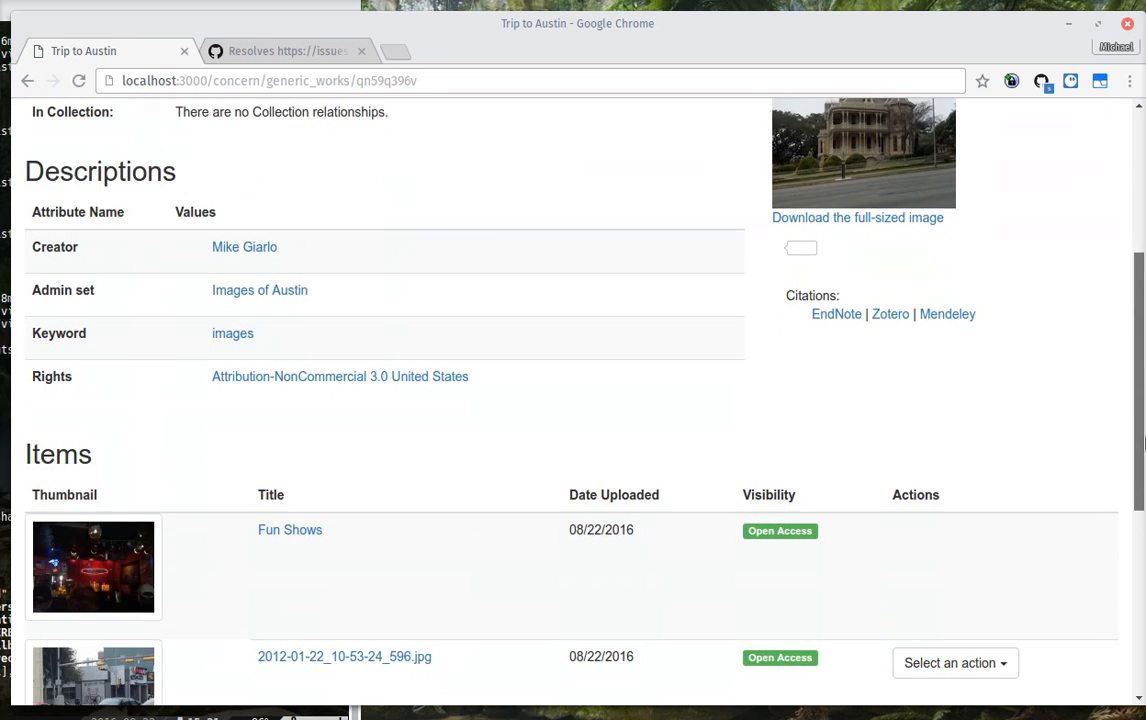
scroll("down", 3)
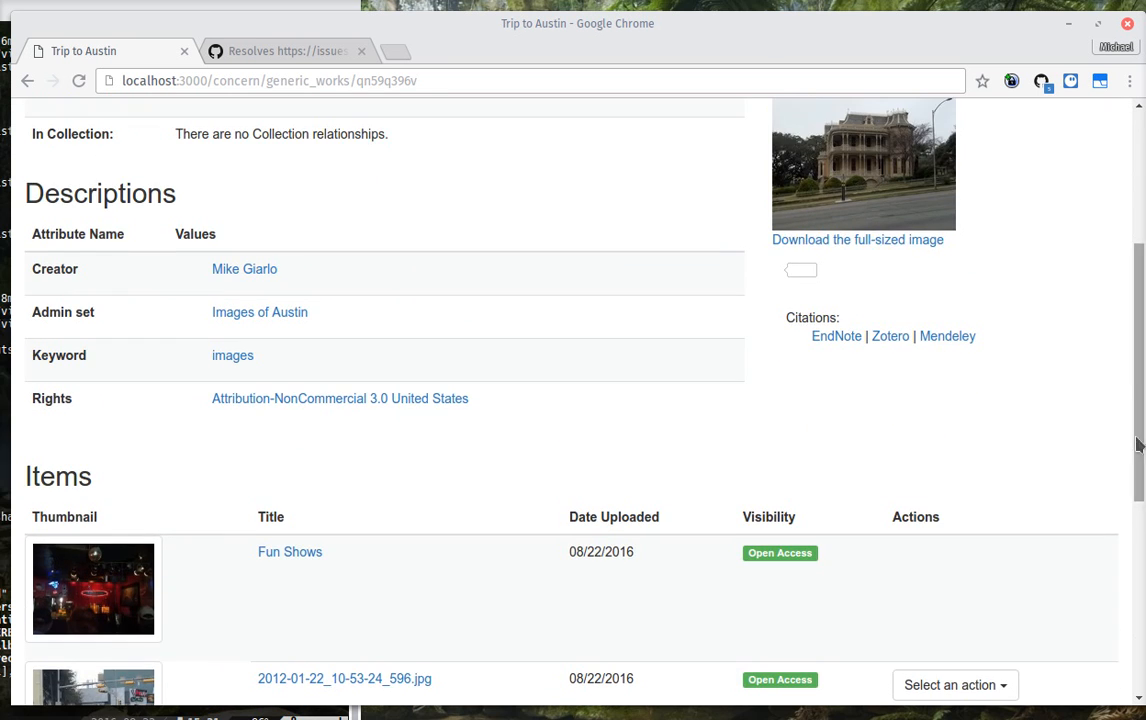
scroll("down", 3)
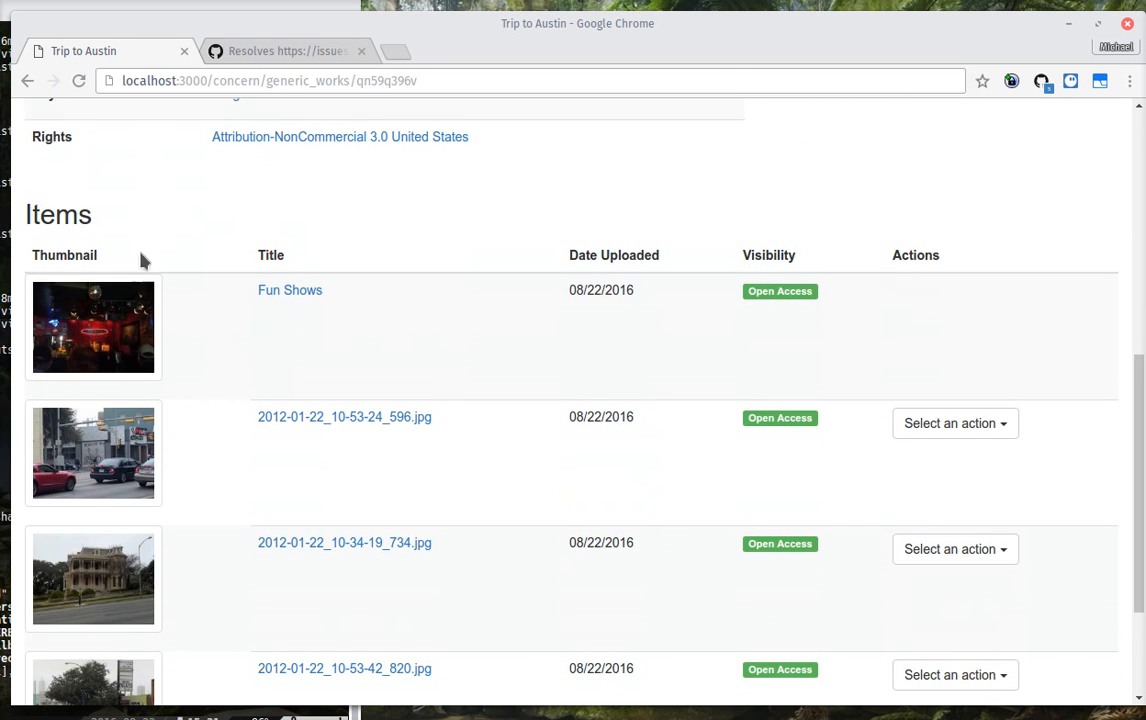
mouse_move(362, 492)
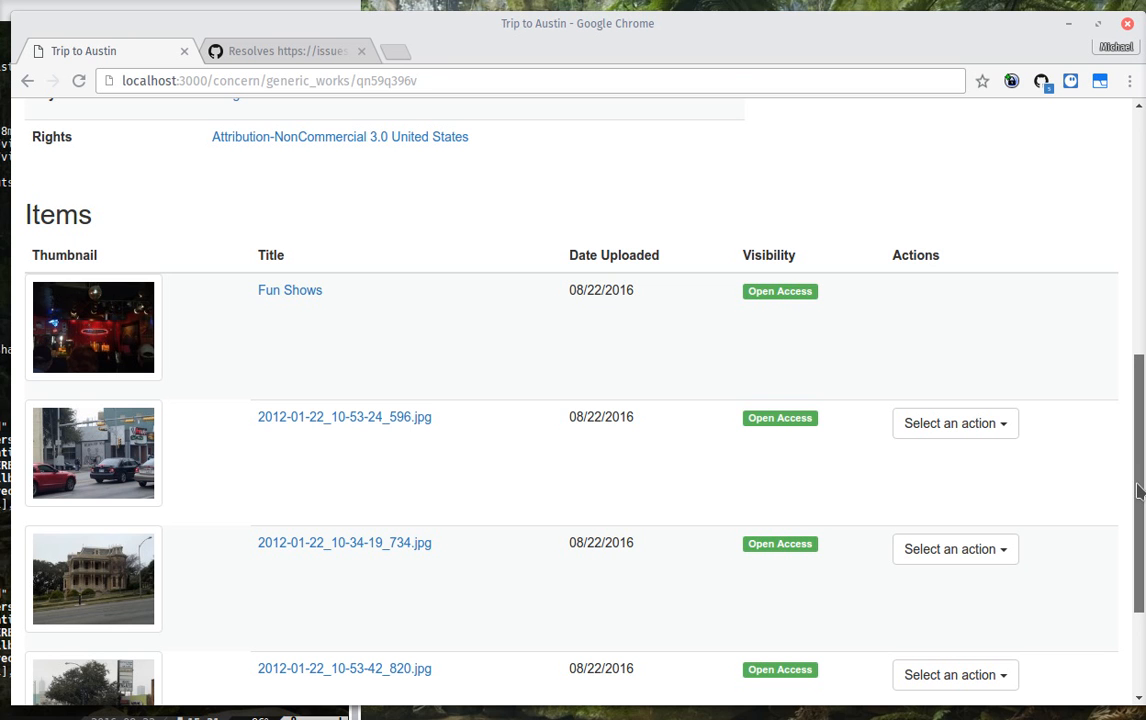
scroll("up", 3)
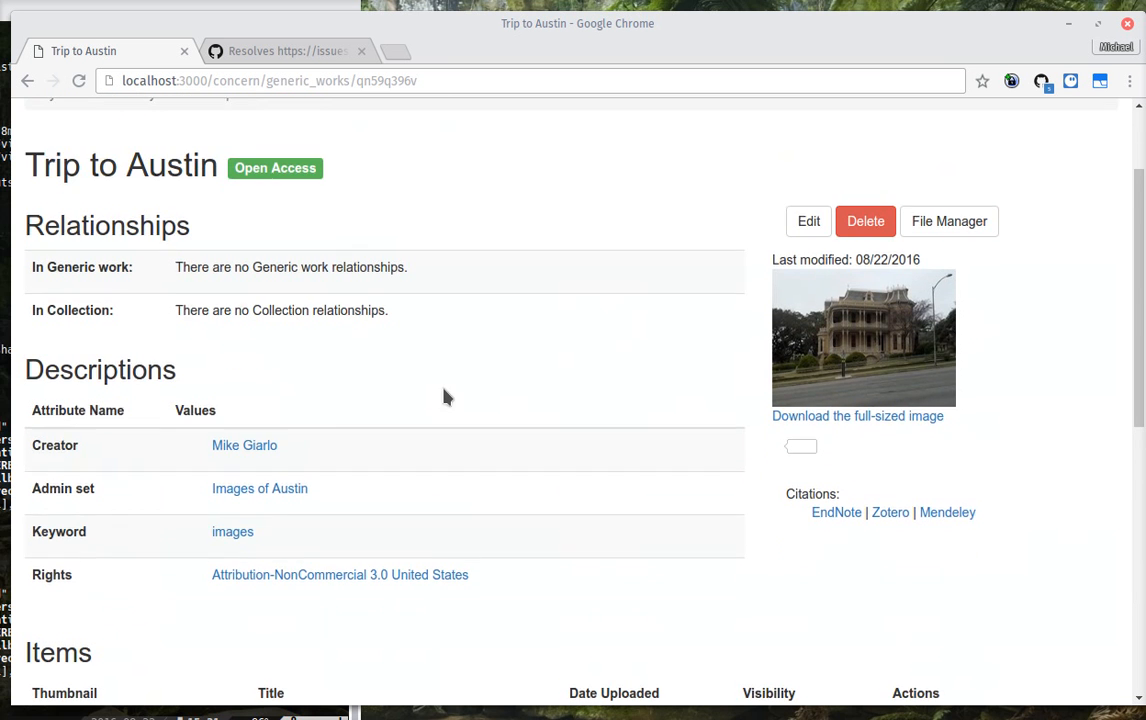
scroll("up", 3)
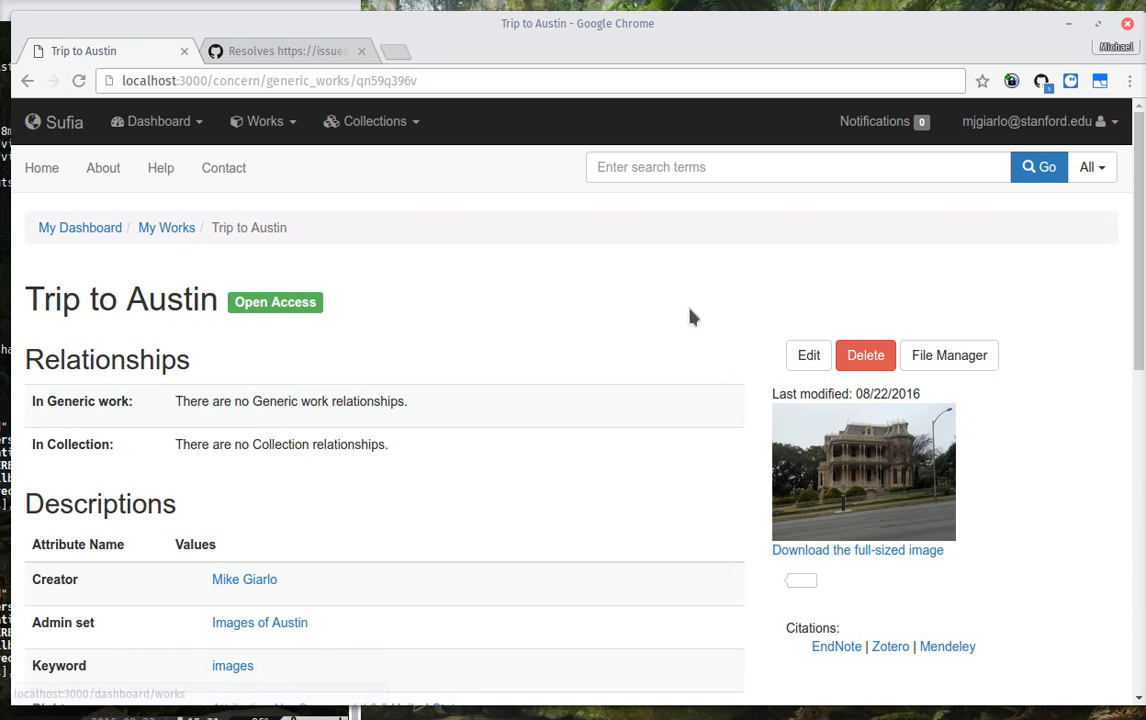
Step: Add a child work titled 'Funkatology, Volume 1' by creator 'Prof. Bootsy Collins' under Trip to Austin
left_click(808, 356)
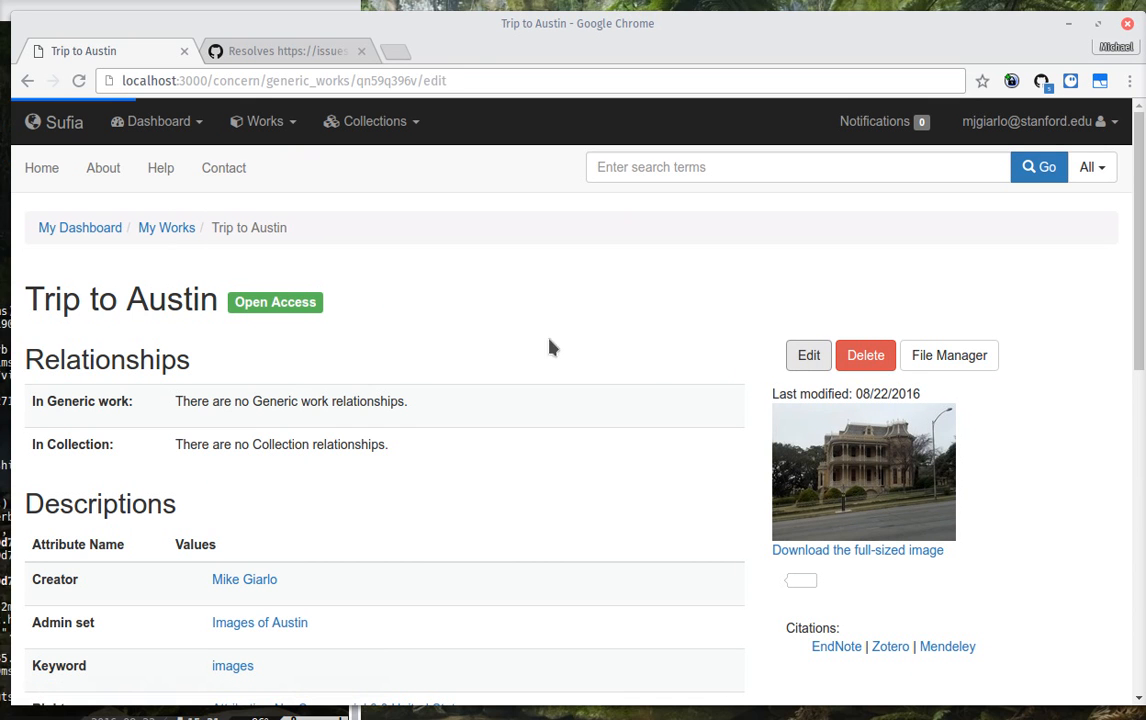
left_click(808, 356)
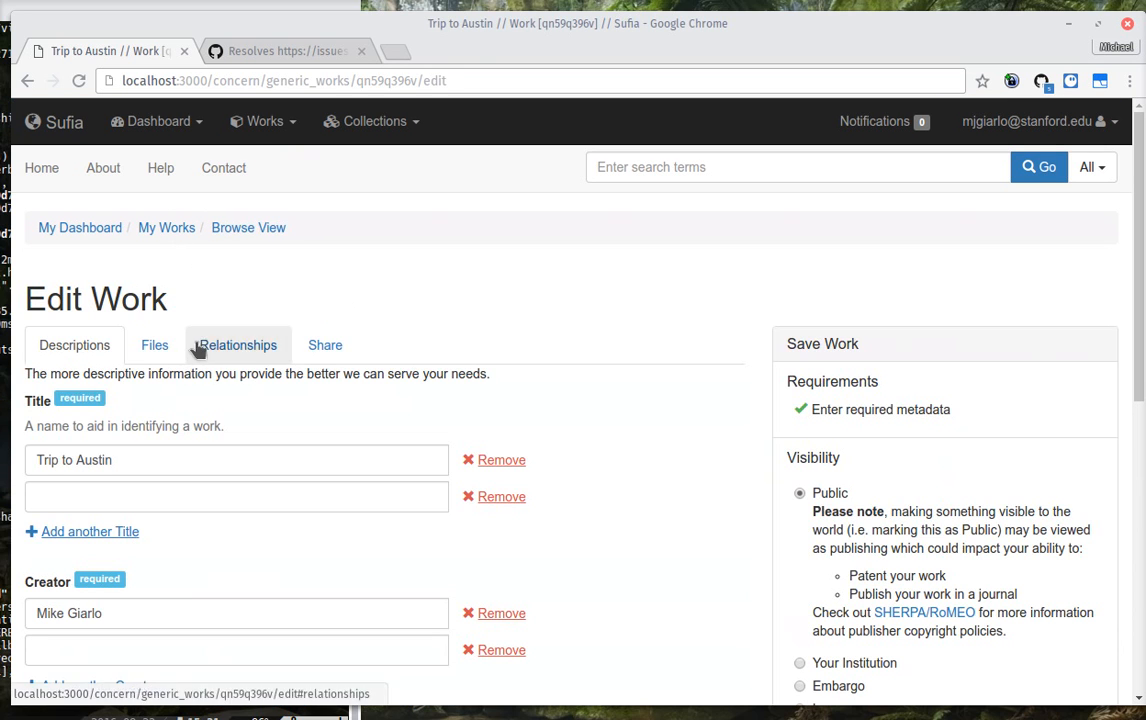
mouse_move(236, 344)
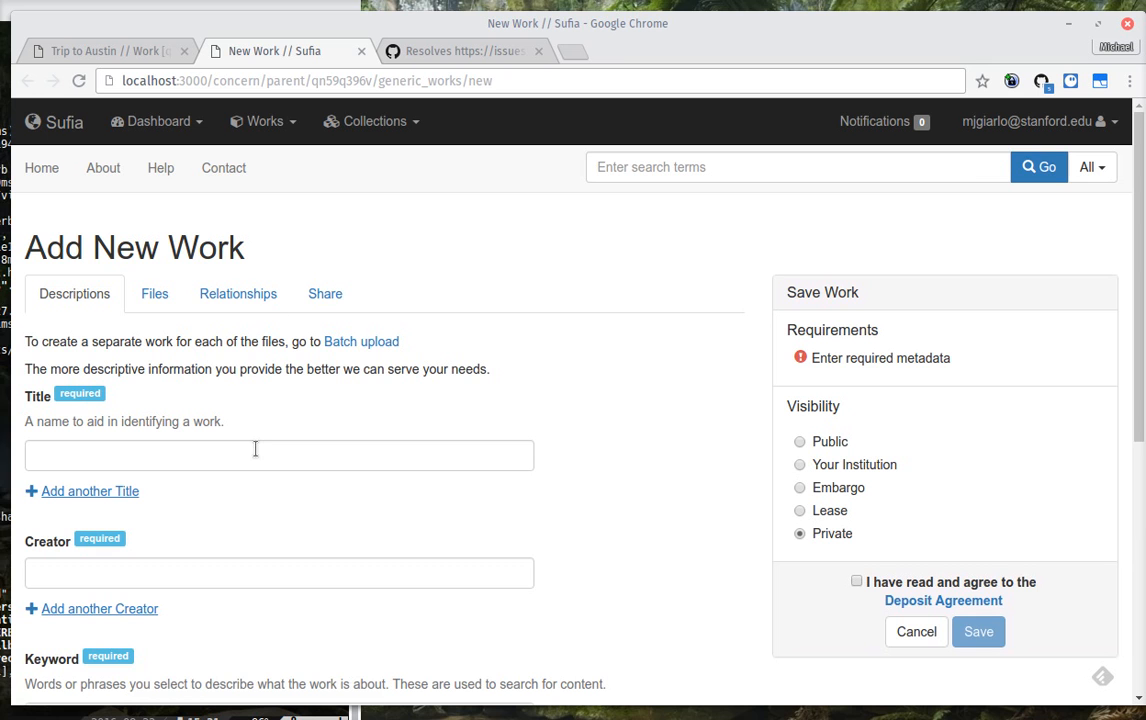
type("Funkatology, Volume 1")
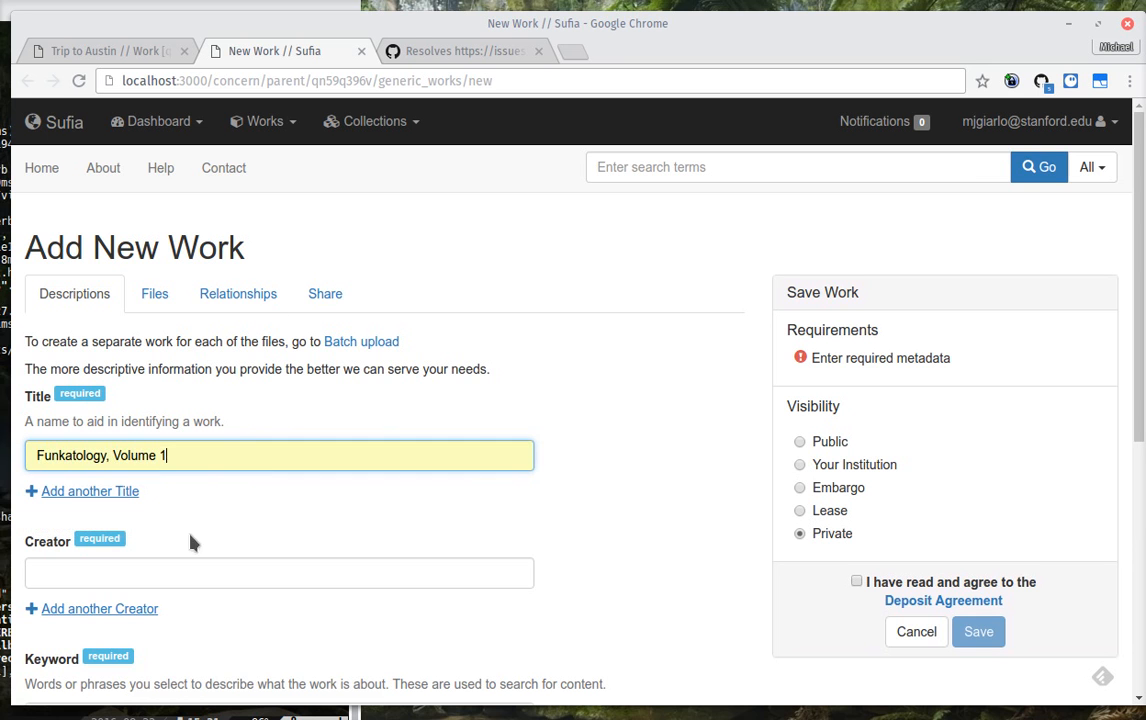
type("Prof. Bootsy Collins")
type("foobarology")
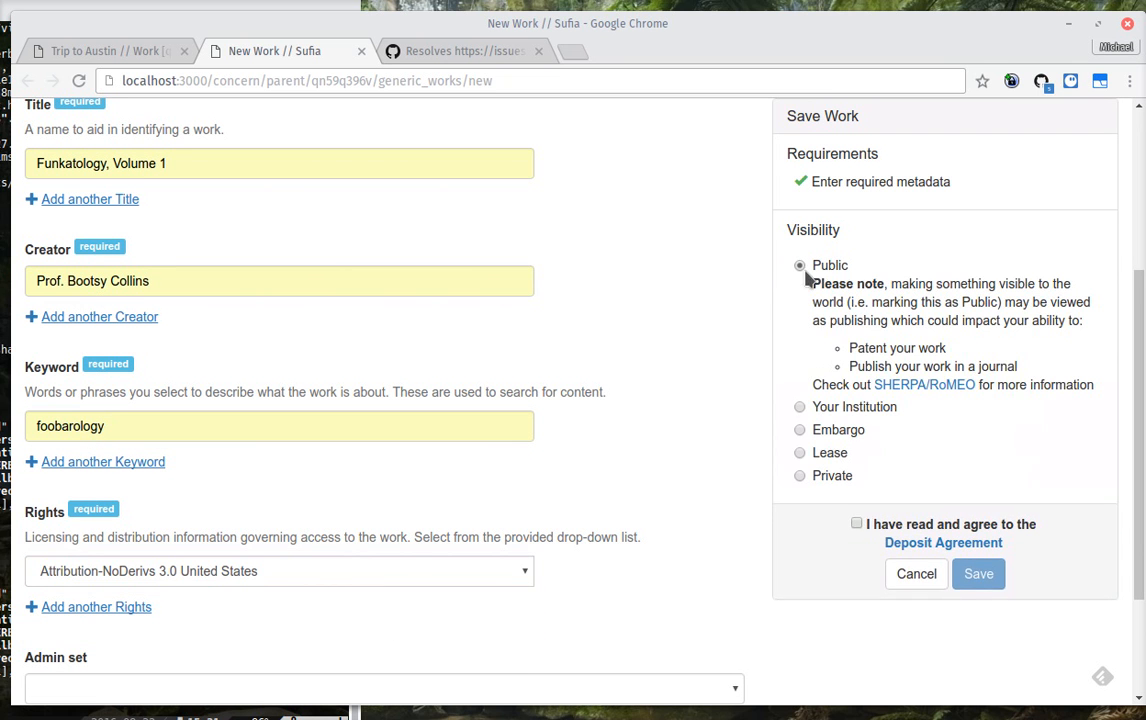
Step: Give it keyword foobarology, rights and Public visibility, accept the agreement and save the work
scroll("up", 3)
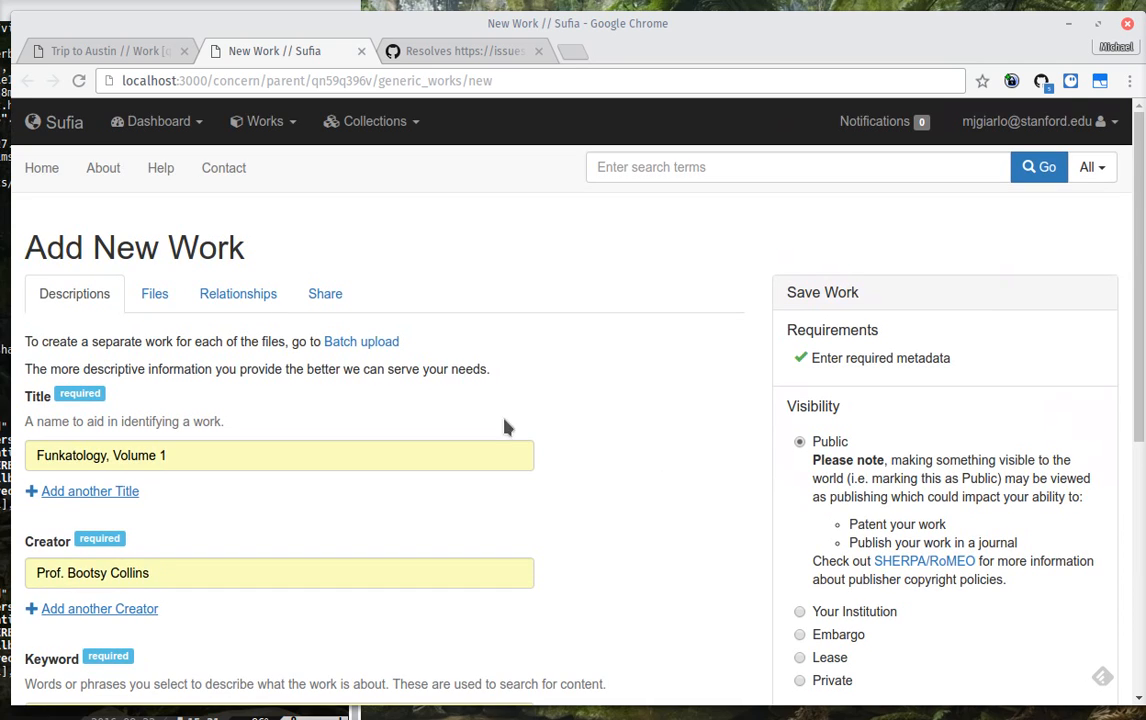
mouse_move(520, 336)
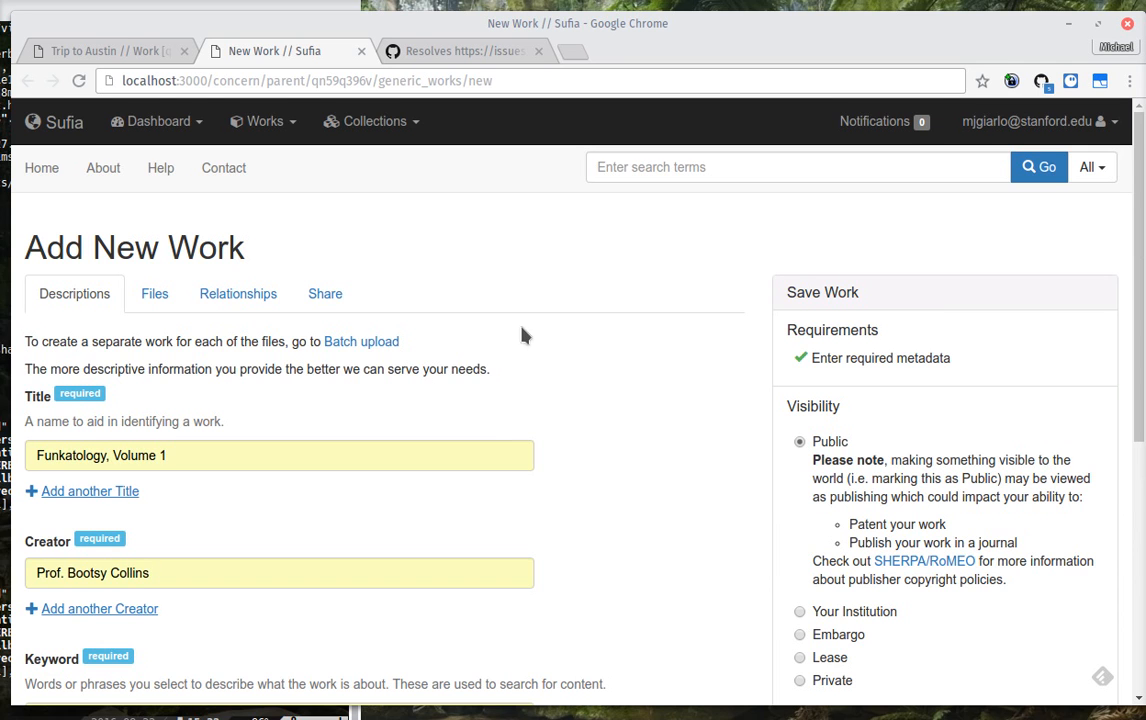
scroll("down", 3)
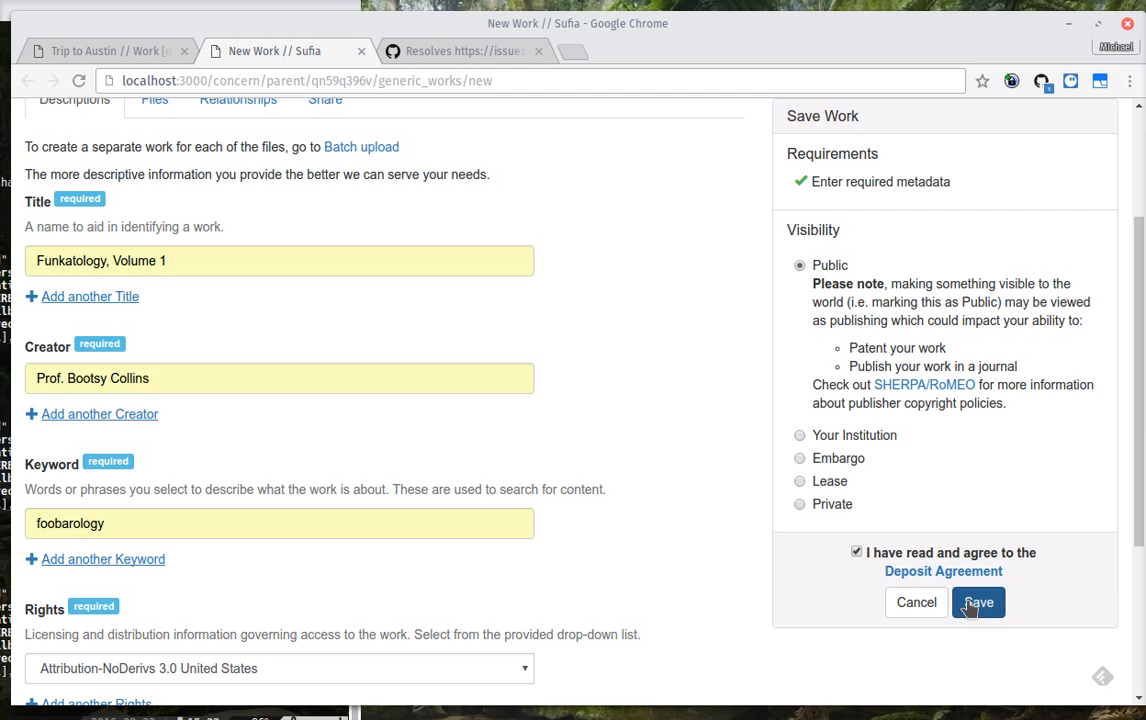
left_click(978, 602)
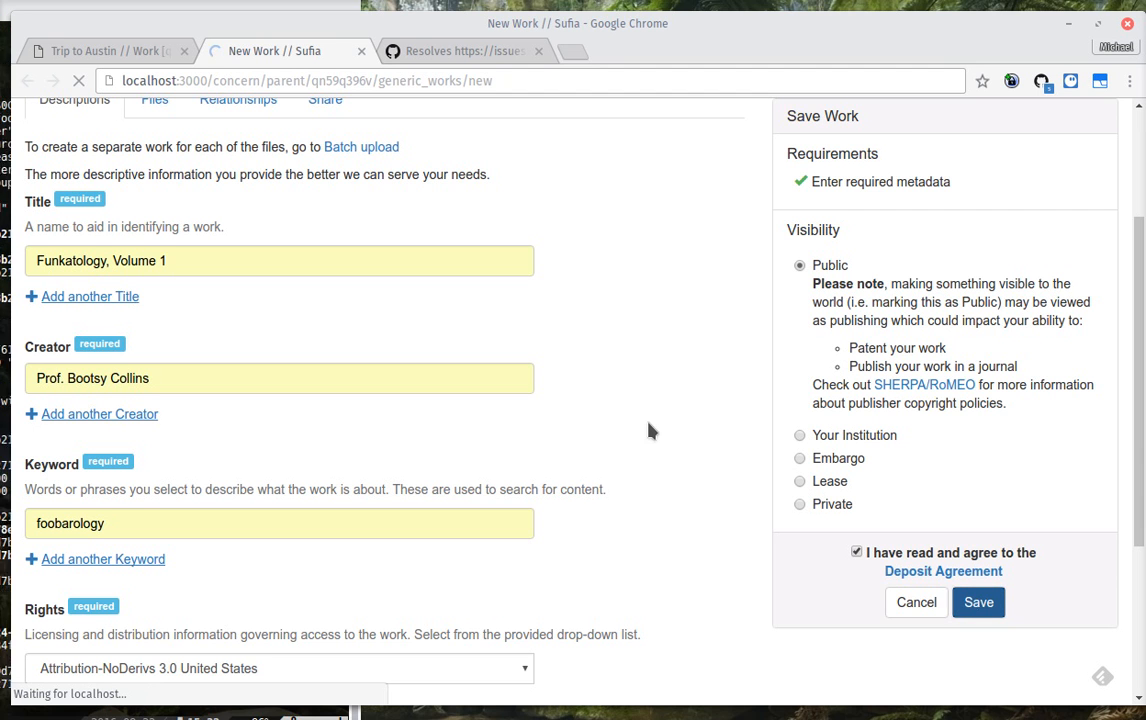
left_click(976, 602)
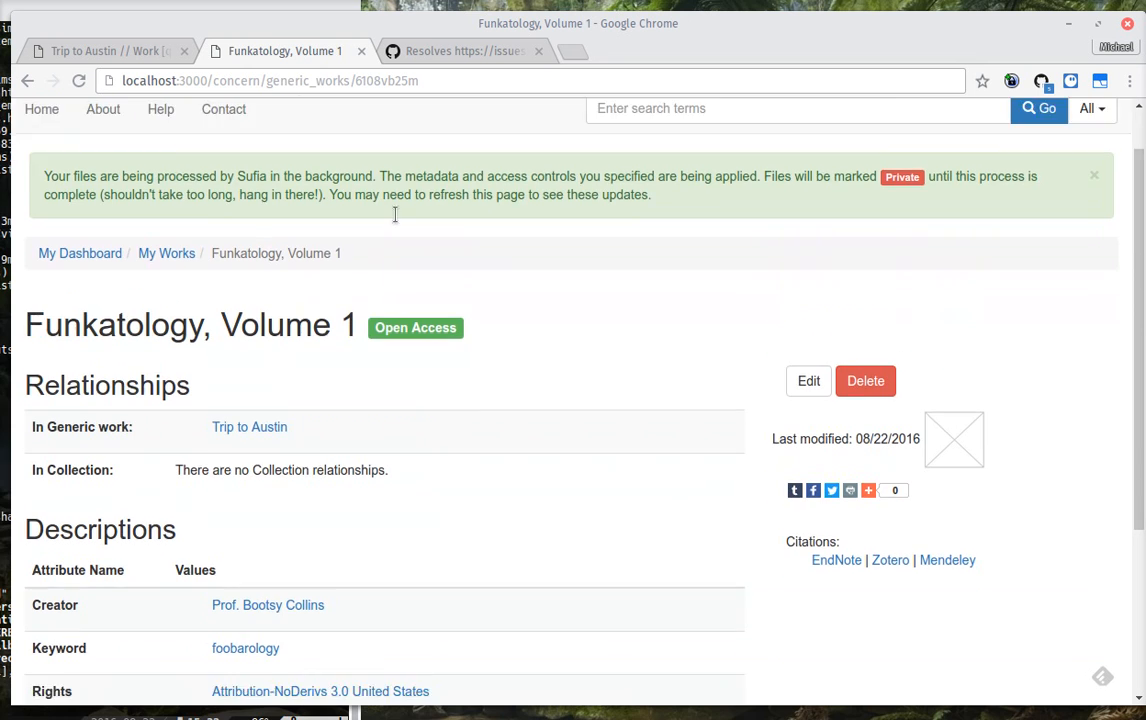
Step: Return to the parent Trip to Austin work and bring up its File Manager listing Funkatology, Volume 1
left_click(808, 380)
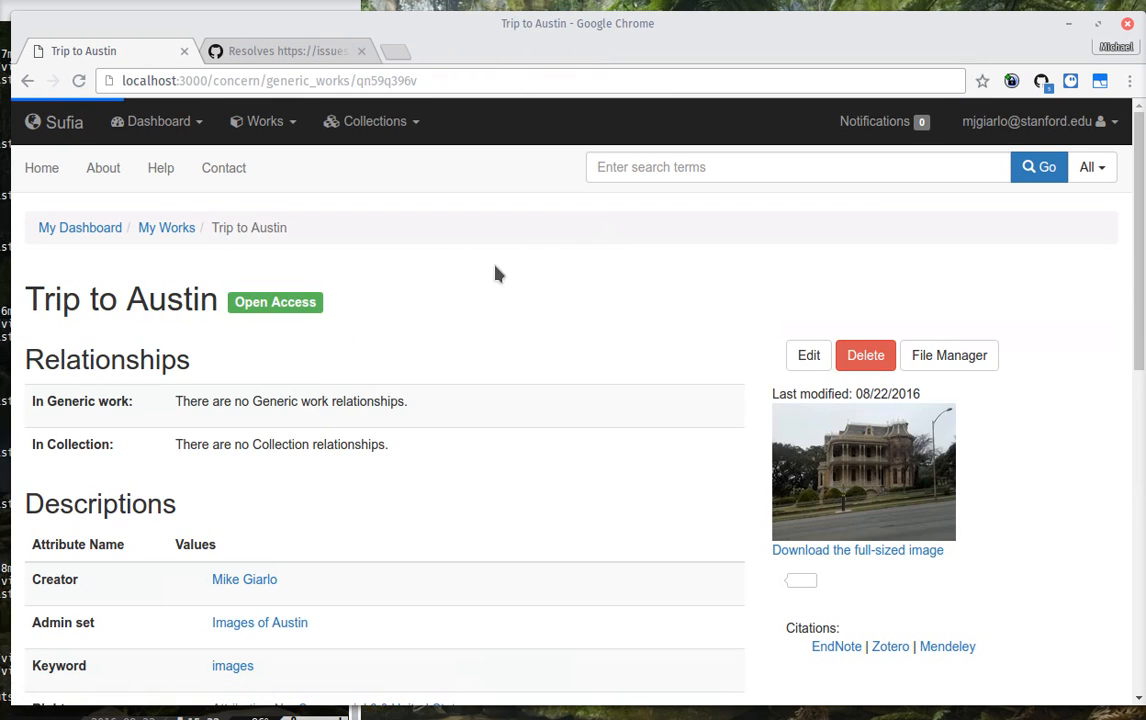
mouse_move(948, 356)
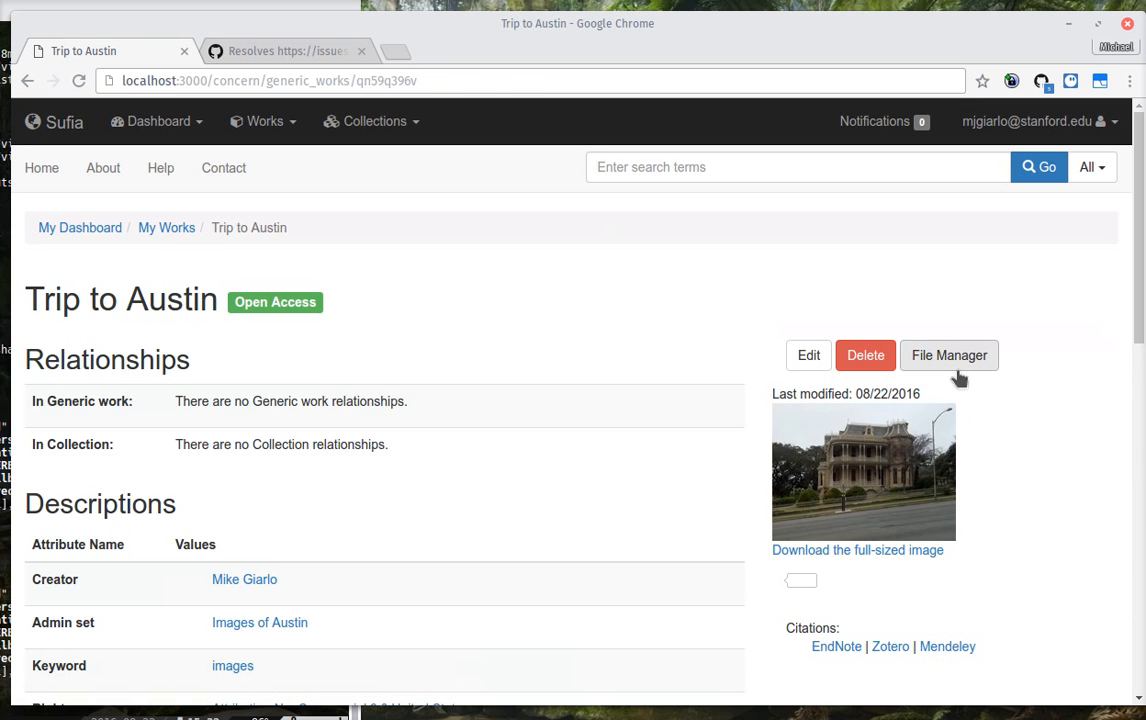
left_click(948, 356)
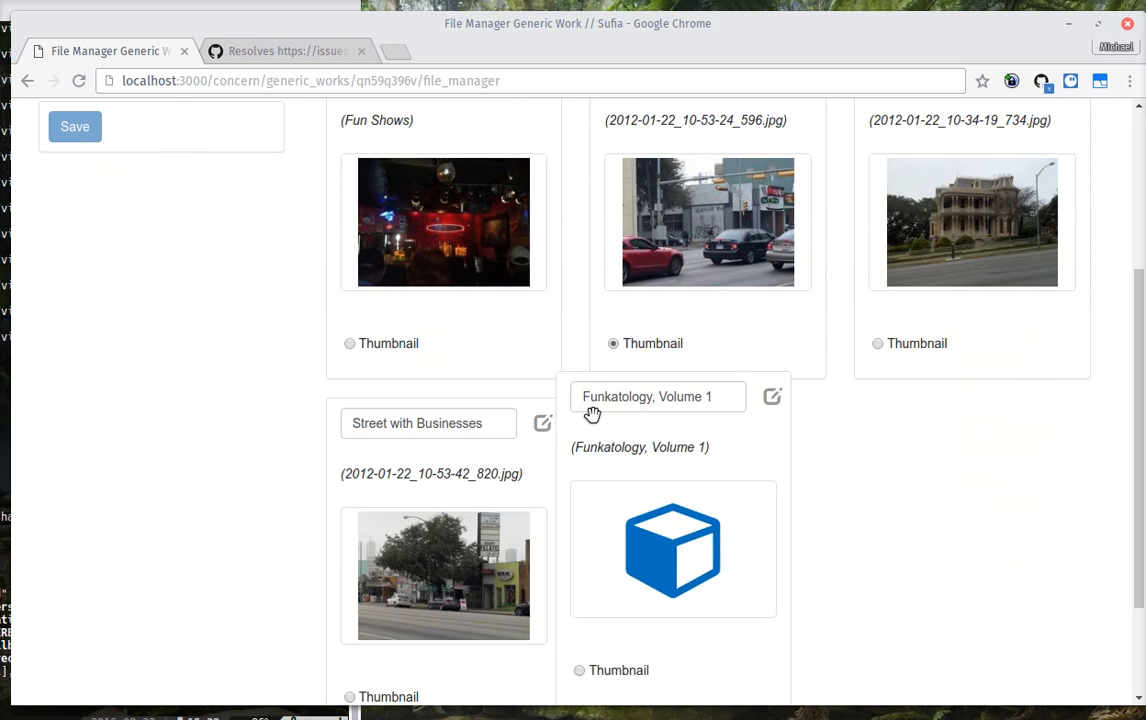
Step: Move Funkatology, Volume 1 to second place after Fun Shows and return to the Trip to Austin page
left_click(74, 126)
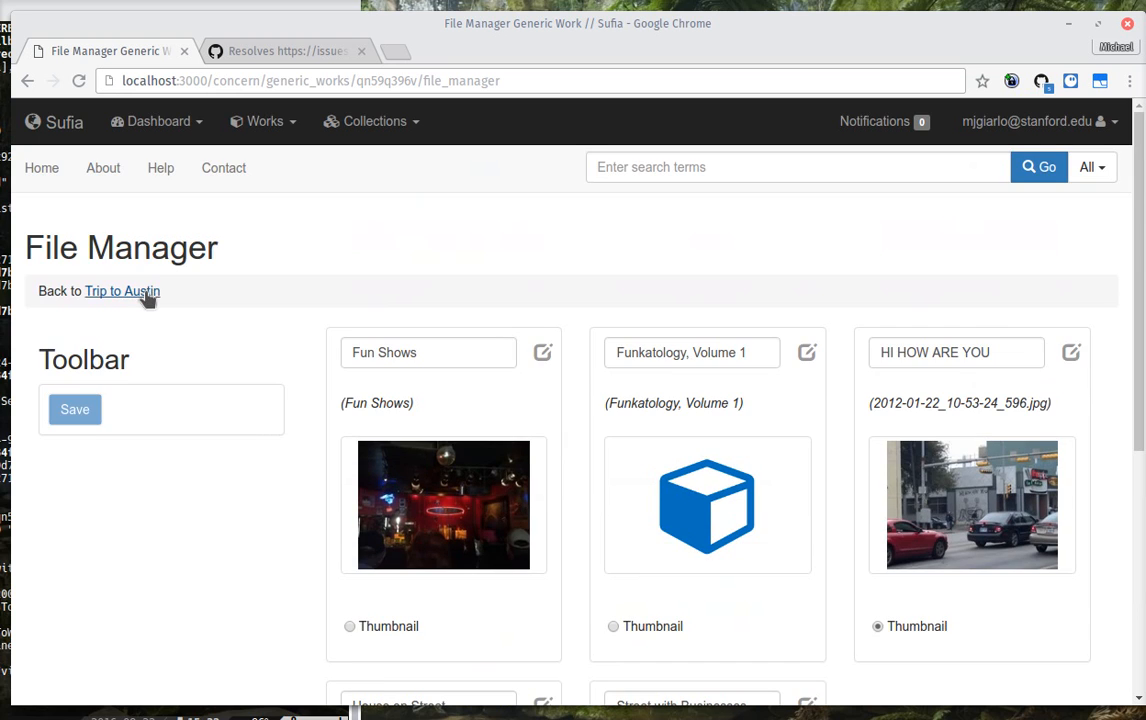
left_click(122, 292)
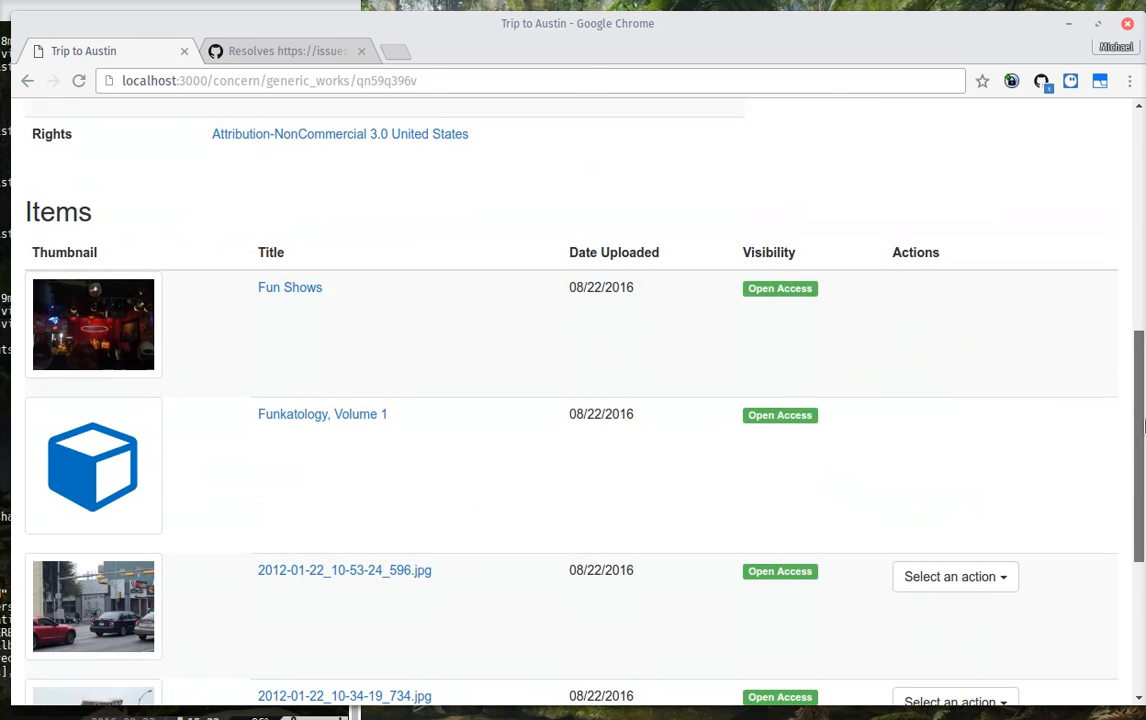
scroll("up", 3)
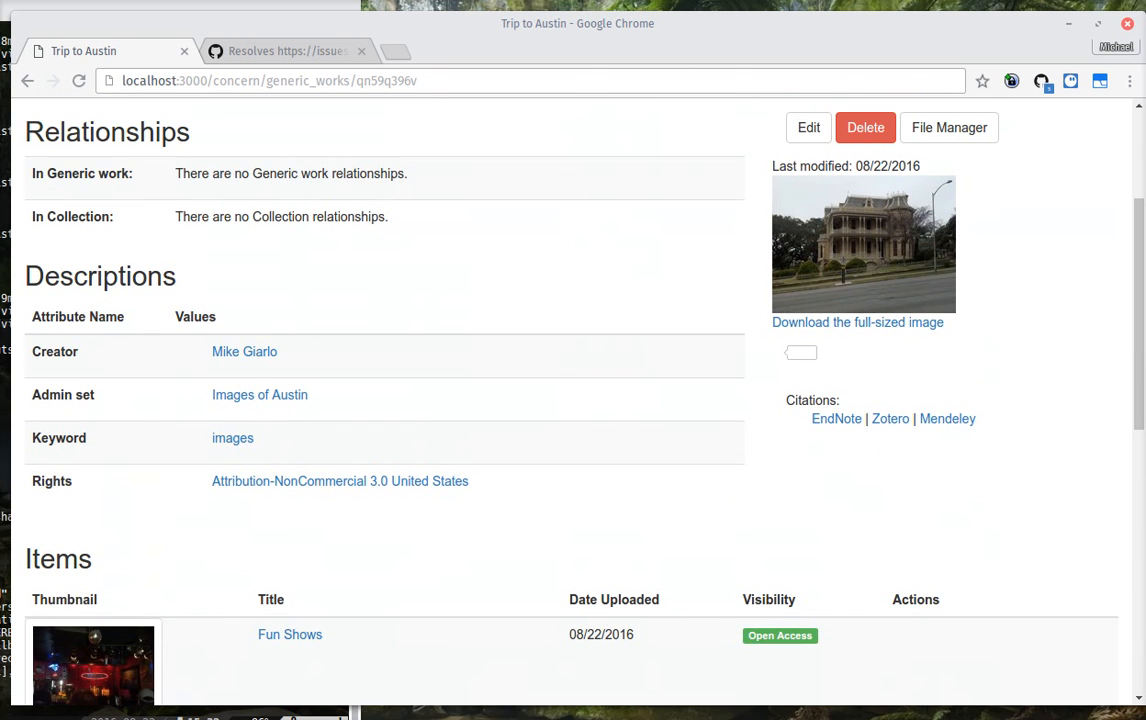